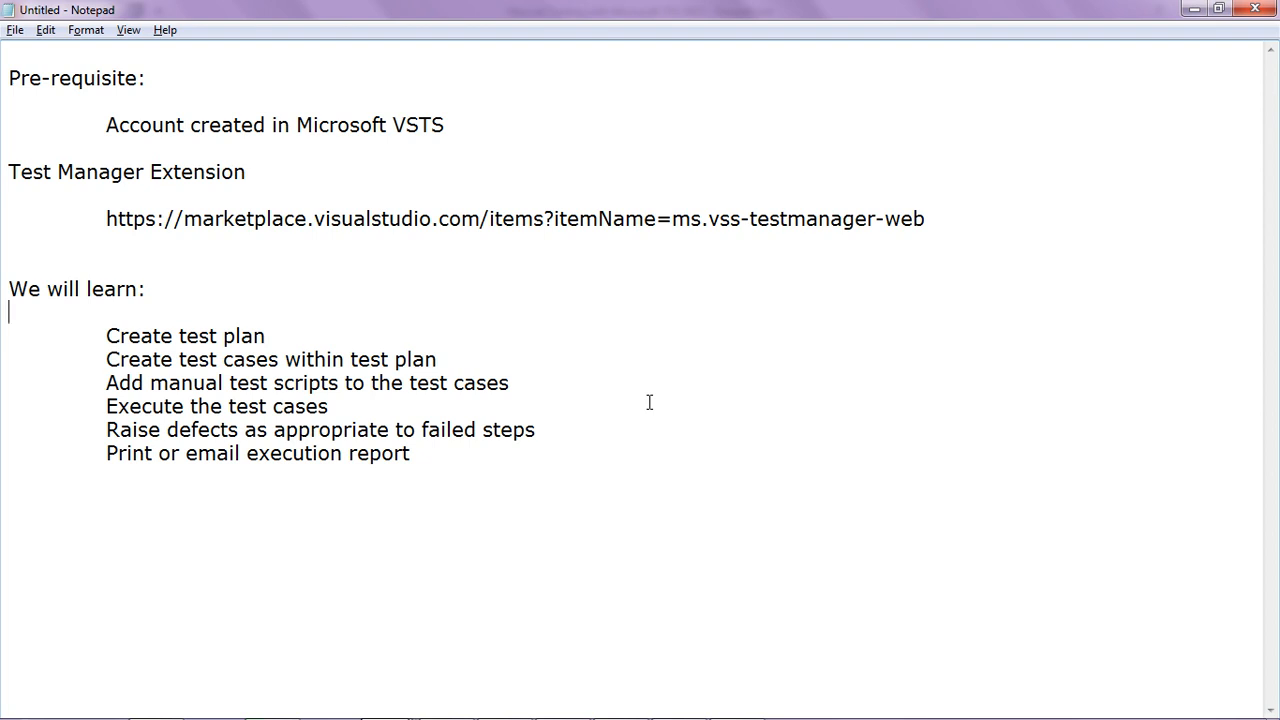
mouse_move(440, 318)
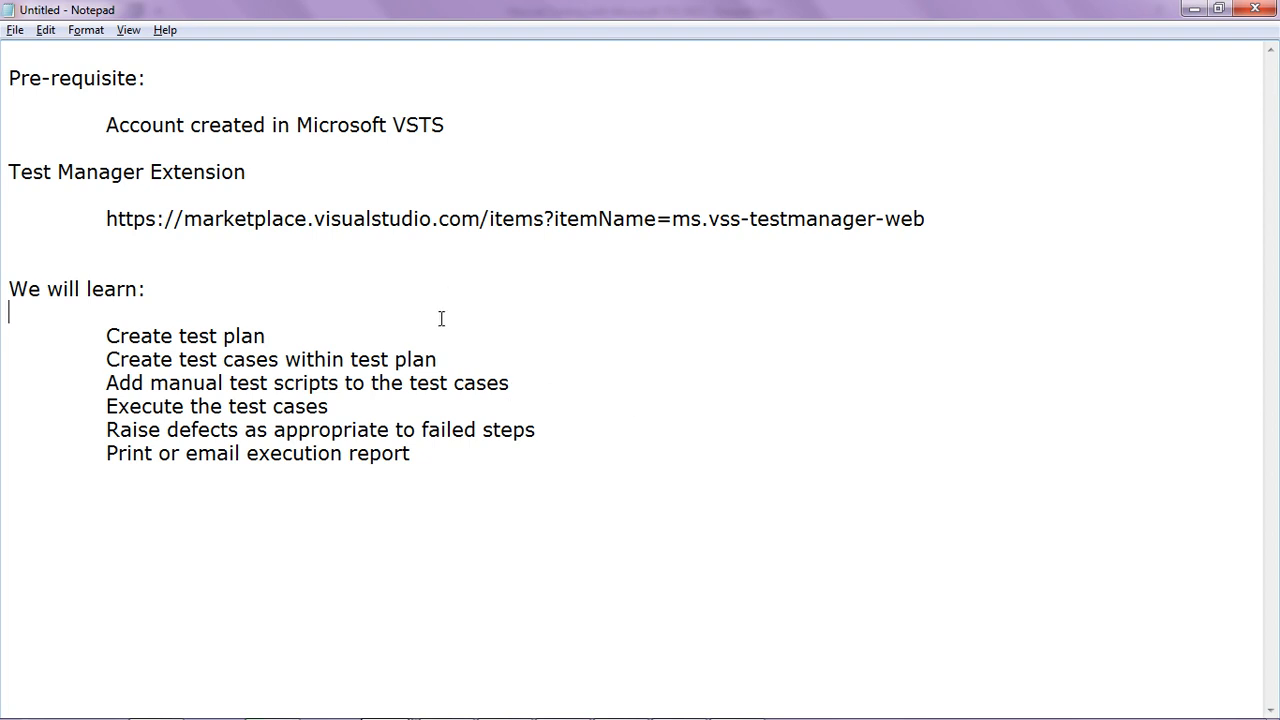
mouse_move(418, 304)
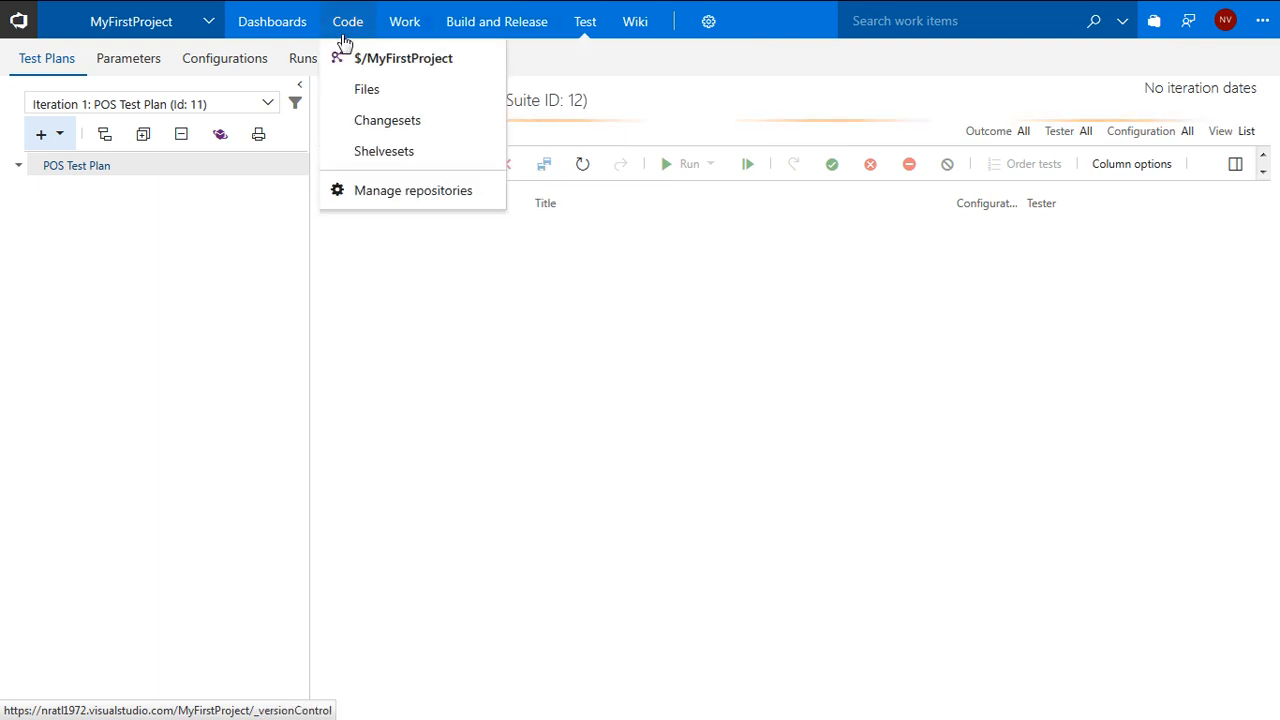
- Go to Test Plans and select the POS Test Plan suite to create a new test case
click(404, 20)
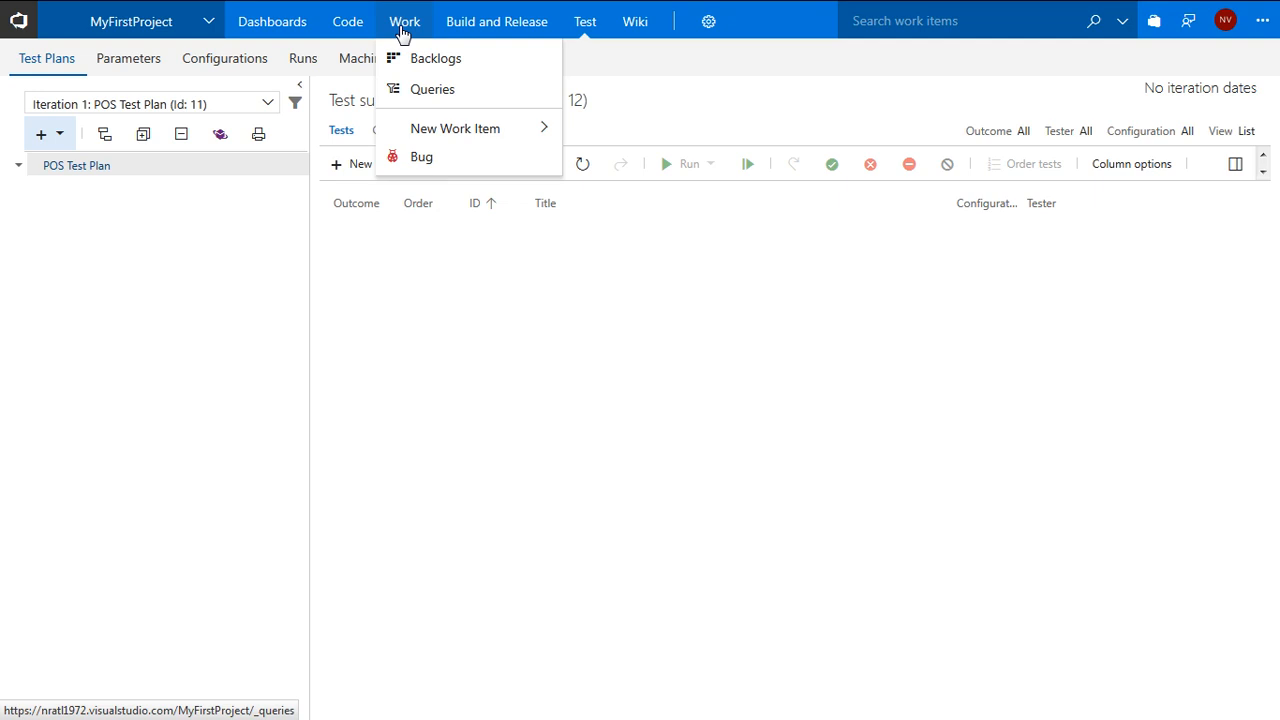
click(582, 20)
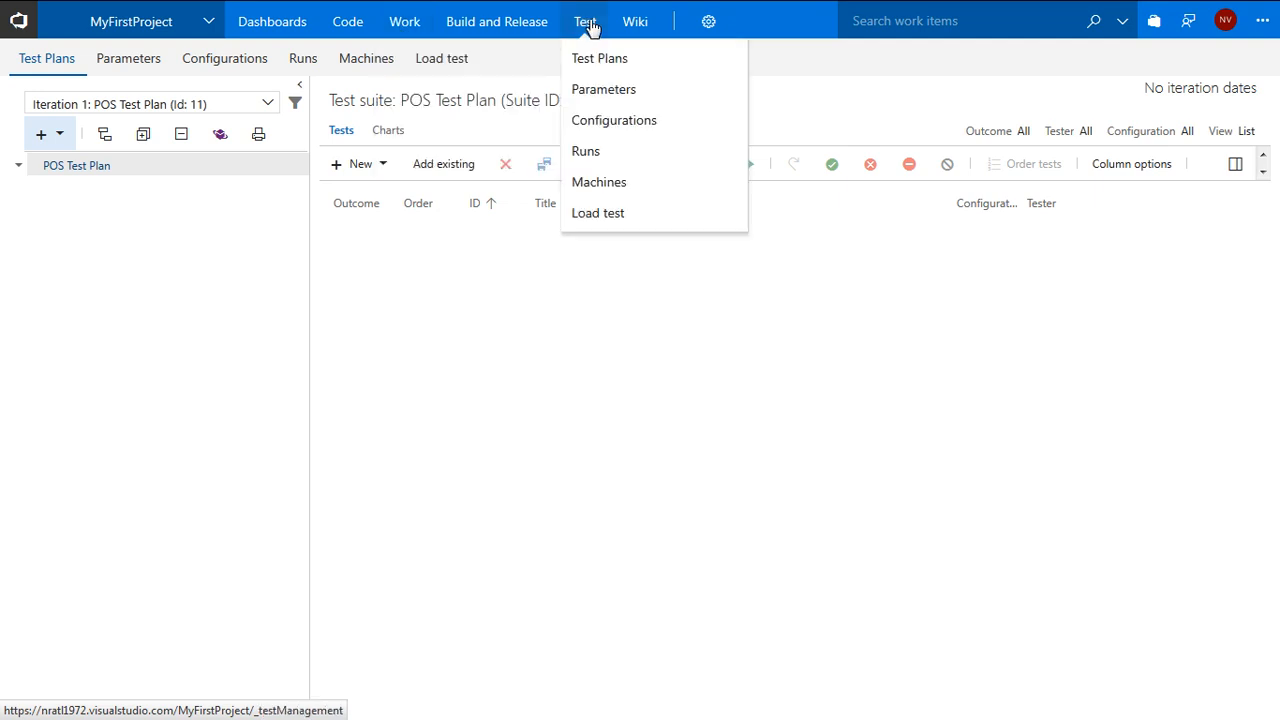
mouse_move(602, 58)
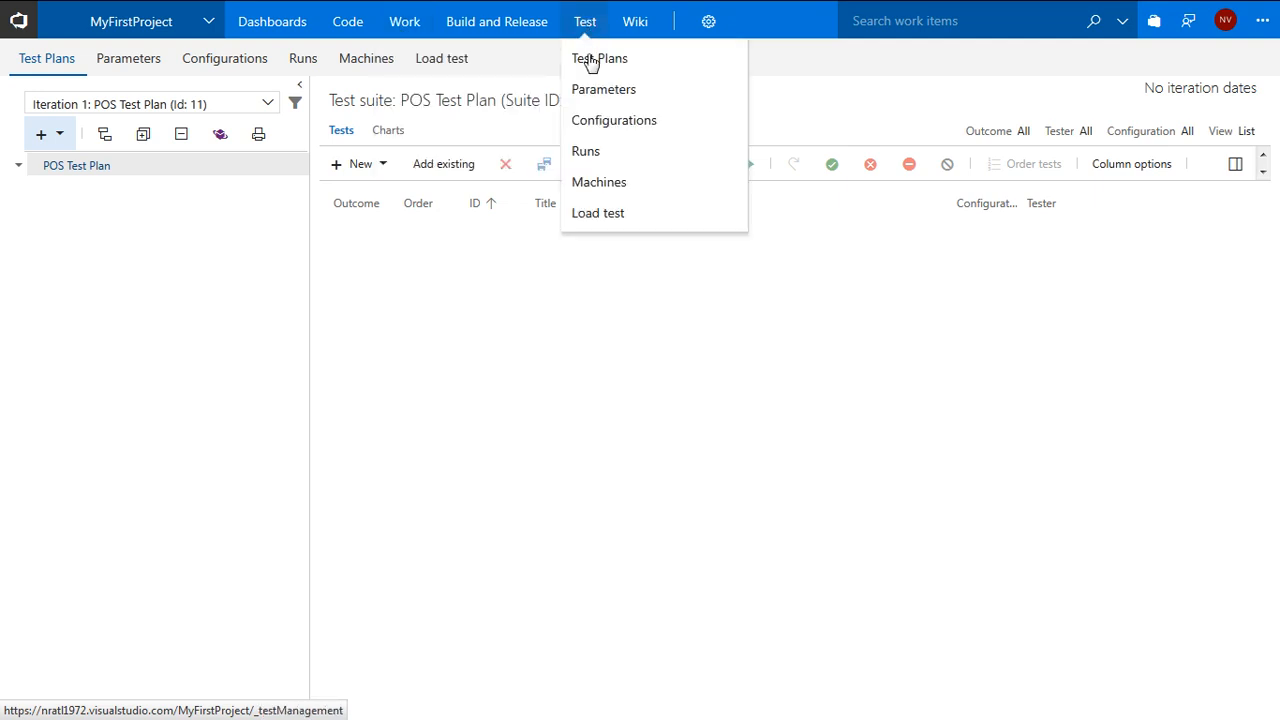
mouse_move(600, 58)
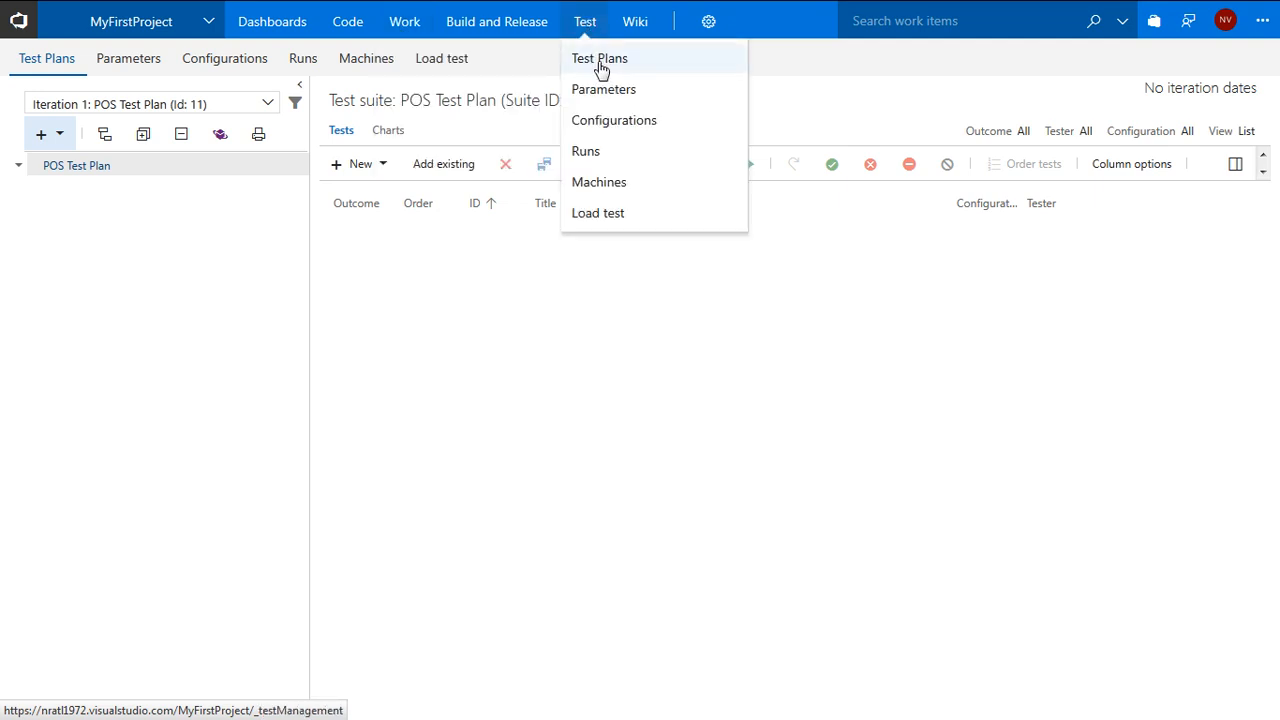
click(604, 56)
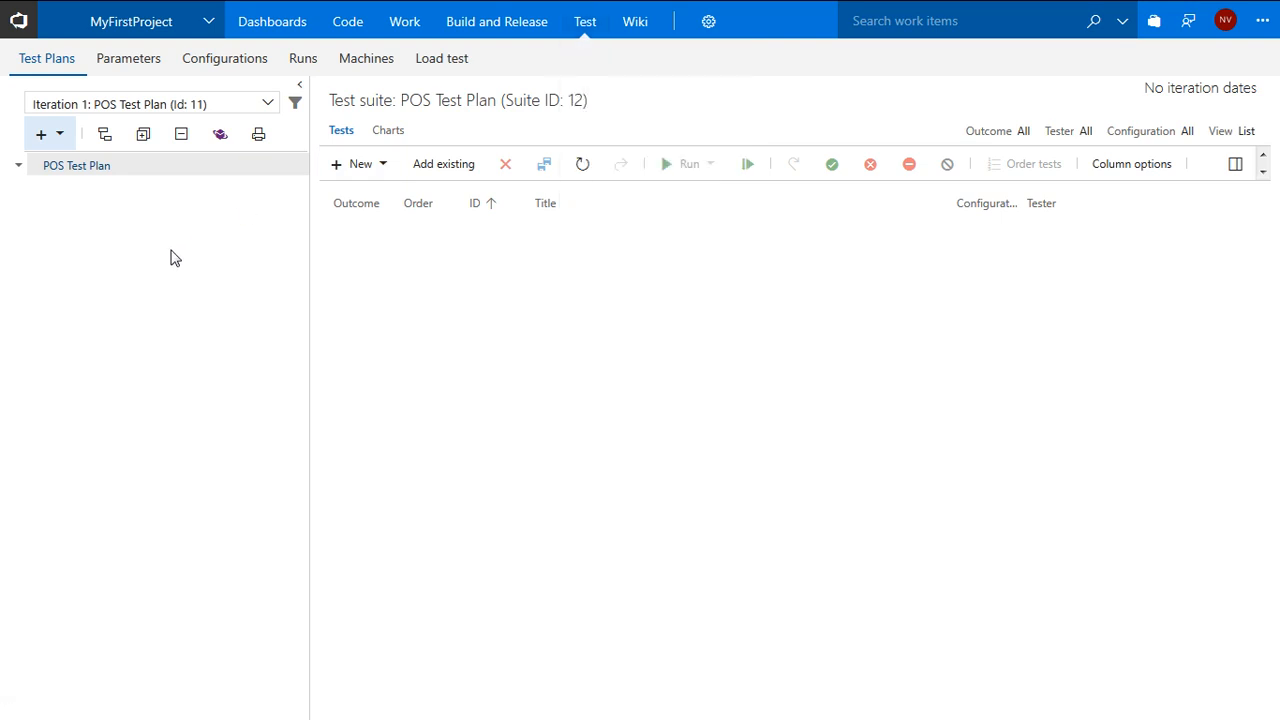
mouse_move(64, 164)
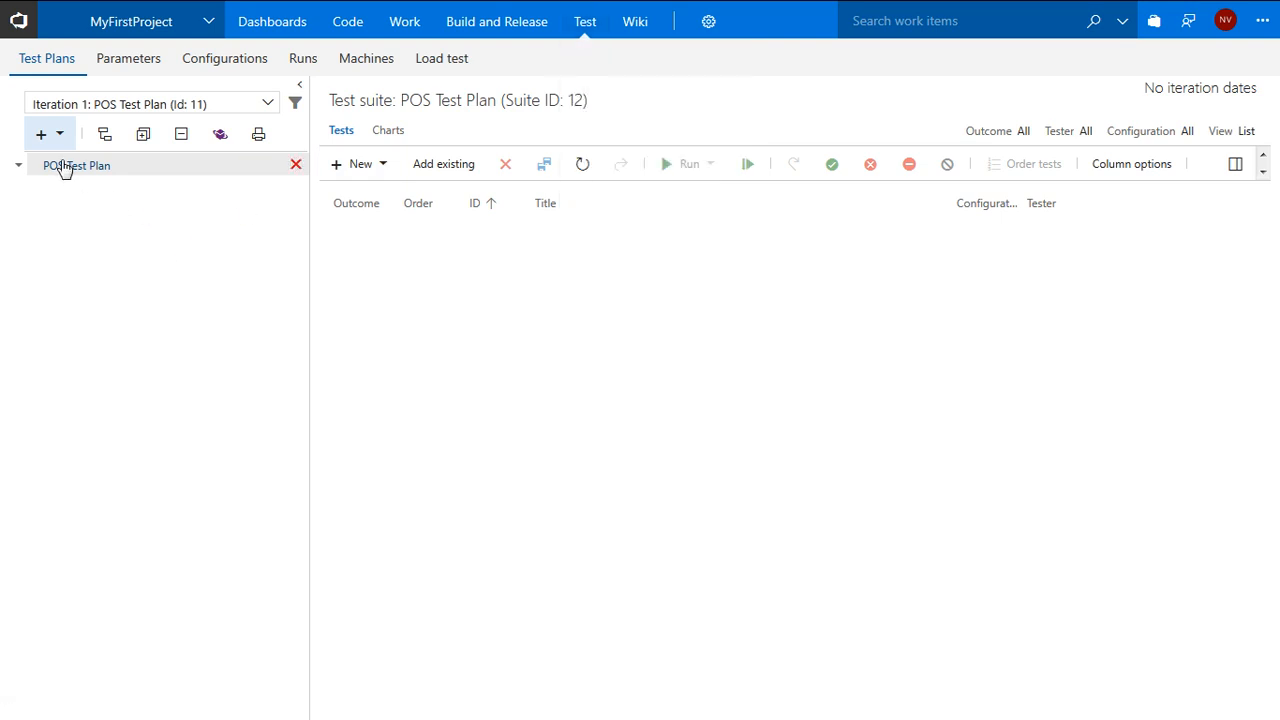
click(40, 132)
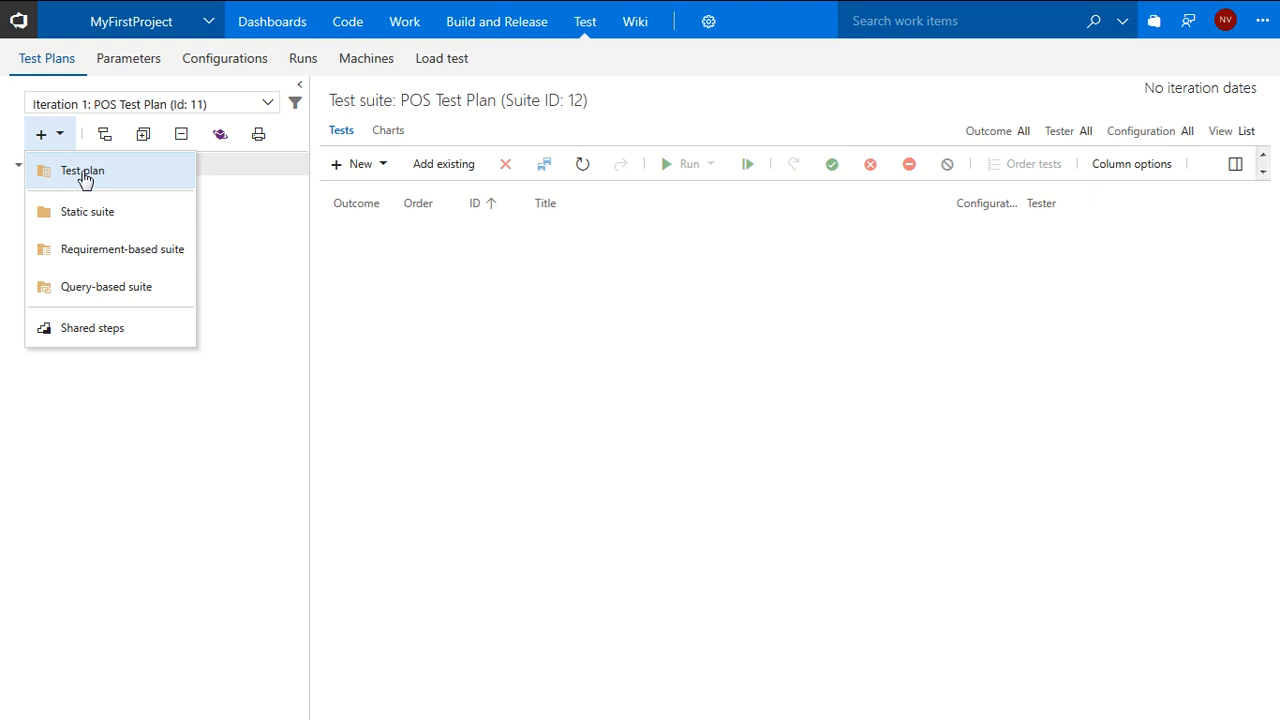
mouse_move(142, 180)
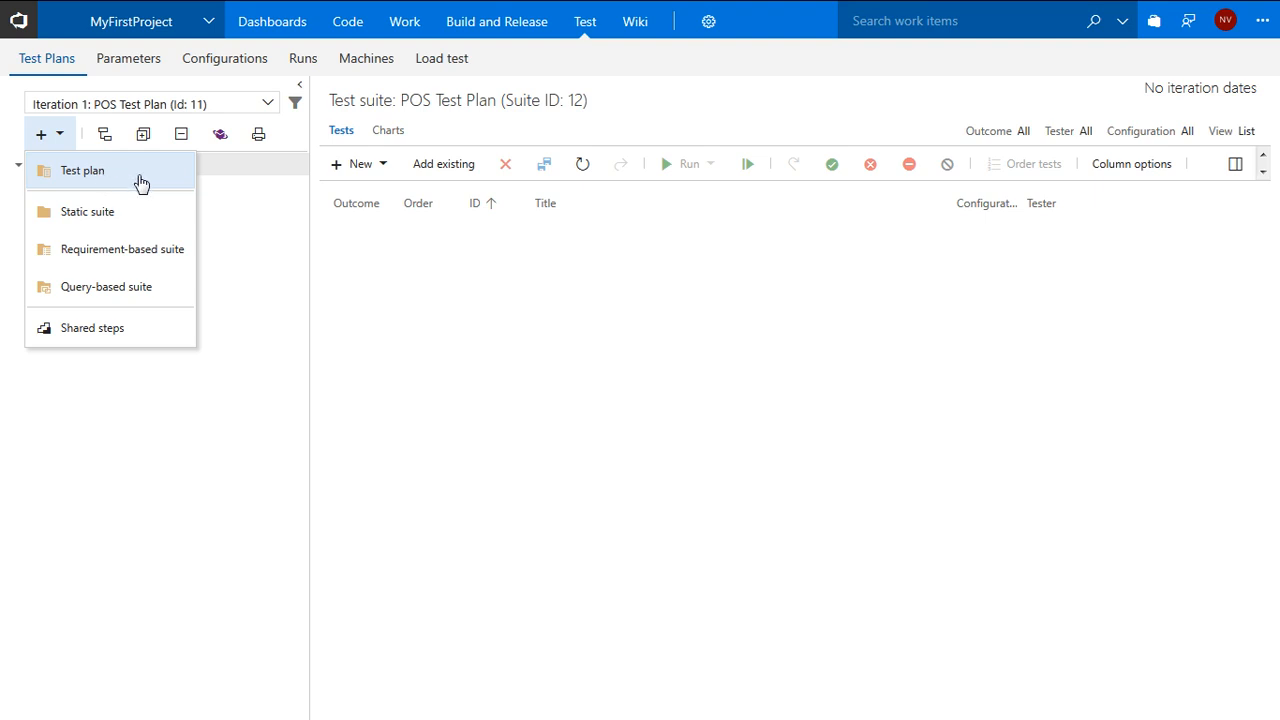
click(84, 170)
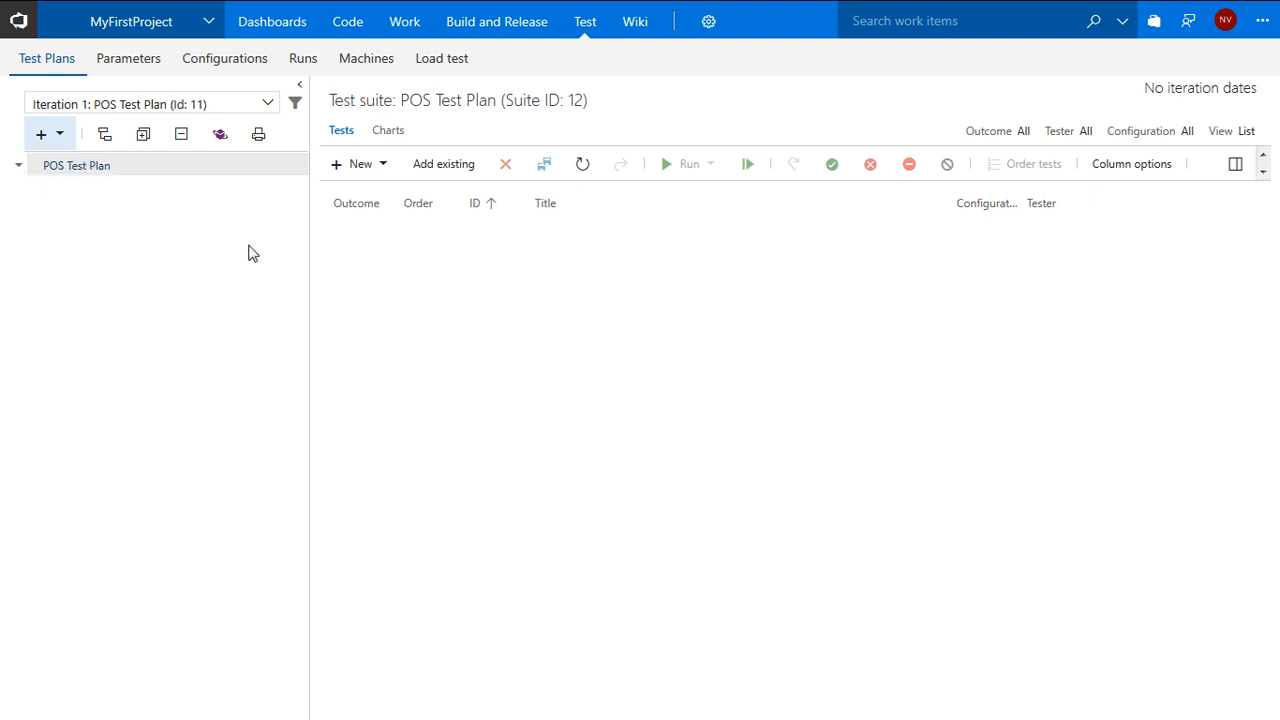
mouse_move(536, 392)
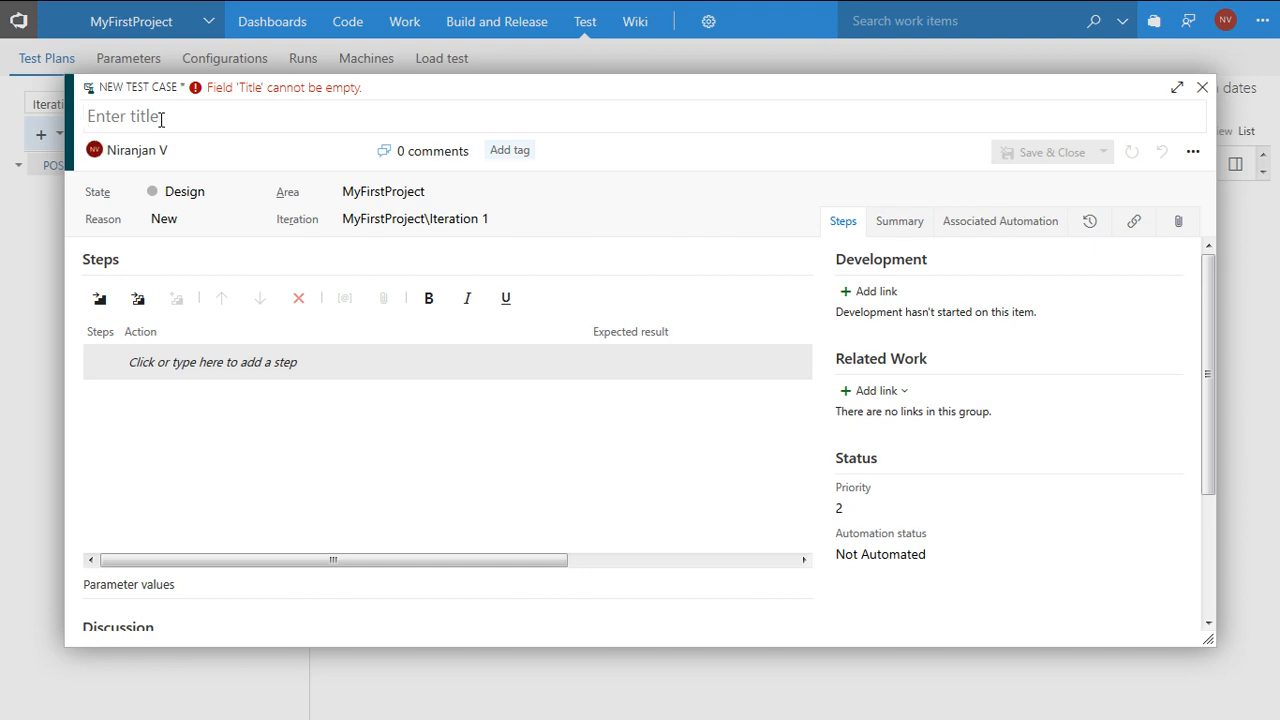
- Title the test case 'Place Order test case' and cancel out of adding an existing item link
text(Place Order test case)
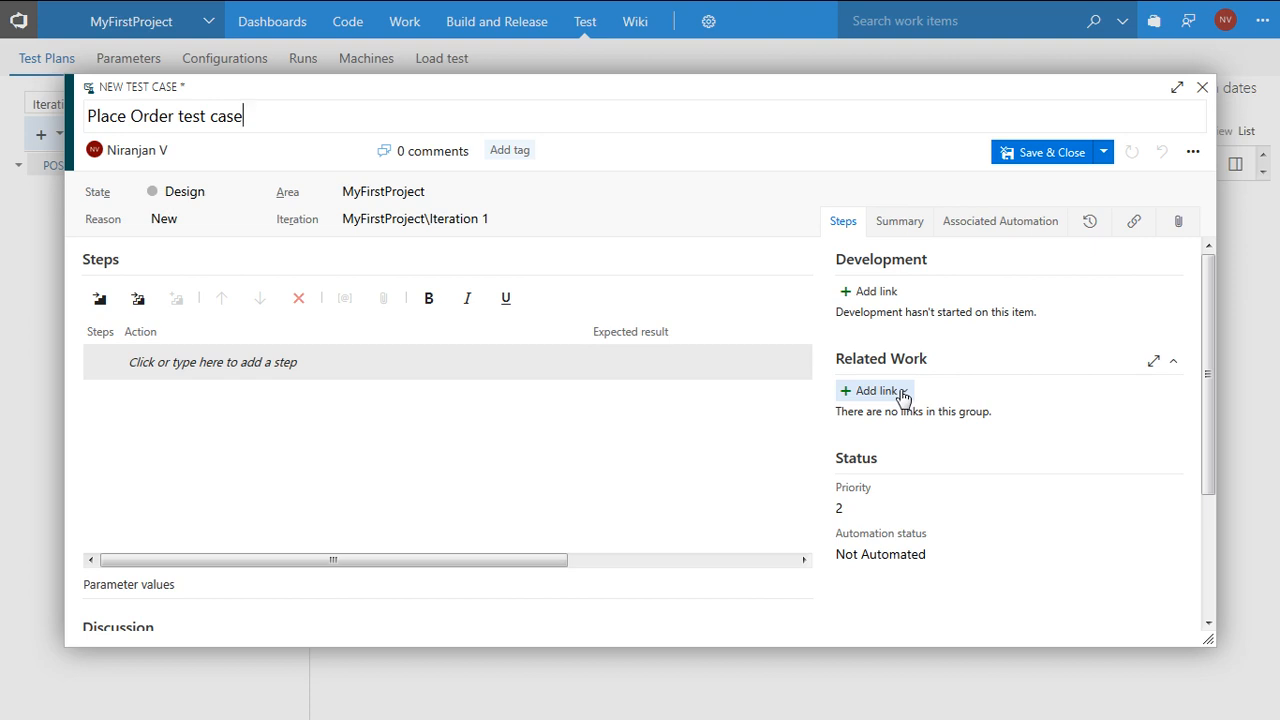
click(872, 390)
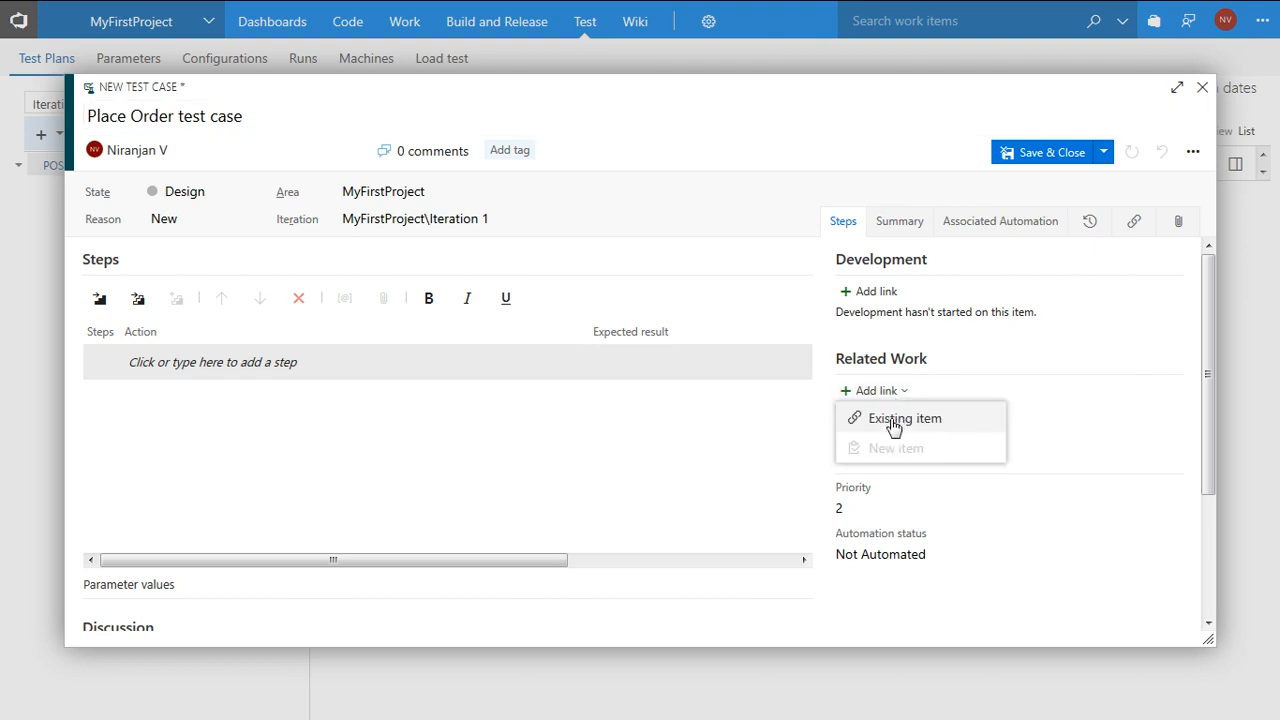
click(902, 418)
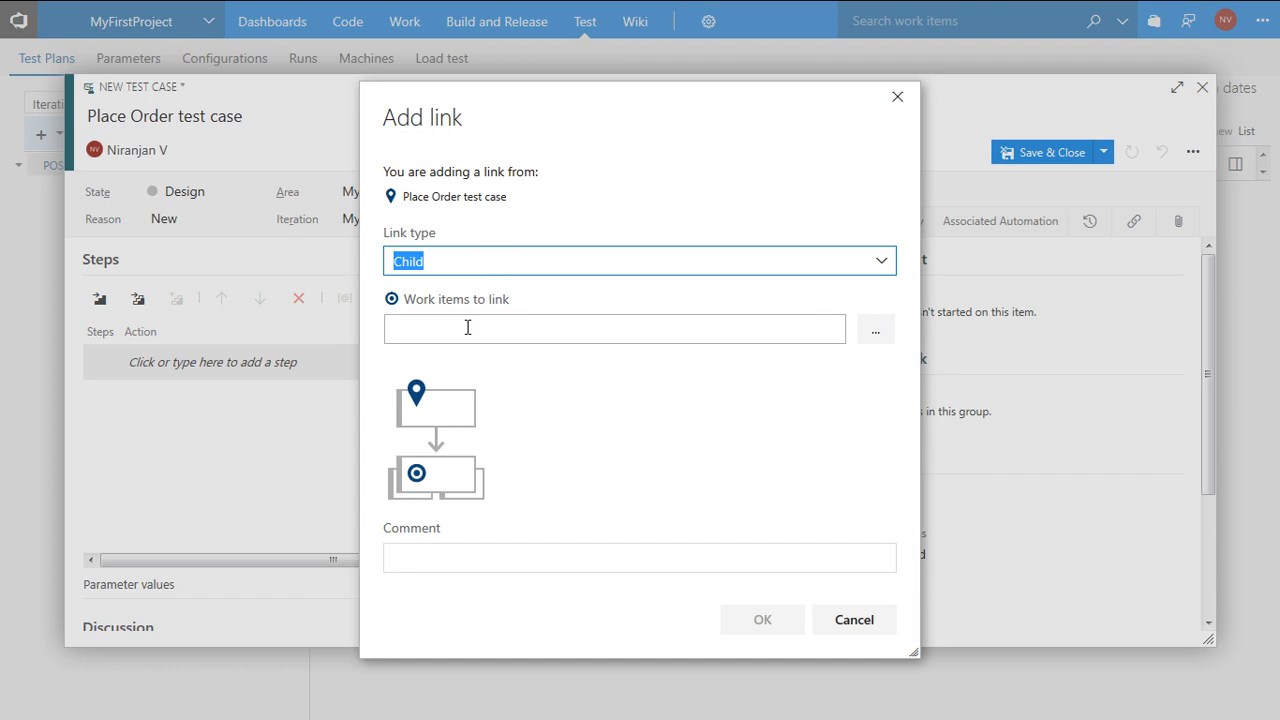
click(854, 620)
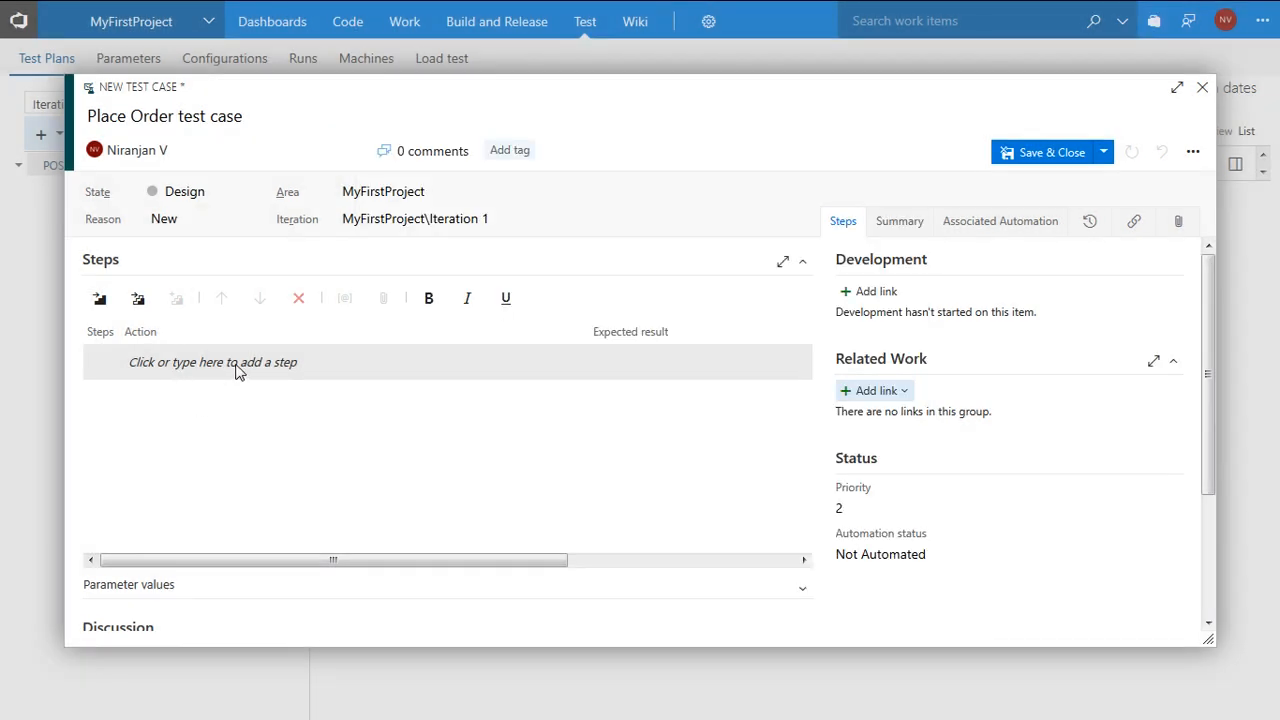
- Add step 1: login to the web site, expecting the login to come up
click(240, 362)
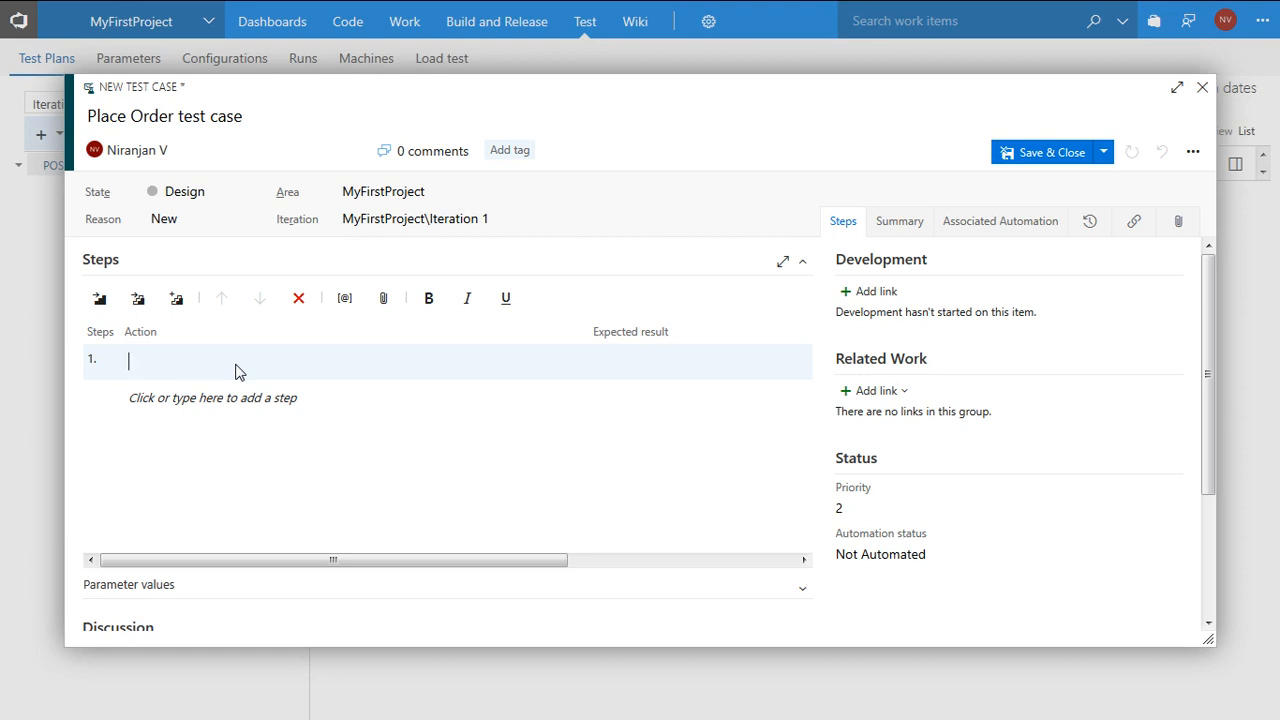
text(Lo)
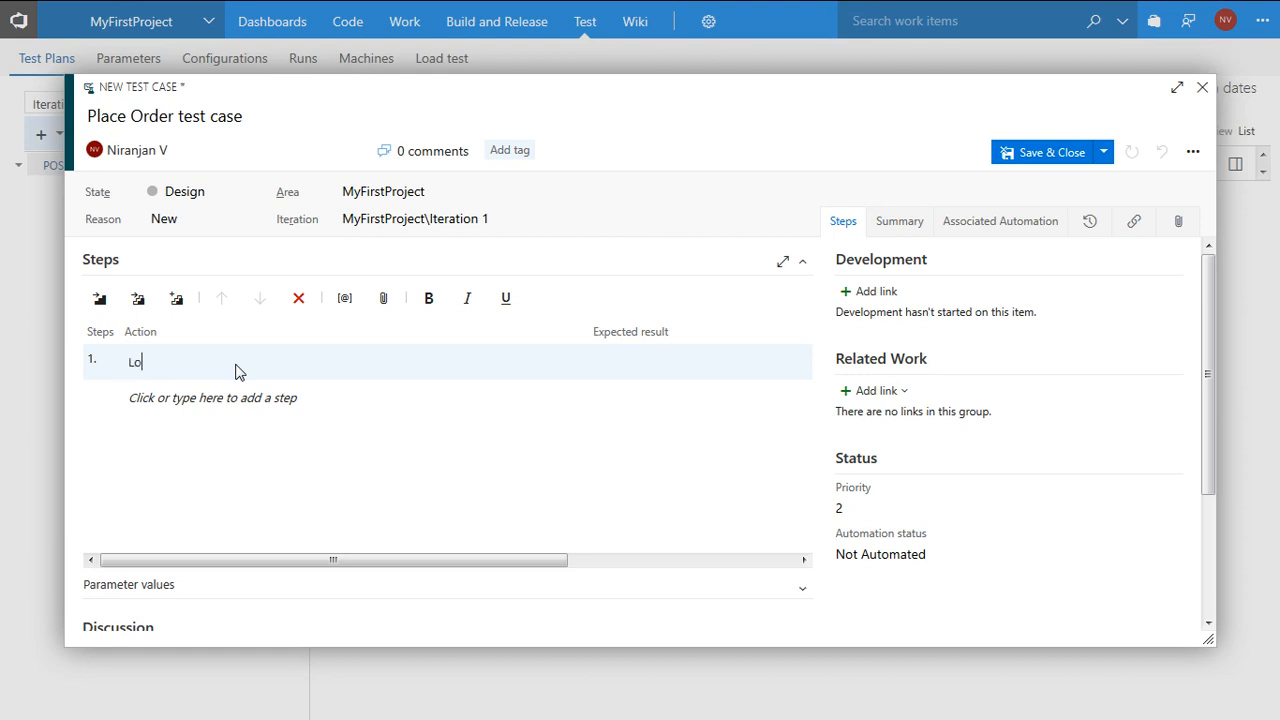
text(gin to the w)
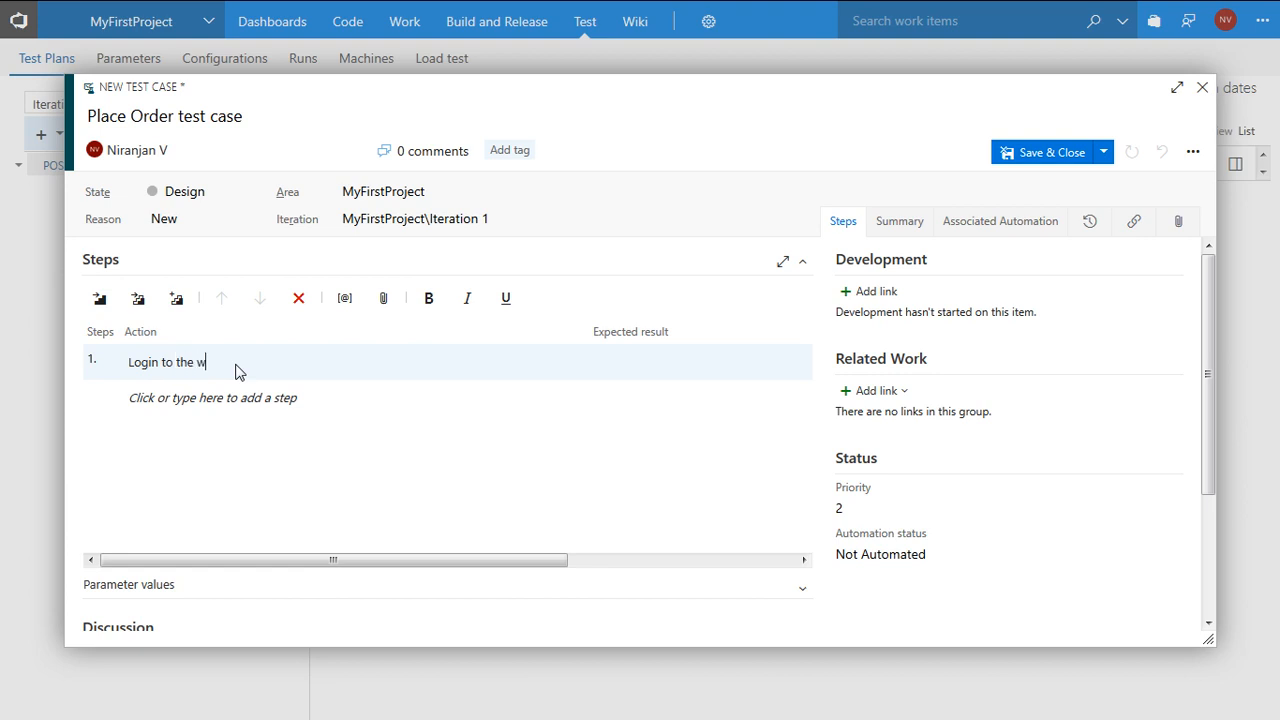
text(eb site)
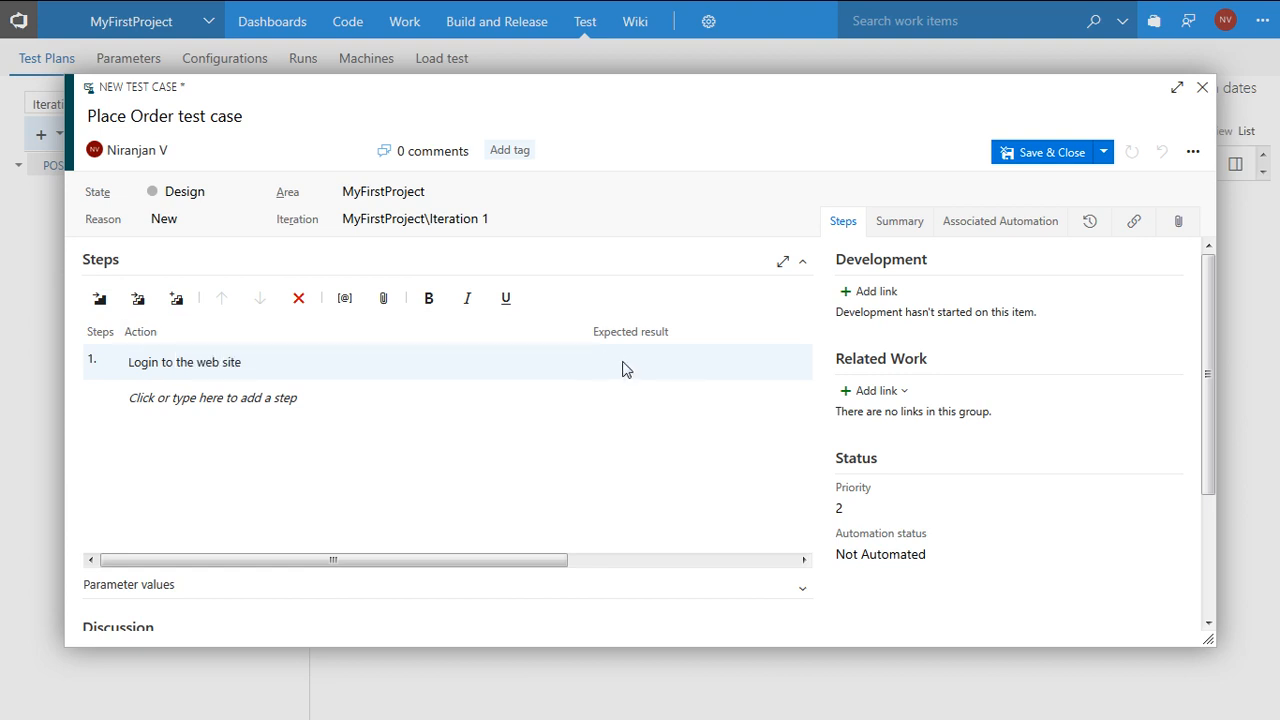
click(620, 362)
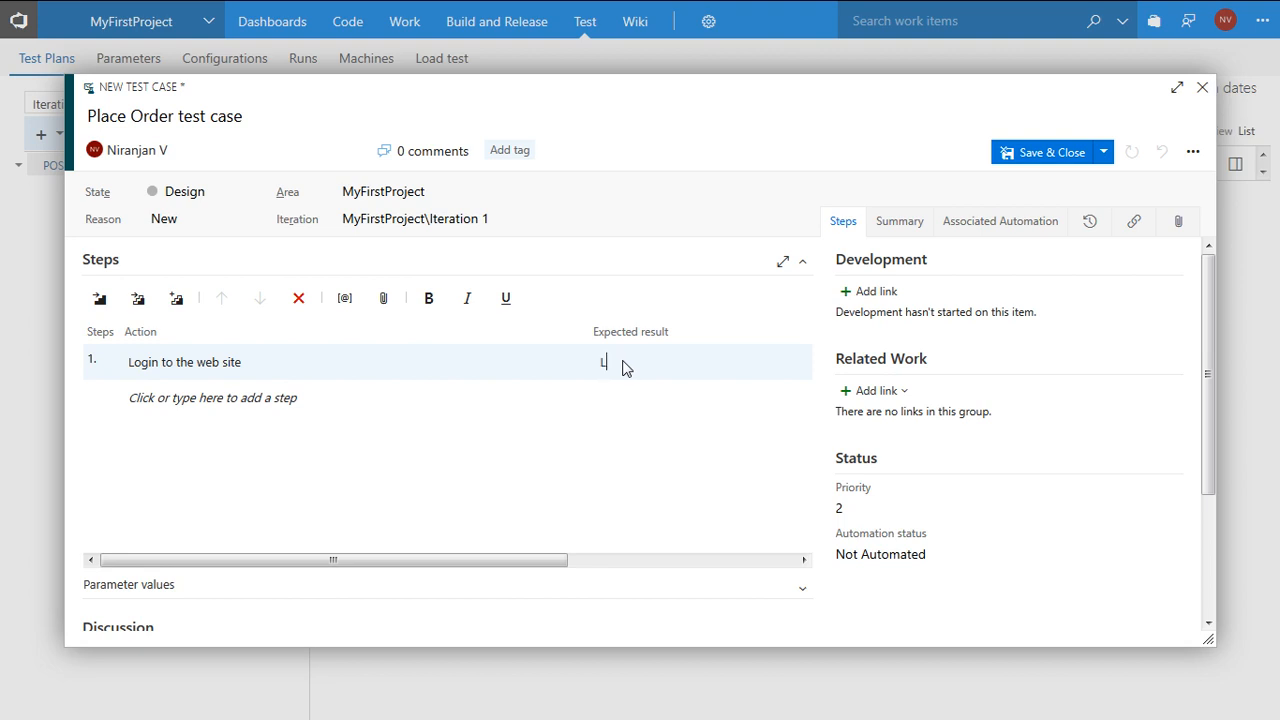
text(Login page s)
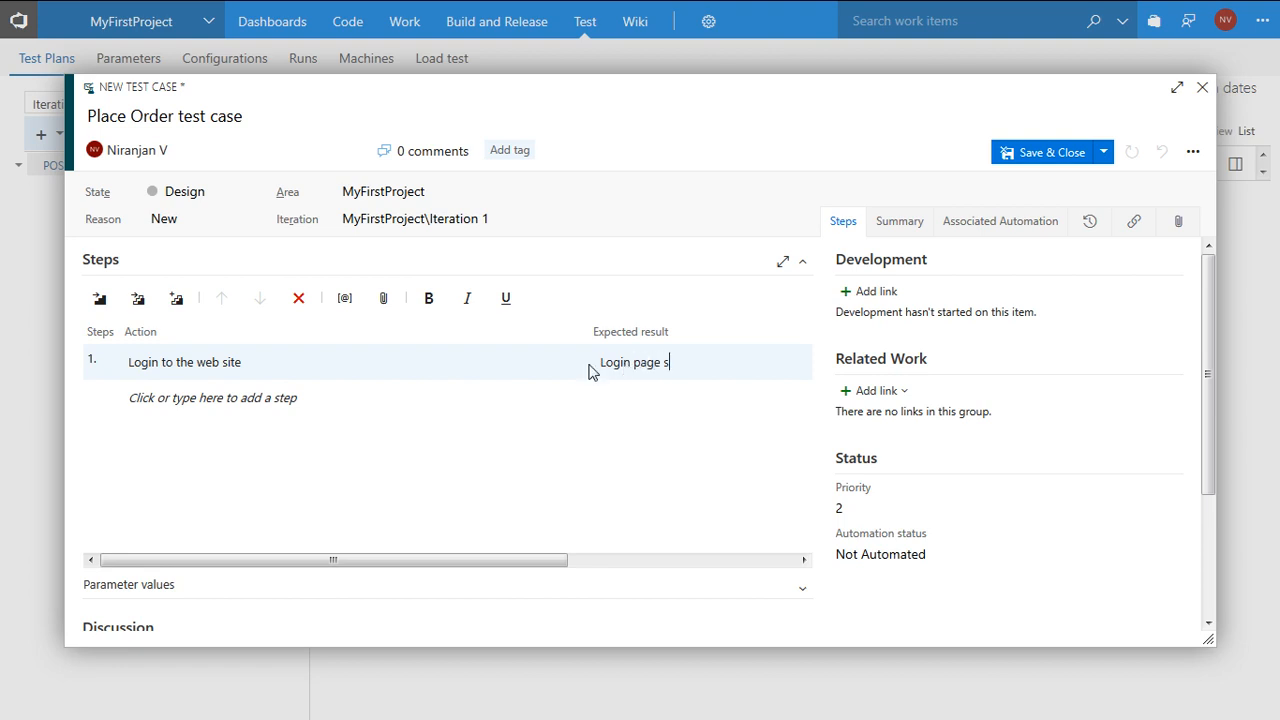
text(hould come up)
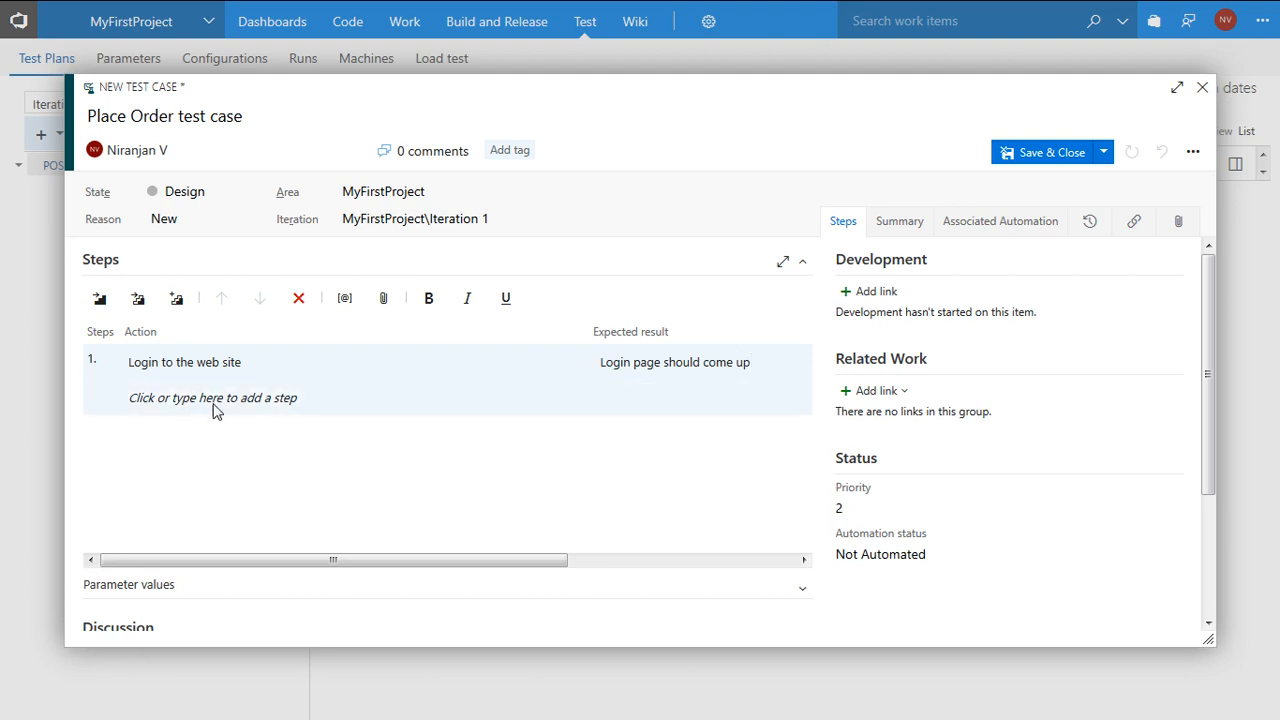
- Add step 2: place the order, expecting the value to be auto-calculated
click(212, 398)
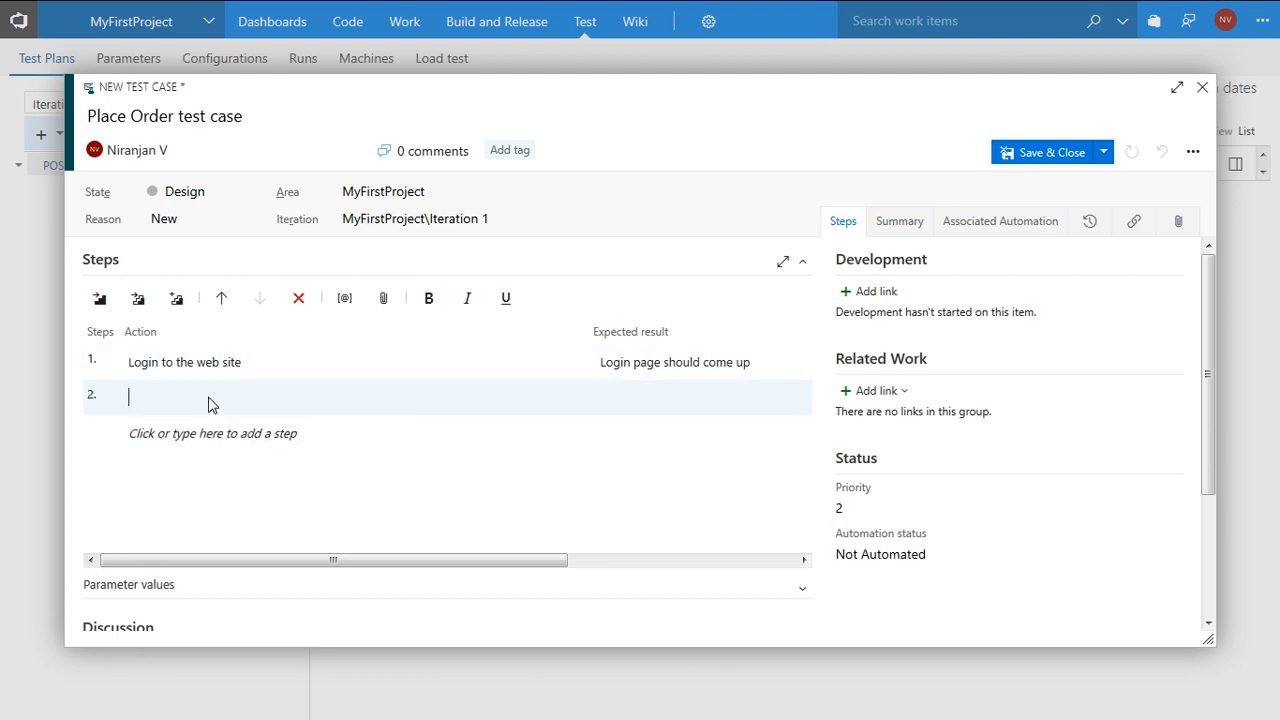
text(Place Order)
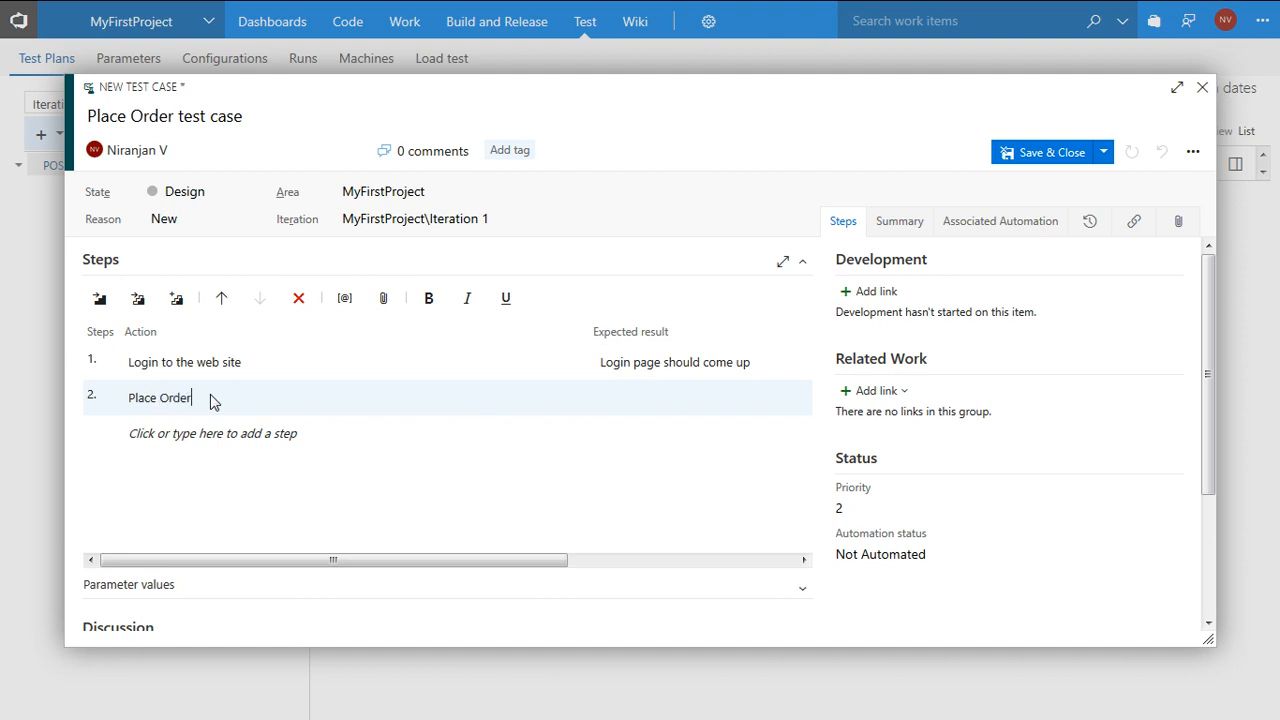
mouse_move(628, 406)
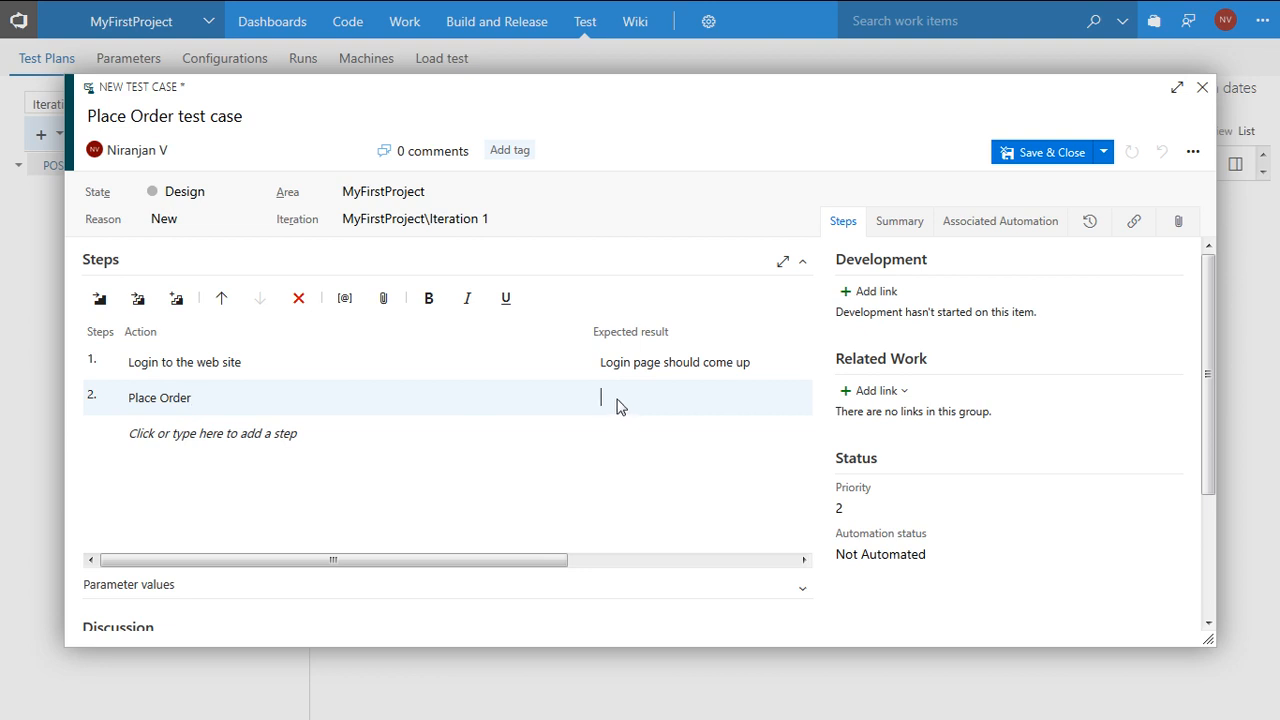
text(V)
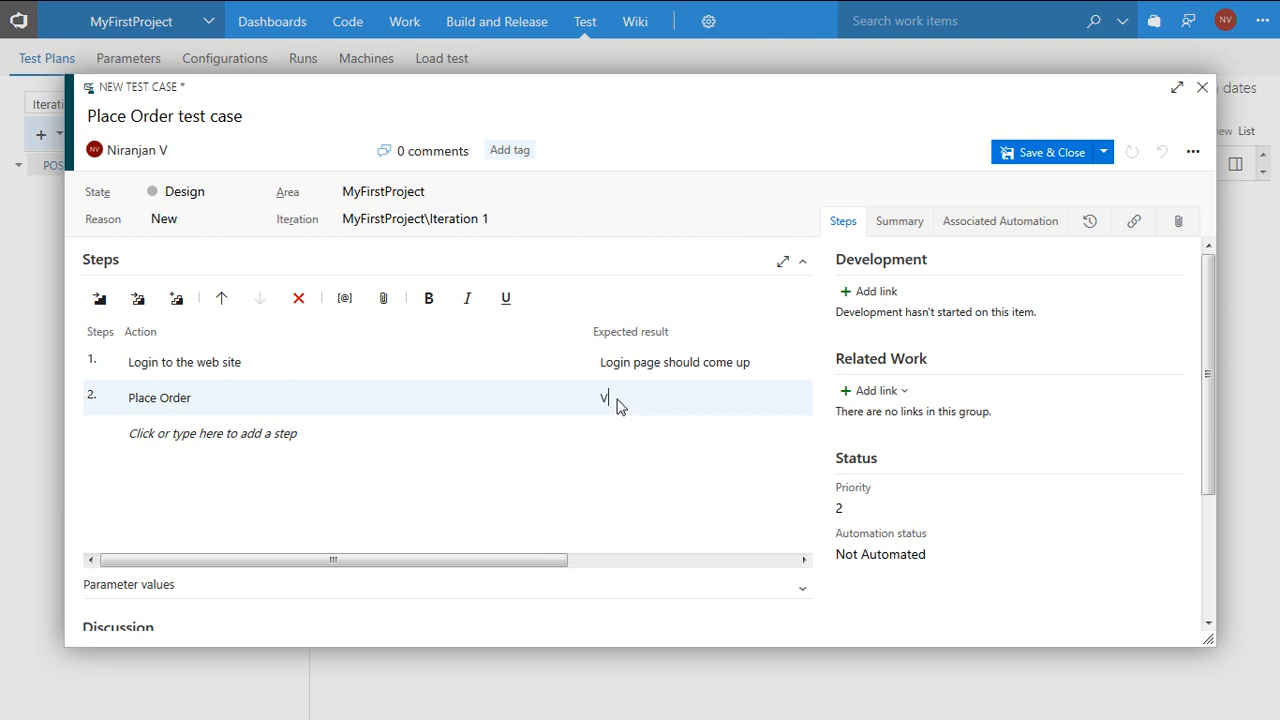
text(alue)
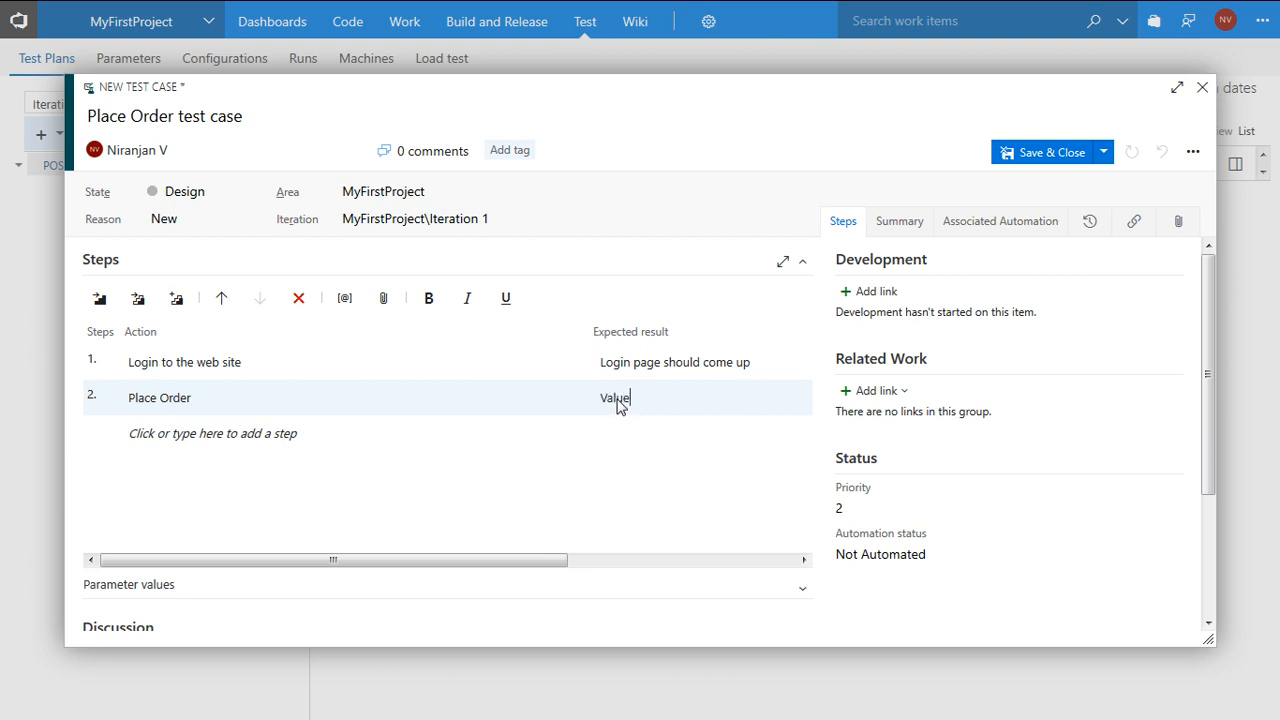
text(should be aut)
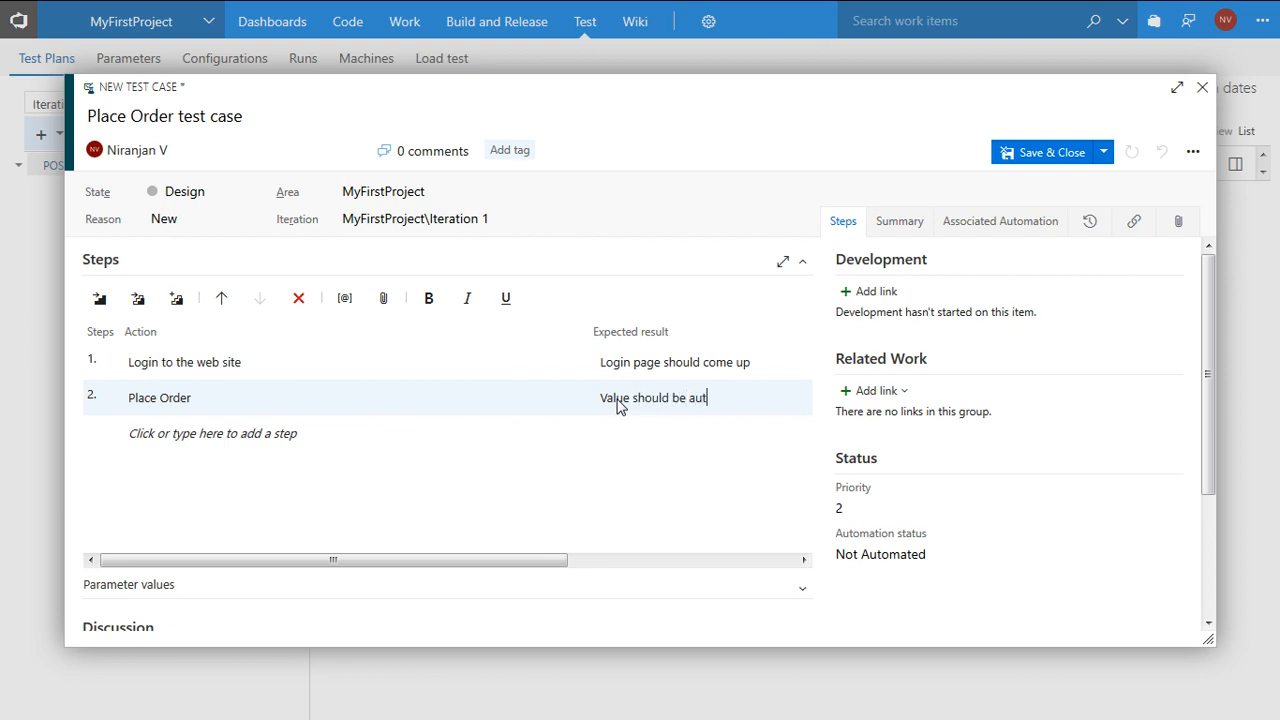
text(o calc)
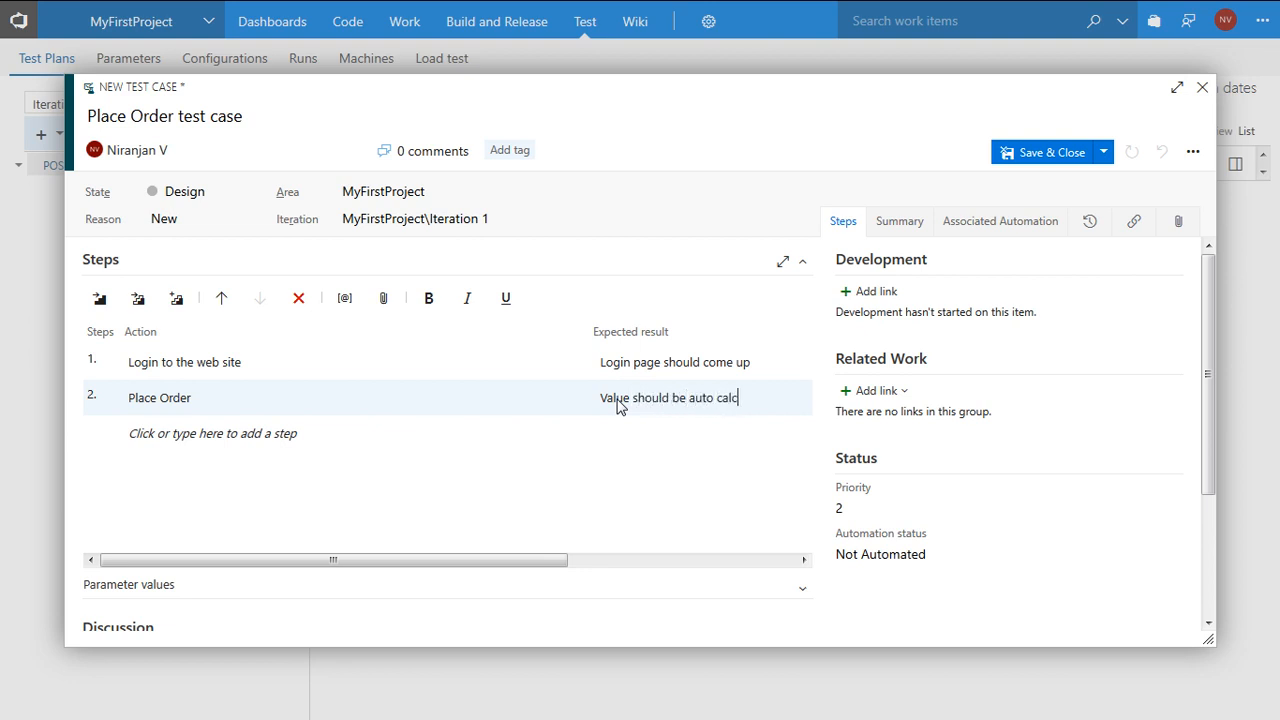
text(ul)
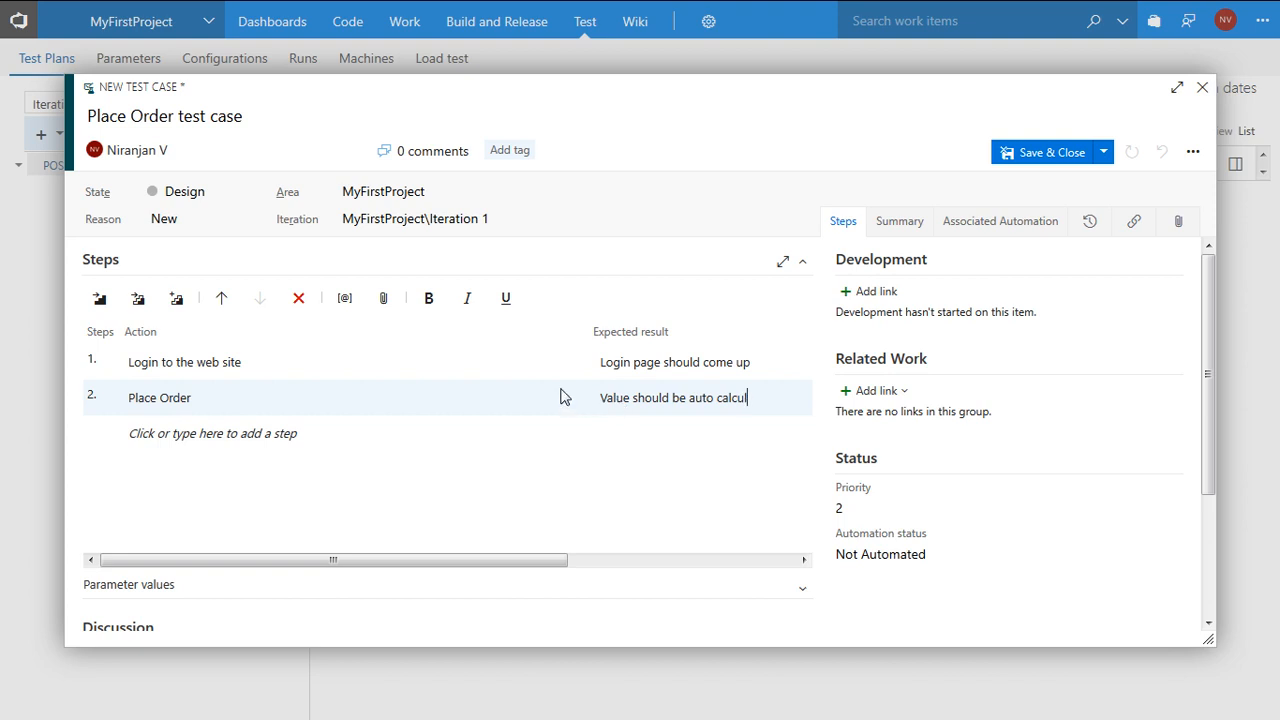
text(ated)
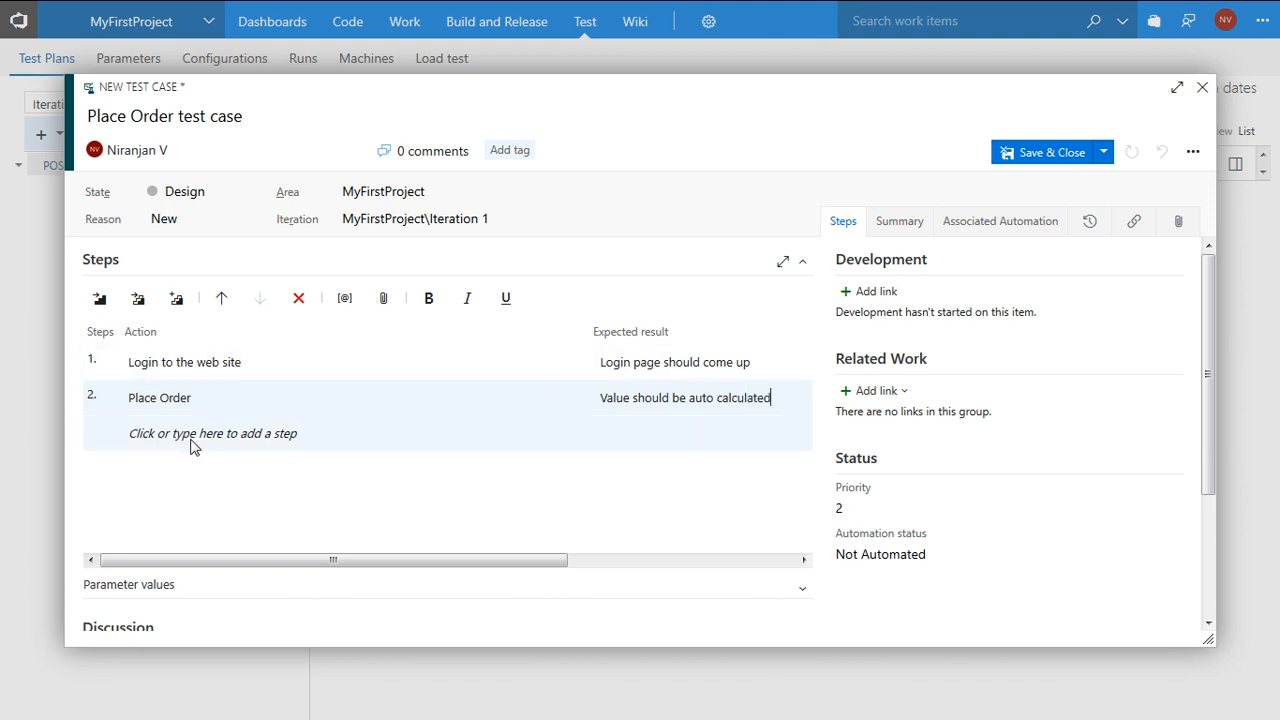
- Add step 3: logout of the web site, expecting the logout page to come up
click(200, 432)
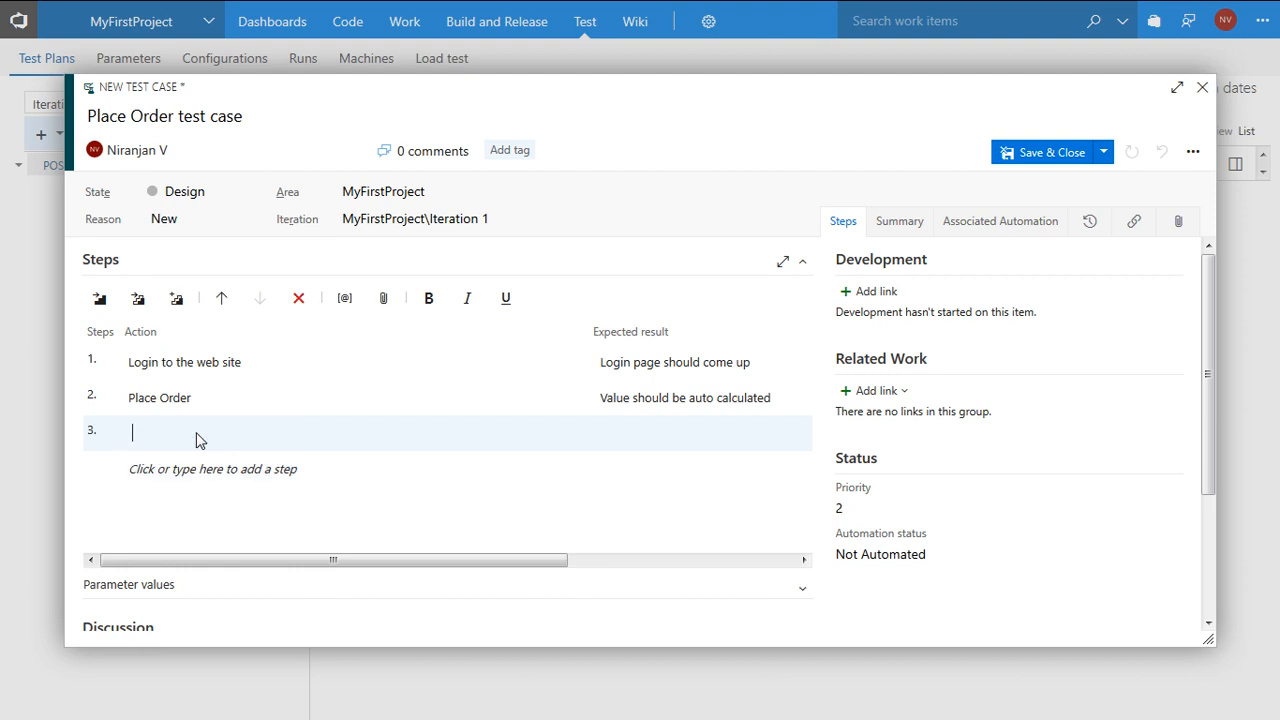
text(Logout of the web s)
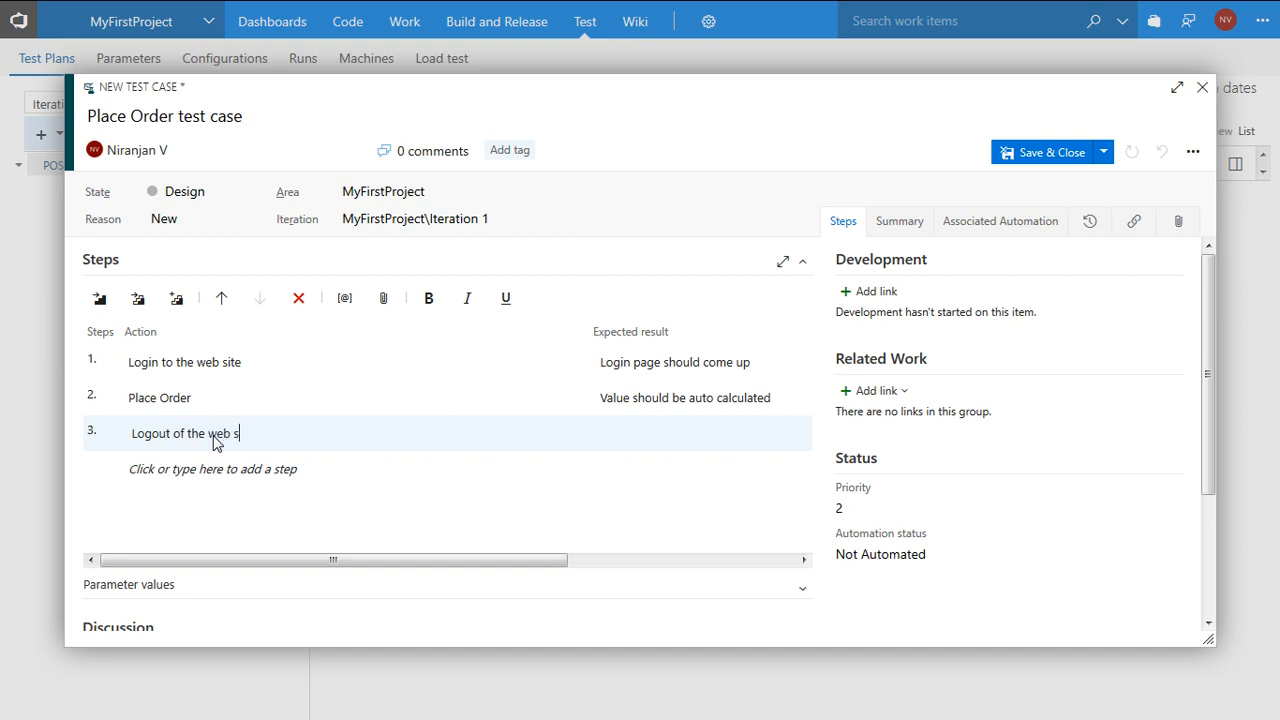
text(ite)
click(702, 432)
text(L)
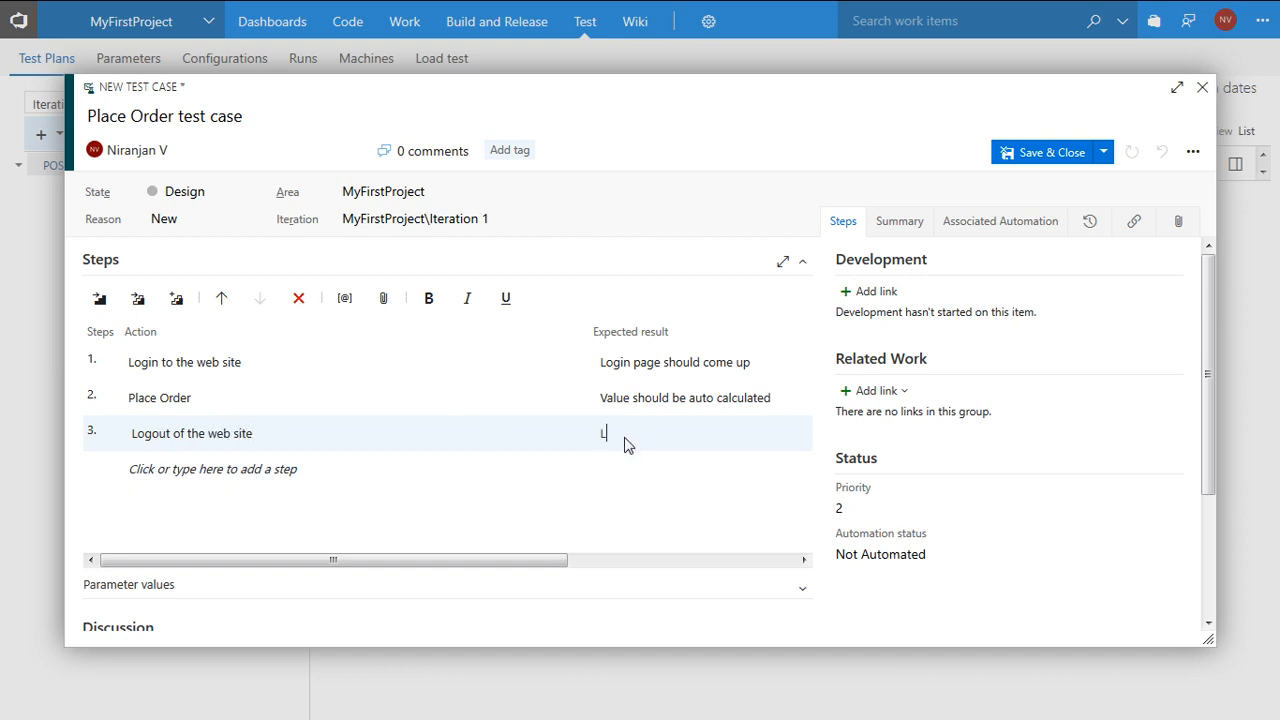
text(ogout)
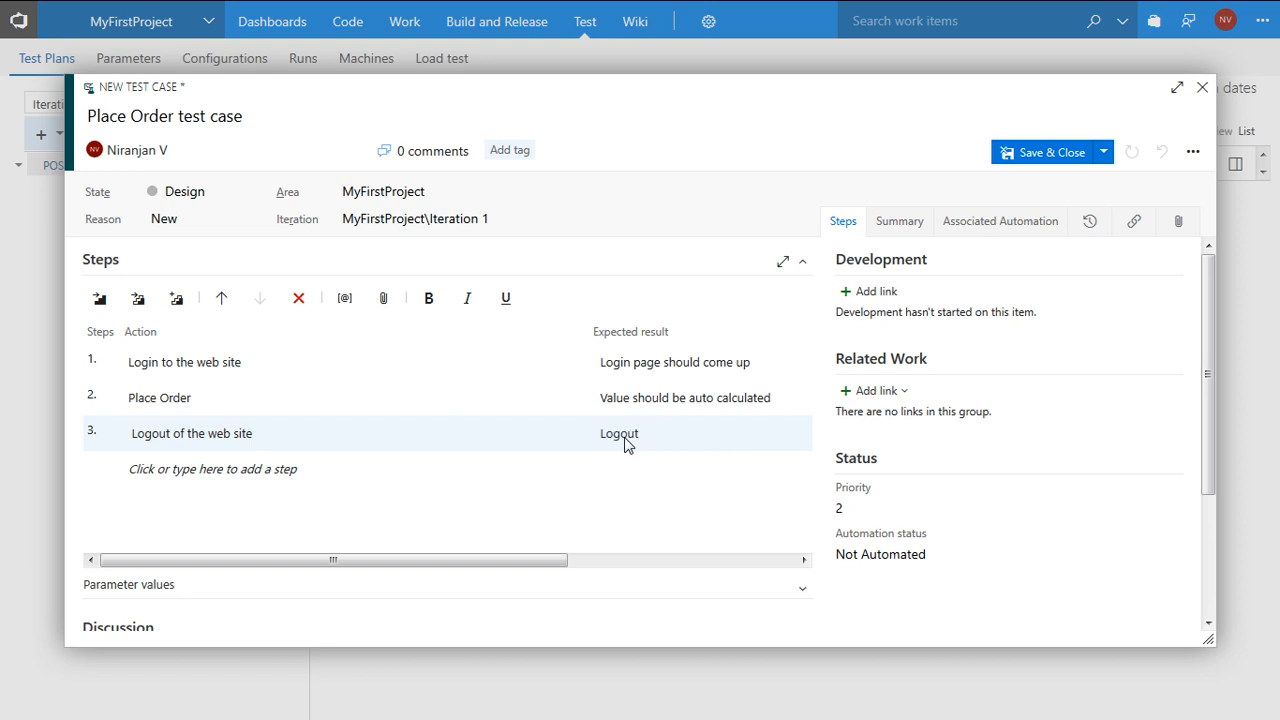
text(p)
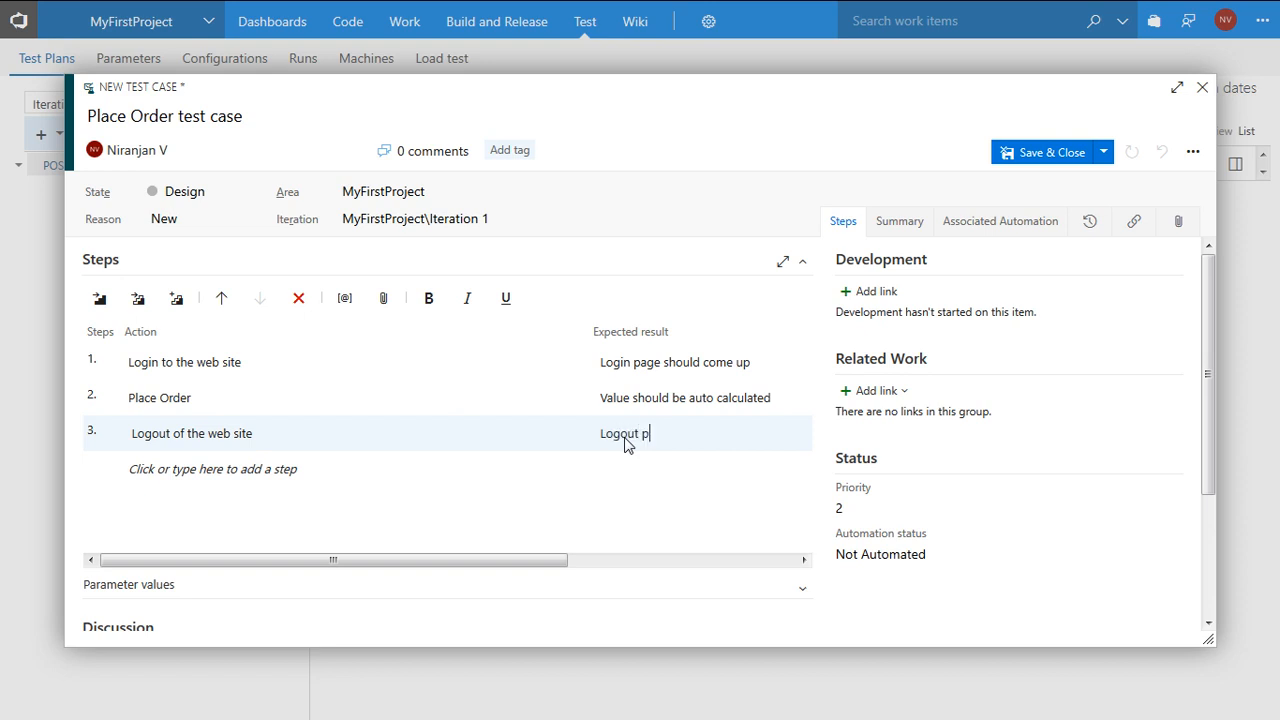
text(age sho)
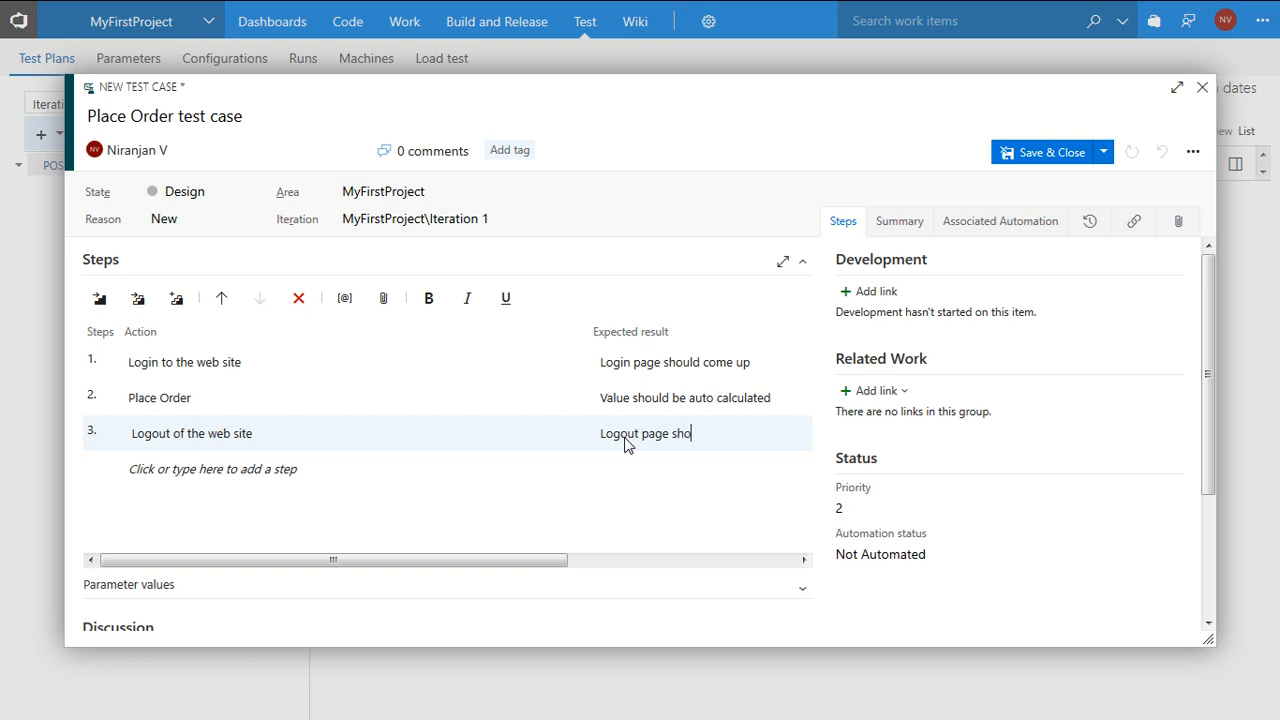
text(uld c)
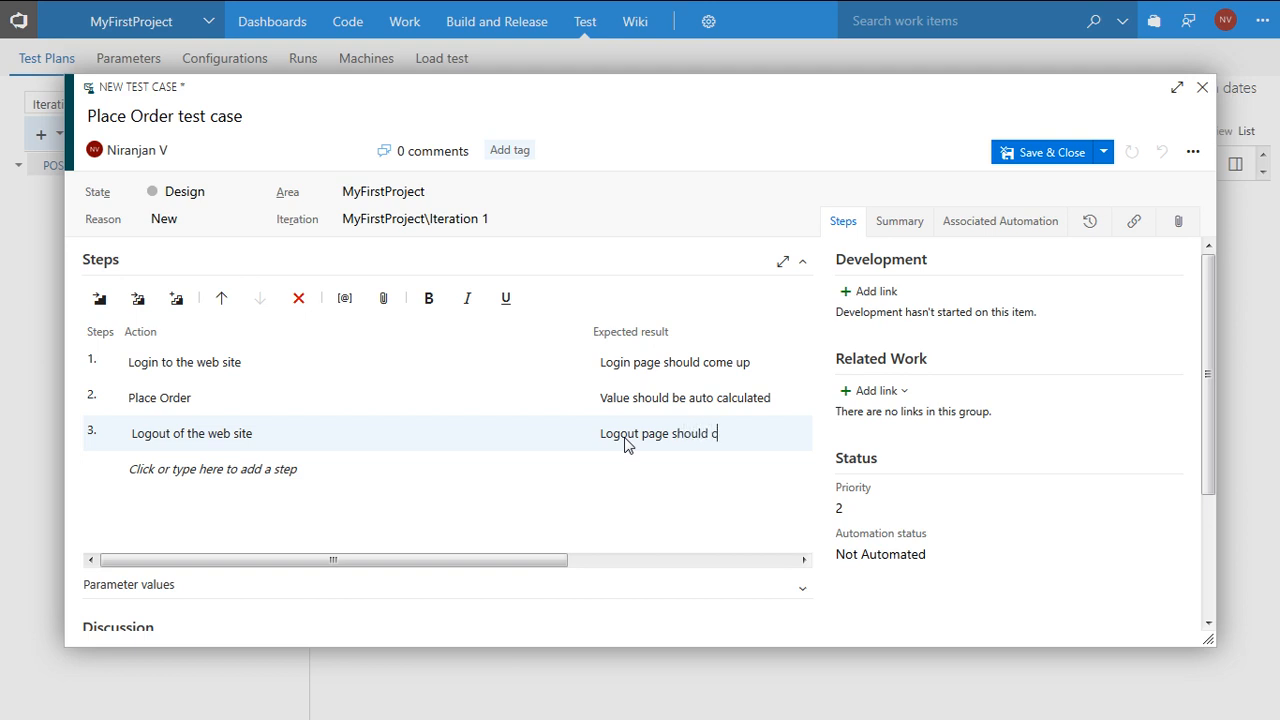
text(ome up)
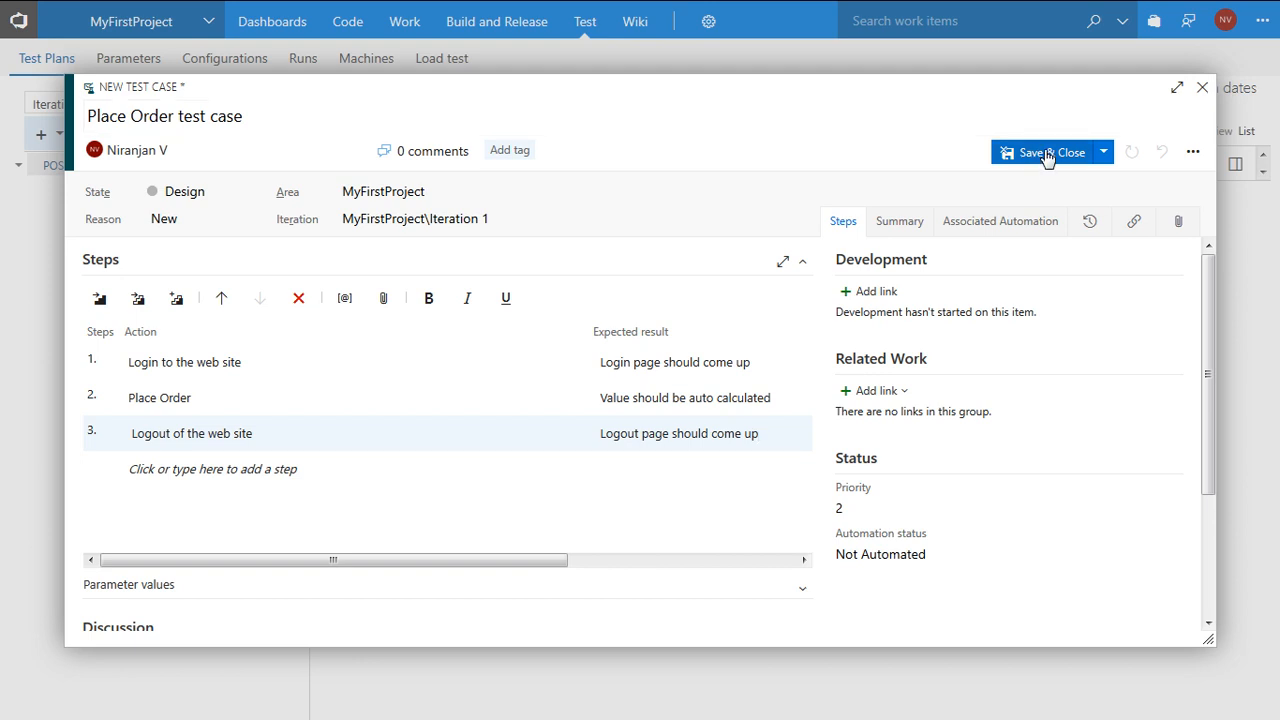
- Save and close the Place Order test case
click(1048, 152)
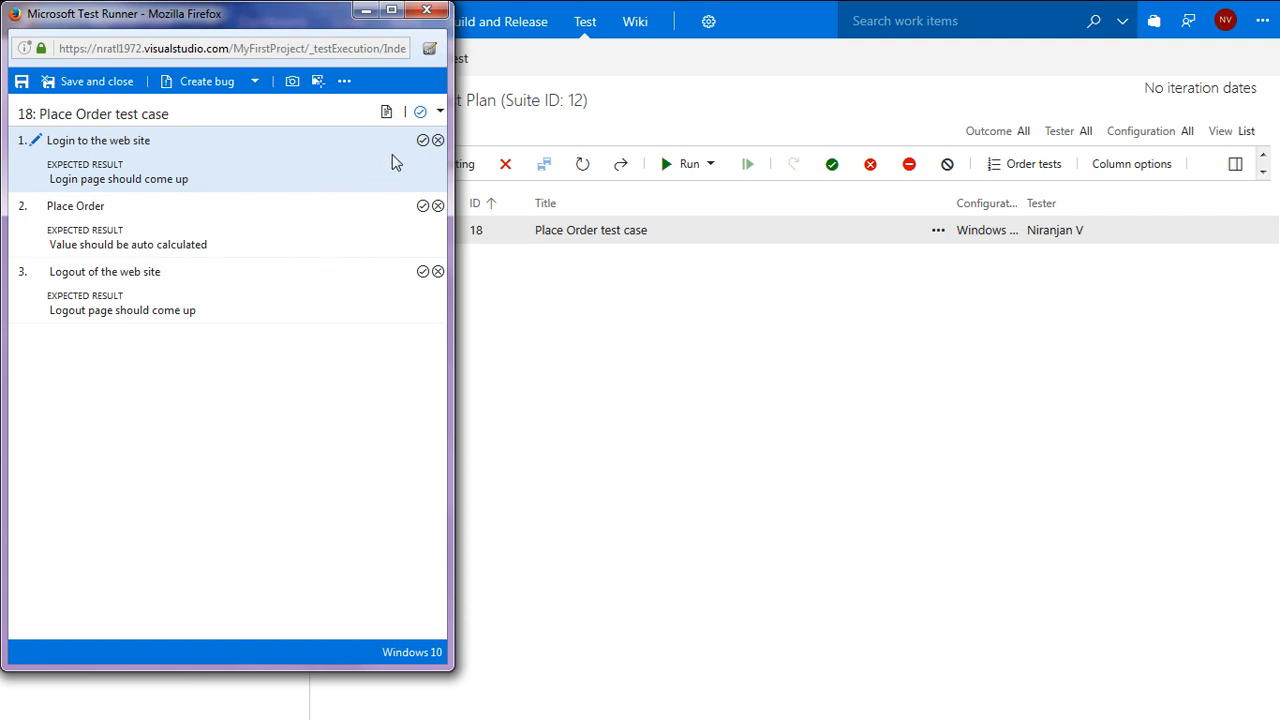
mouse_move(422, 140)
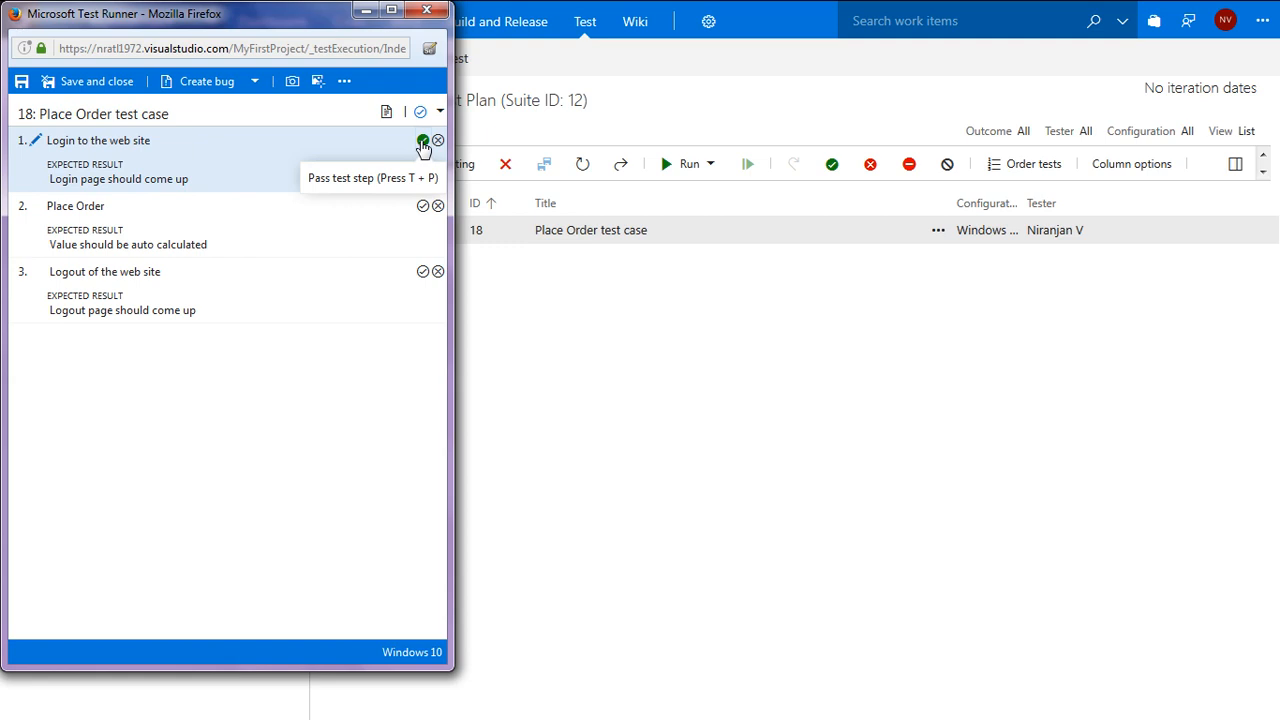
- Pass the login step and start a new bug from the Test Runner
click(424, 140)
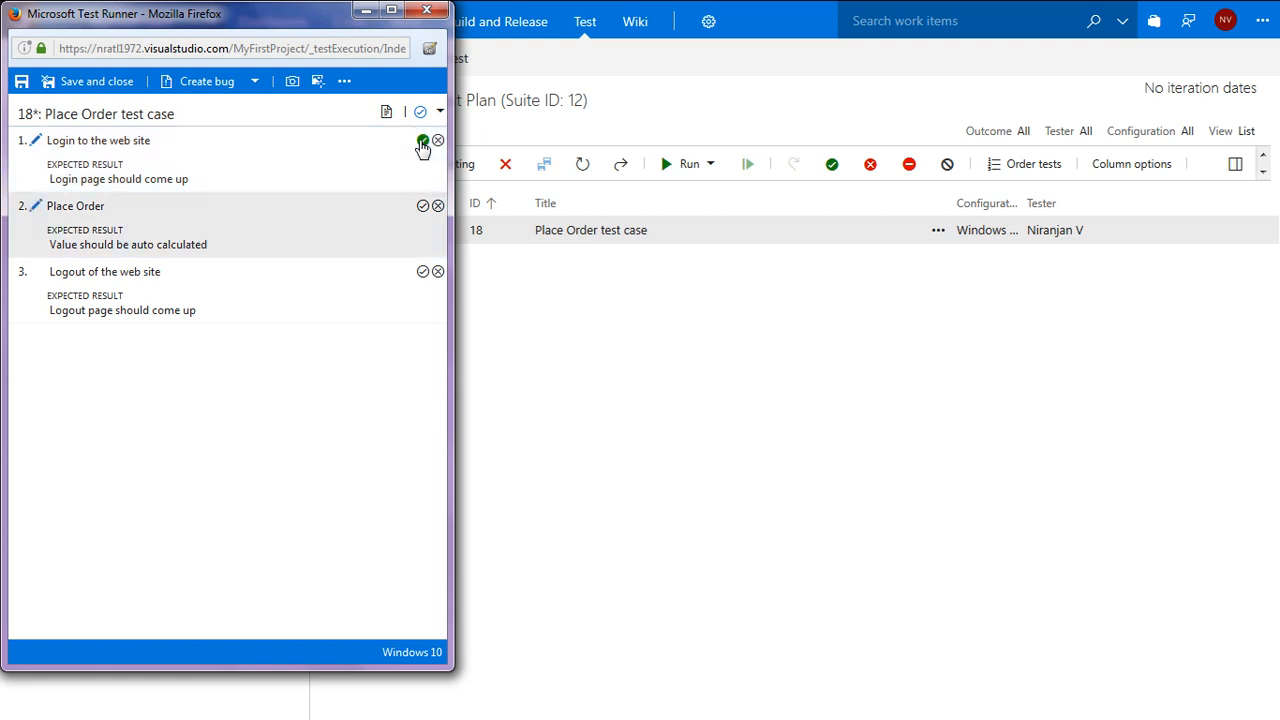
click(424, 140)
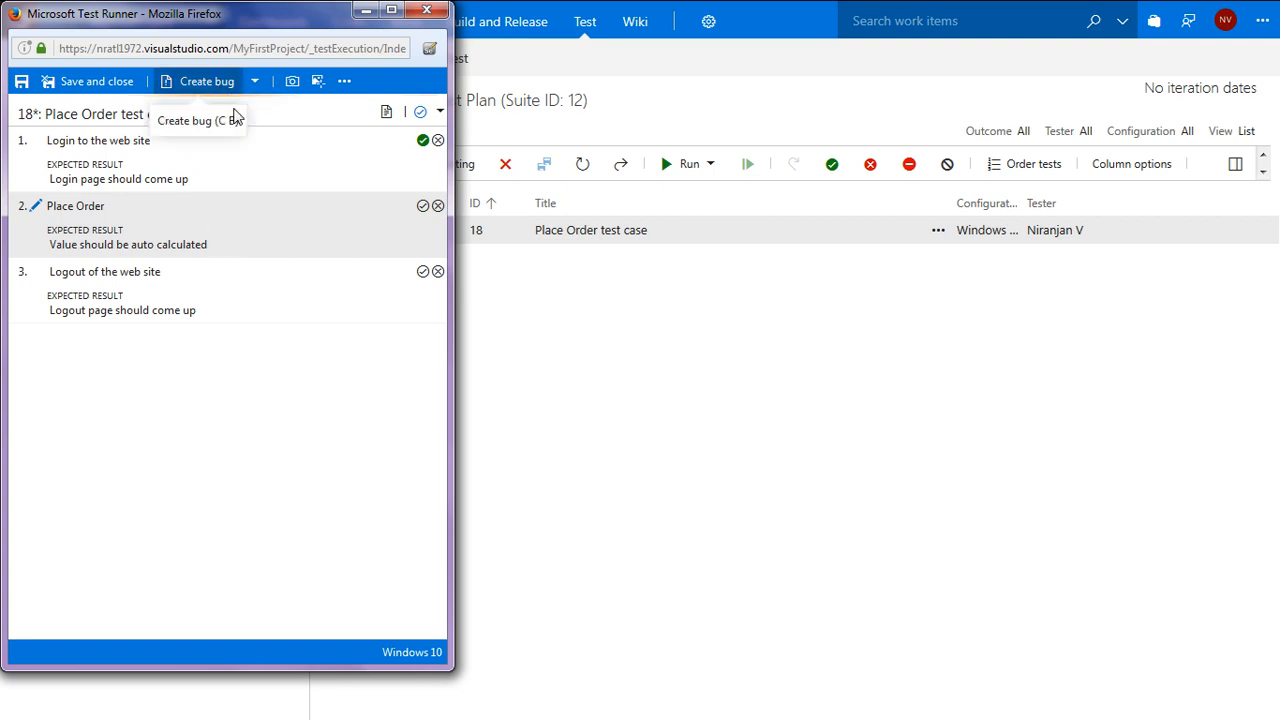
click(960, 12)
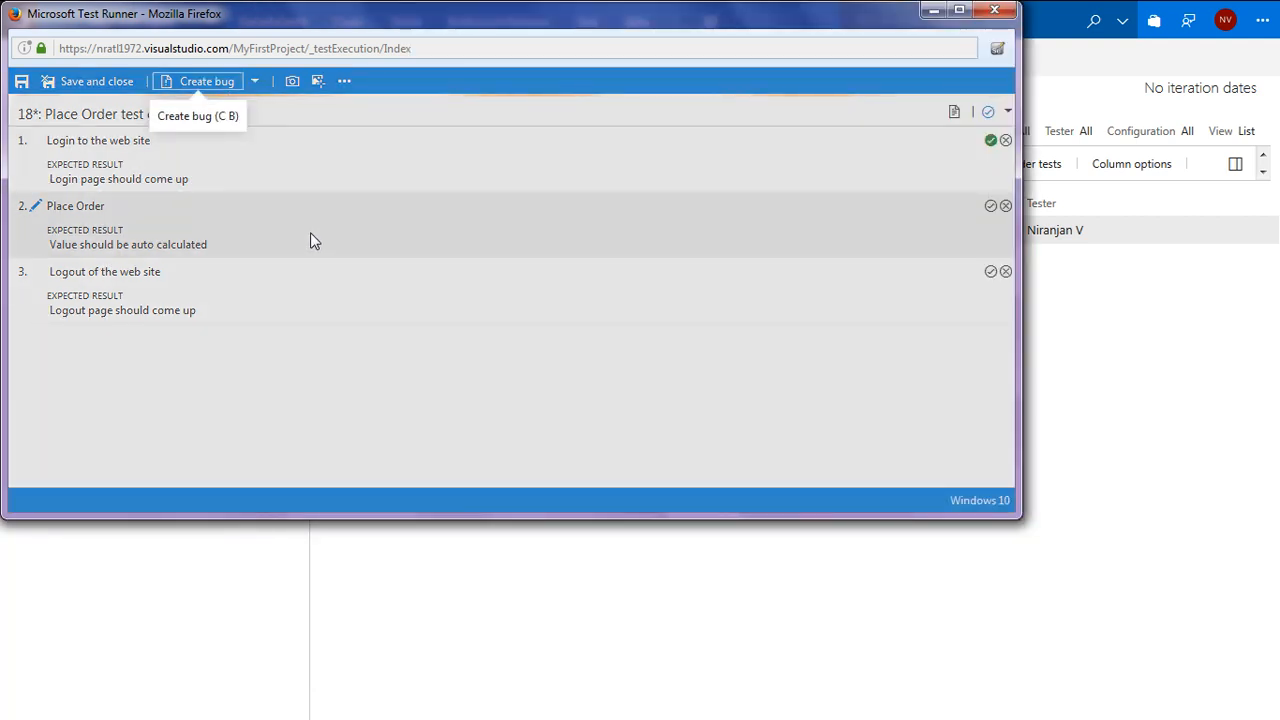
click(204, 80)
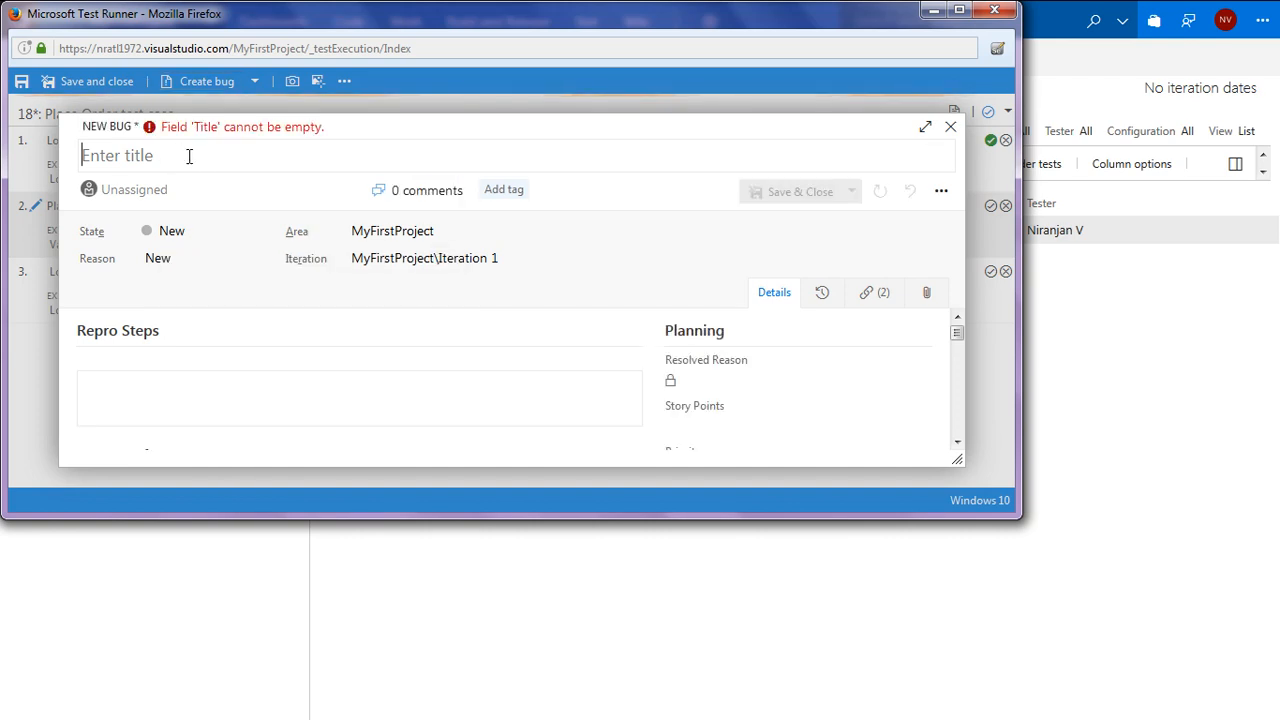
- File the bug 'Value not properly calculated' with Critical severity and save it
text(Value)
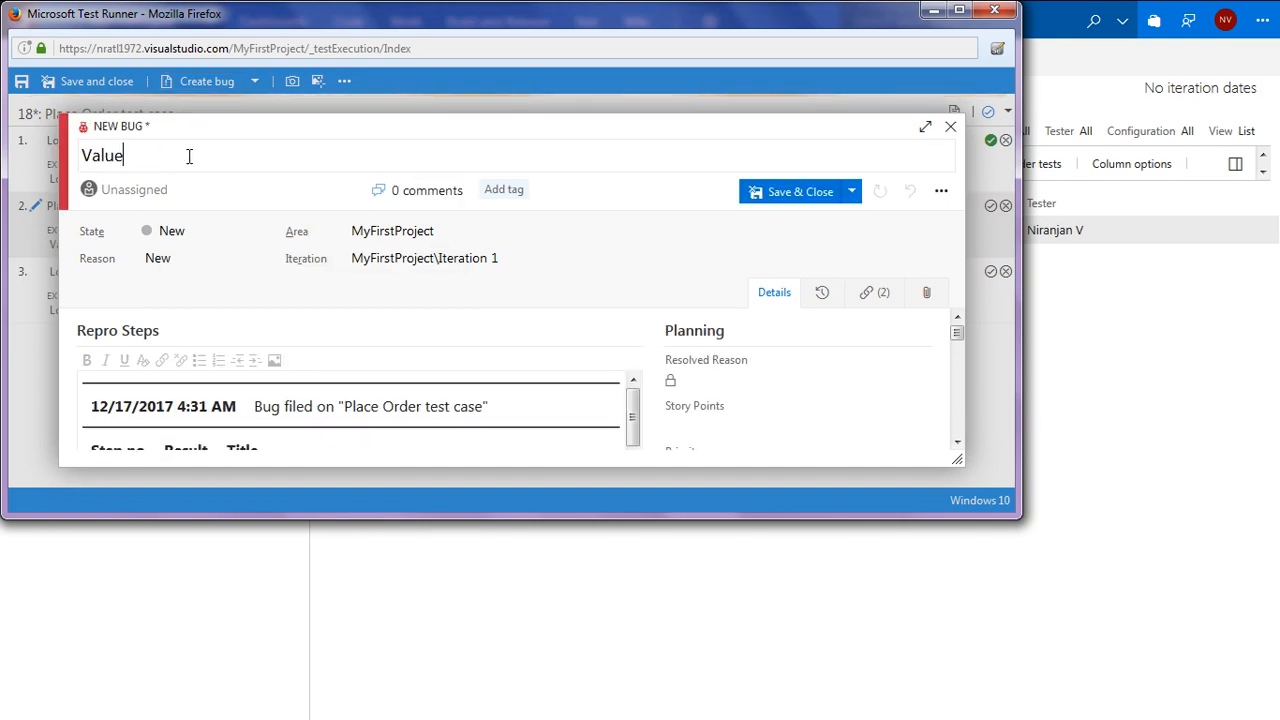
text(not)
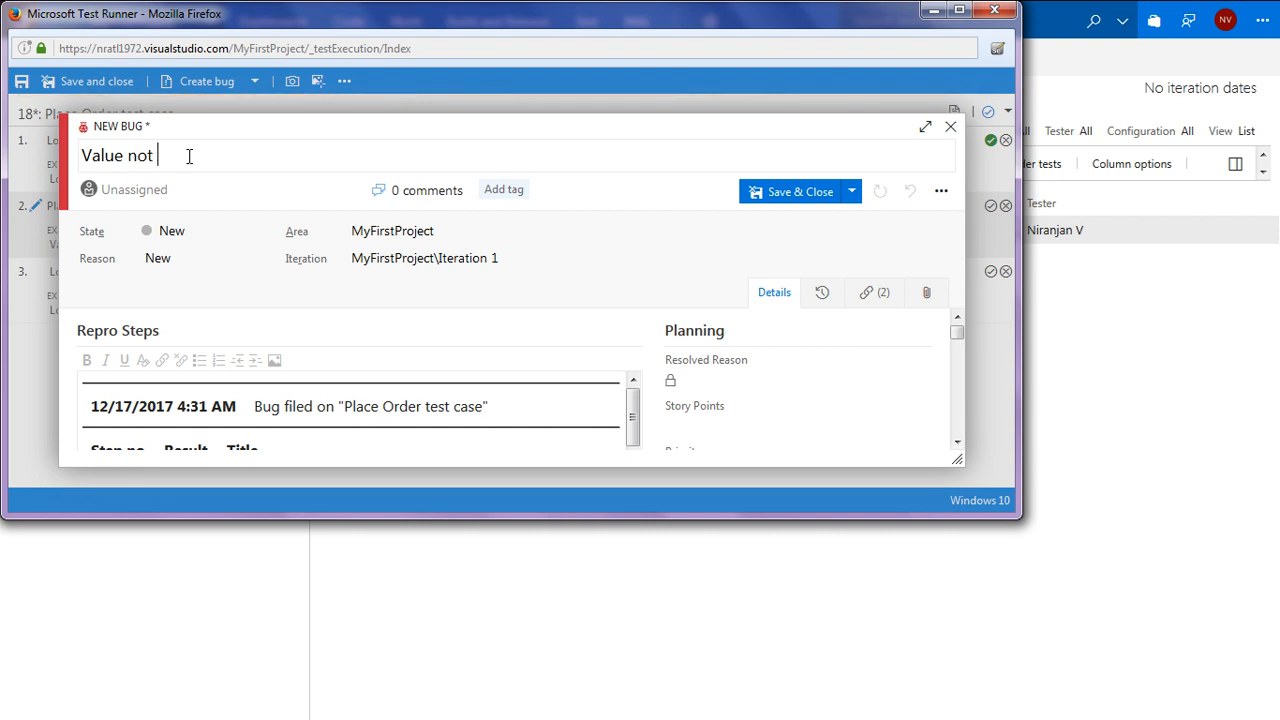
text(proper)
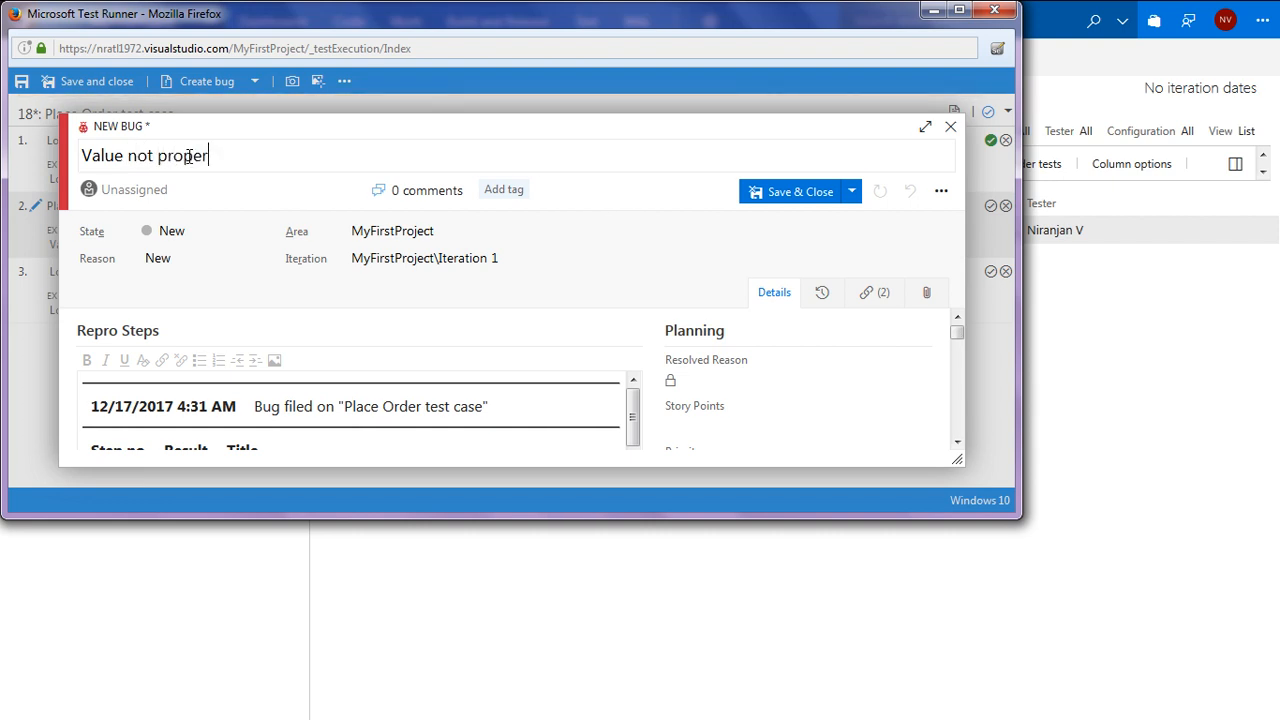
text(ly cal)
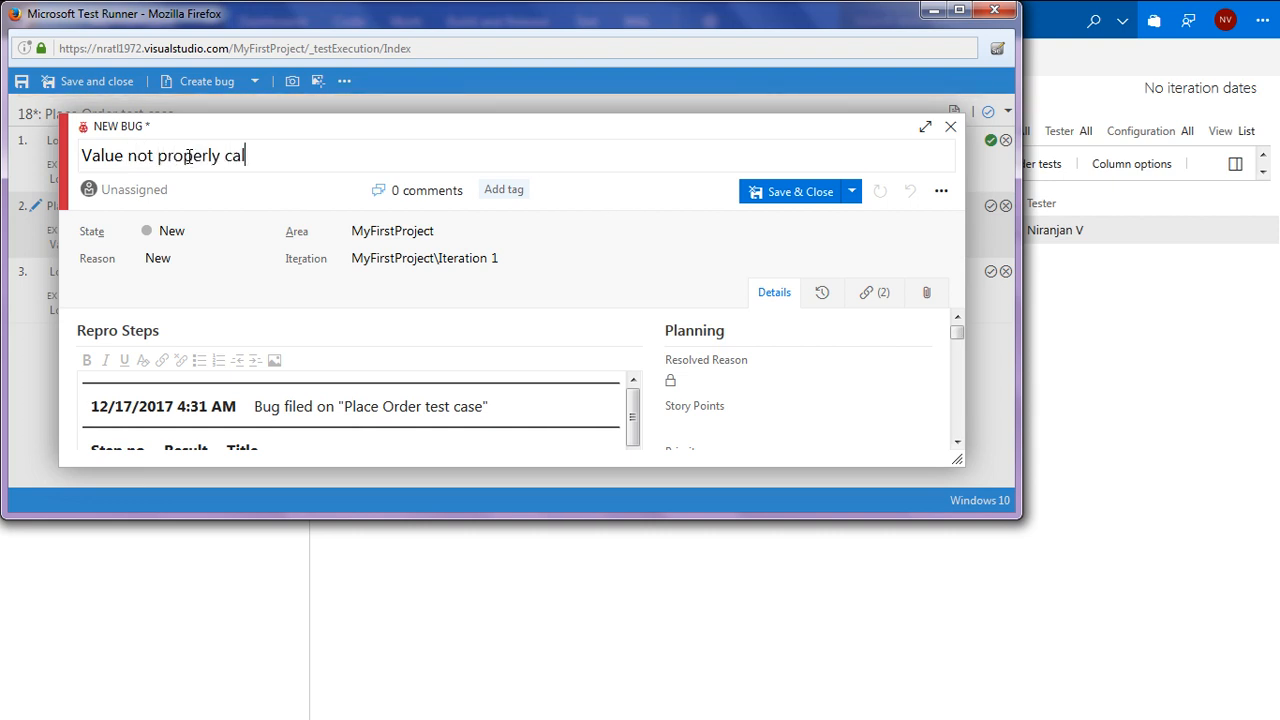
text(culated)
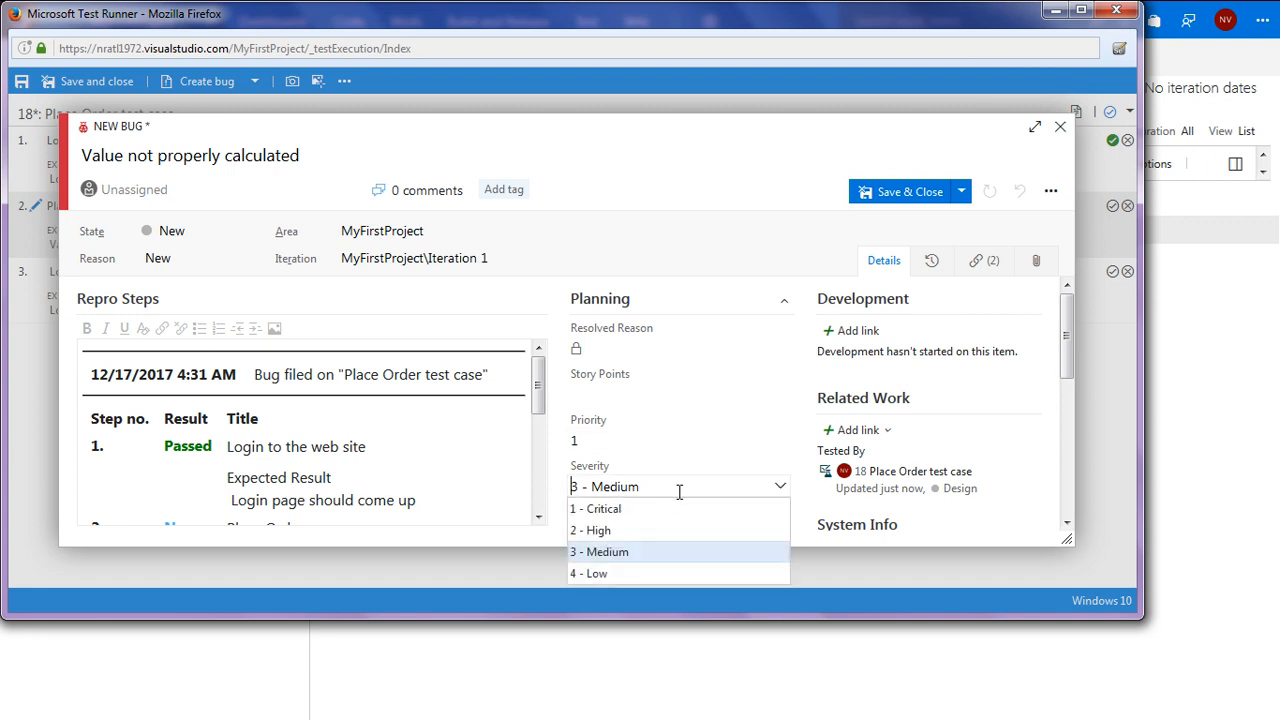
click(596, 508)
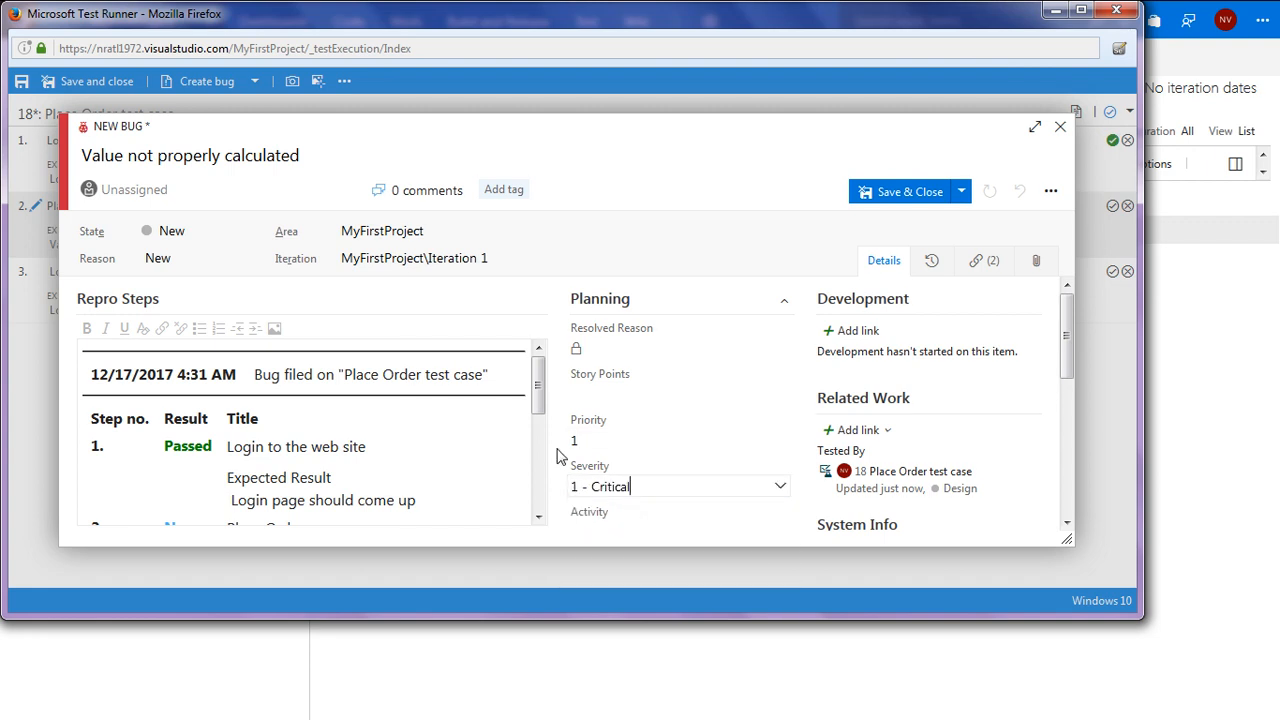
mouse_move(920, 192)
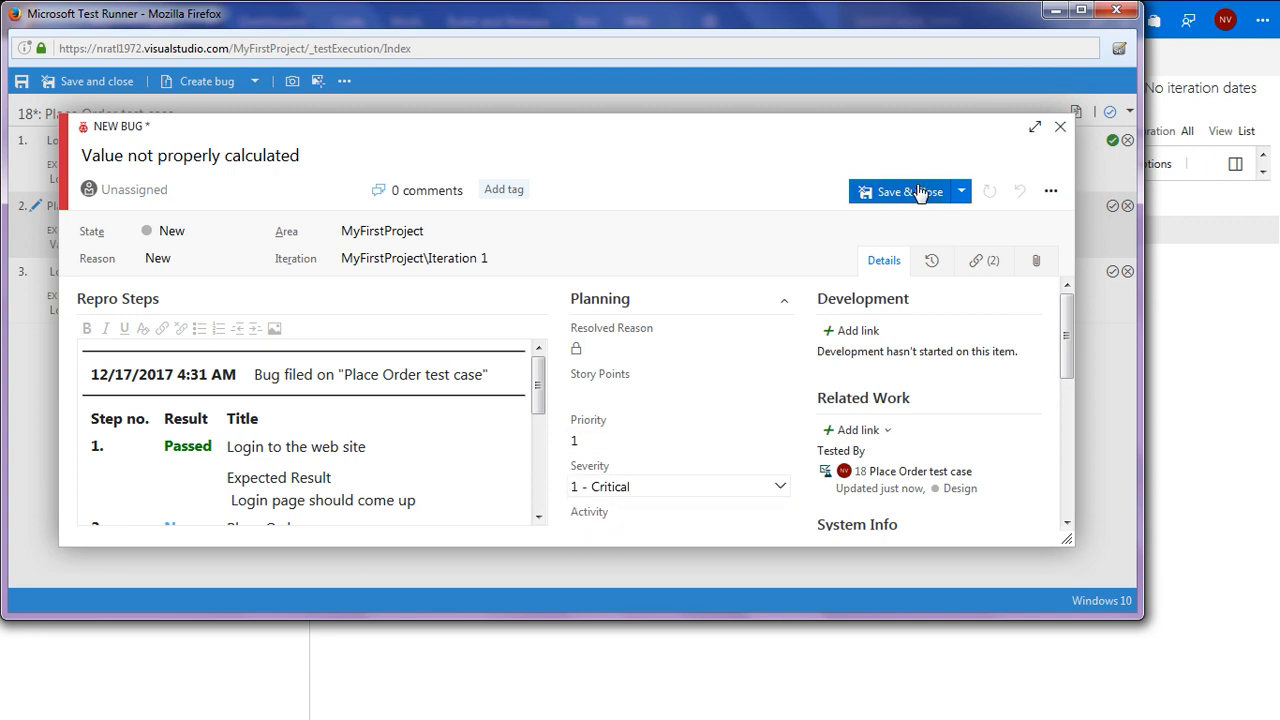
mouse_move(912, 198)
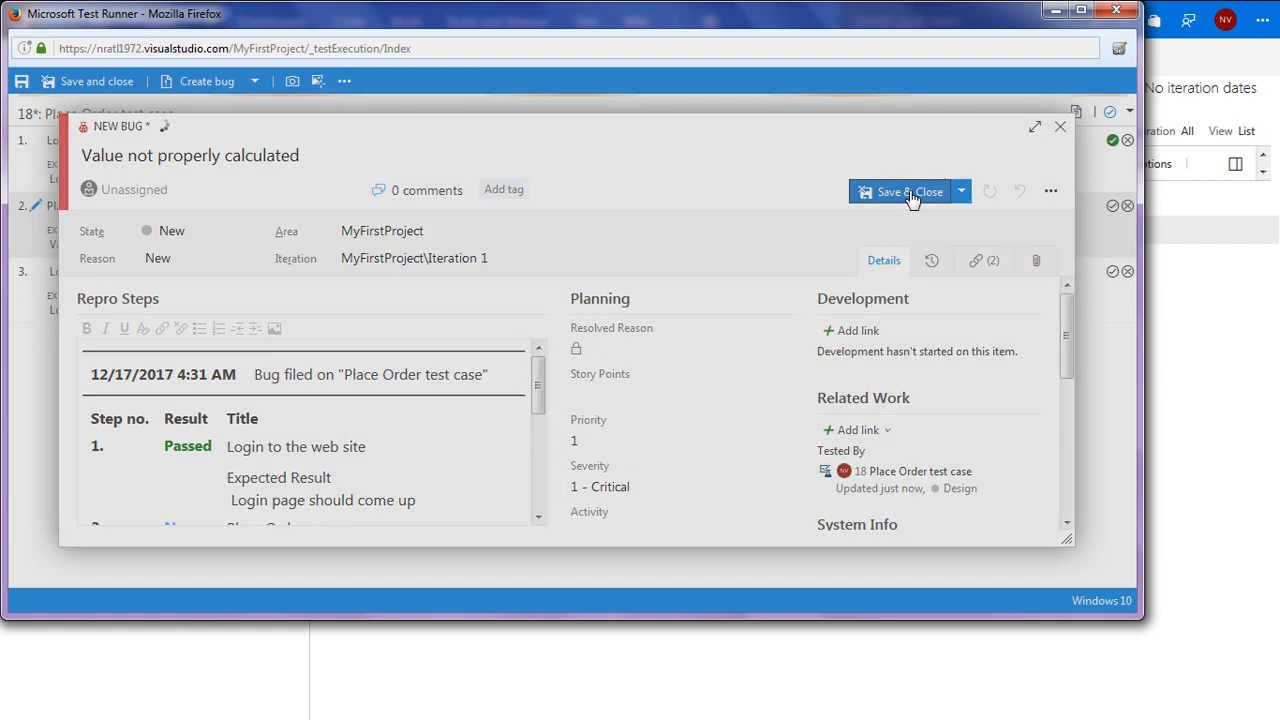
click(900, 192)
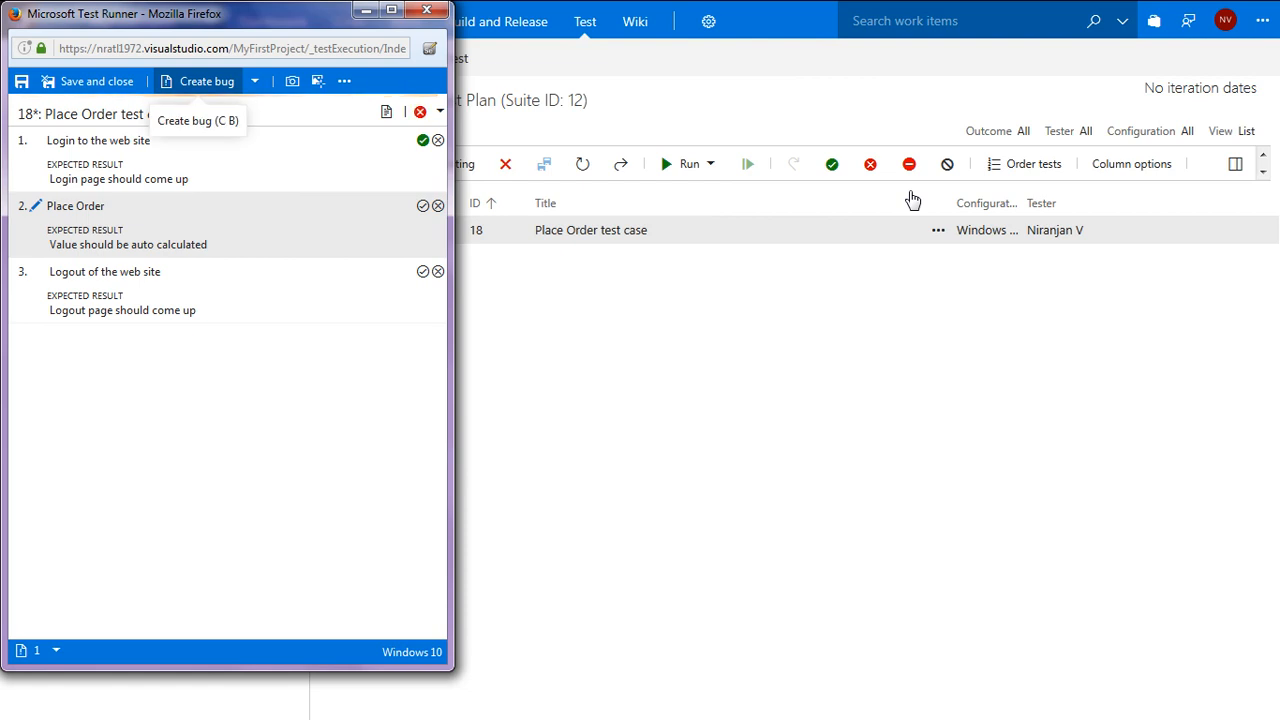
- Fail step 2 with comment 'Raised bug to dev team', pass the logout step, and save the run
click(436, 206)
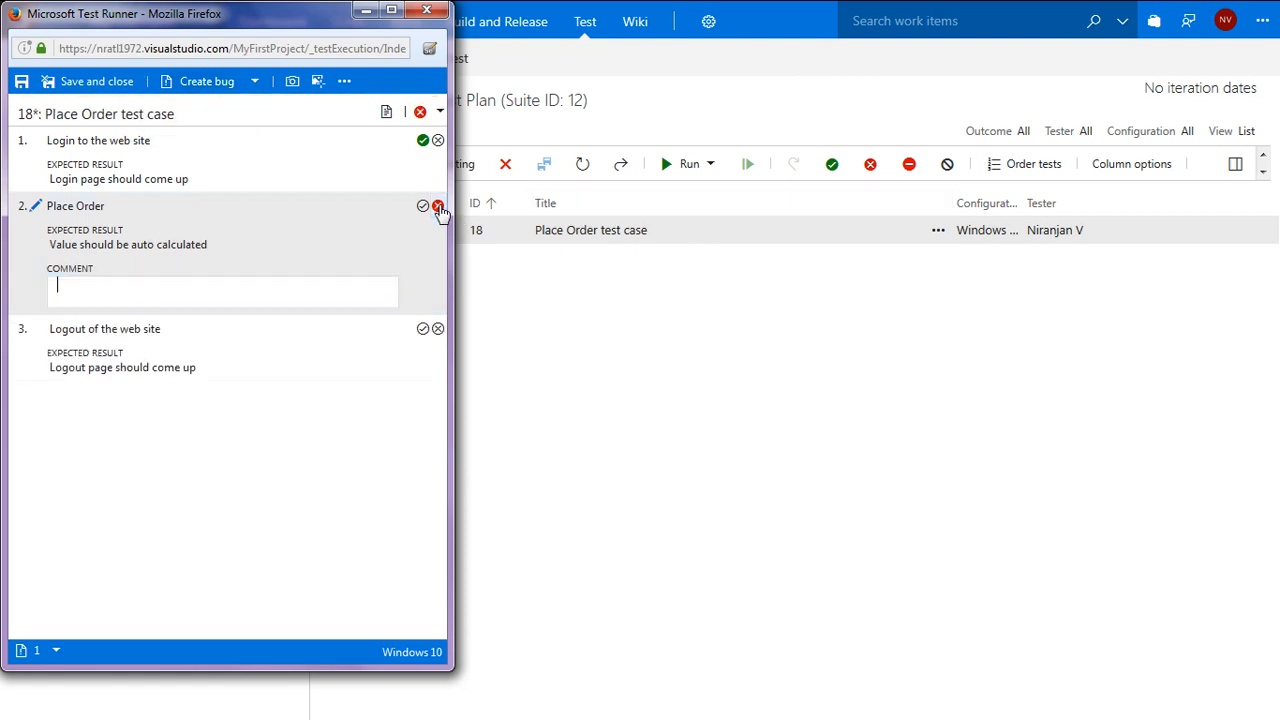
text(R)
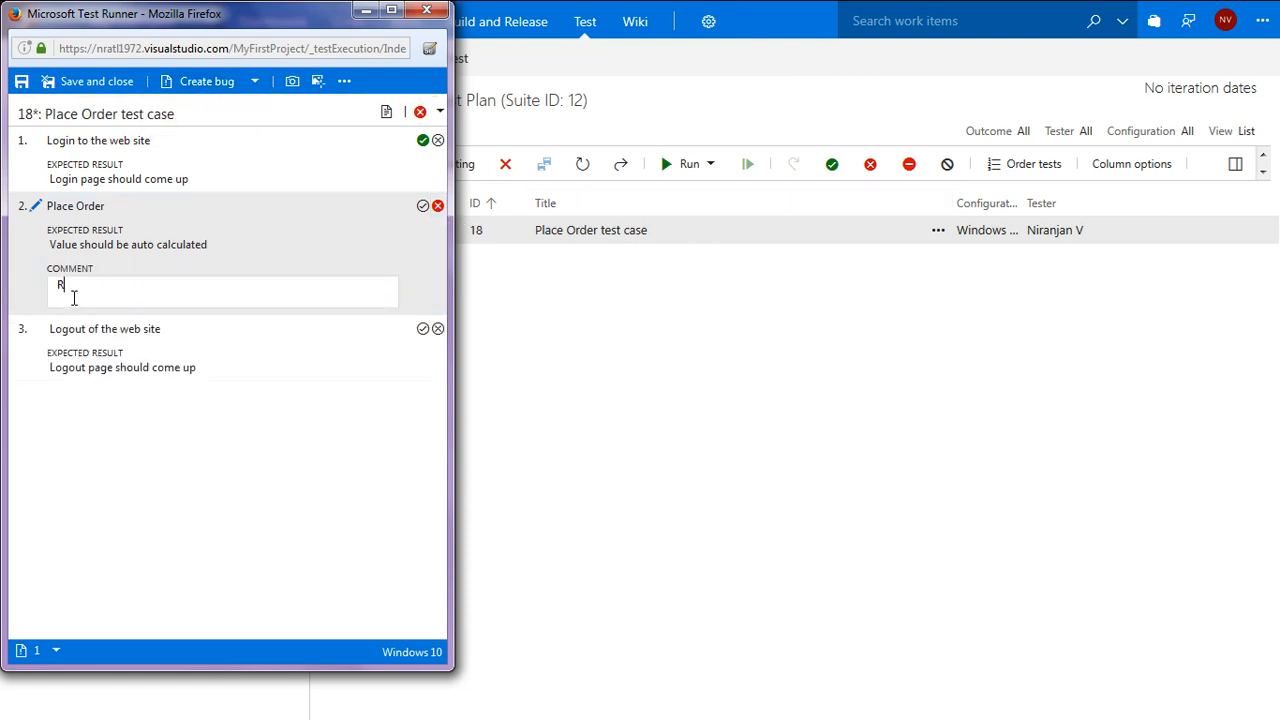
text(aised bug)
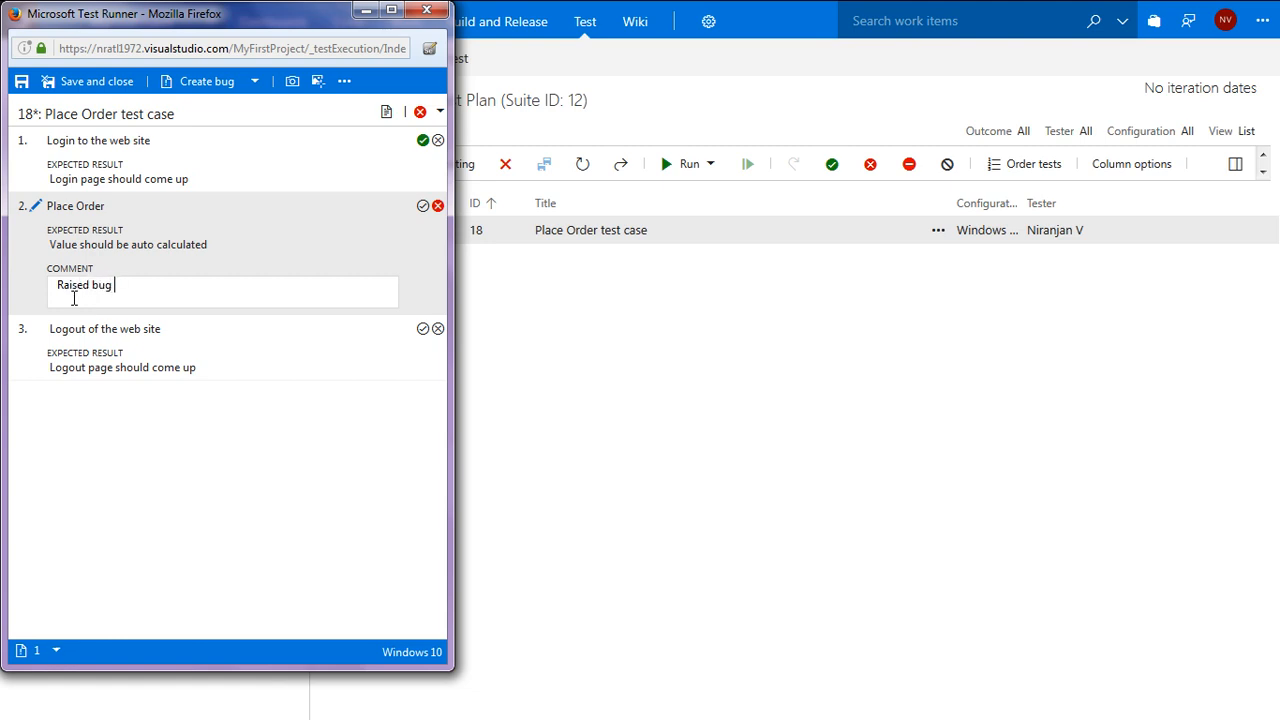
text(to dev team)
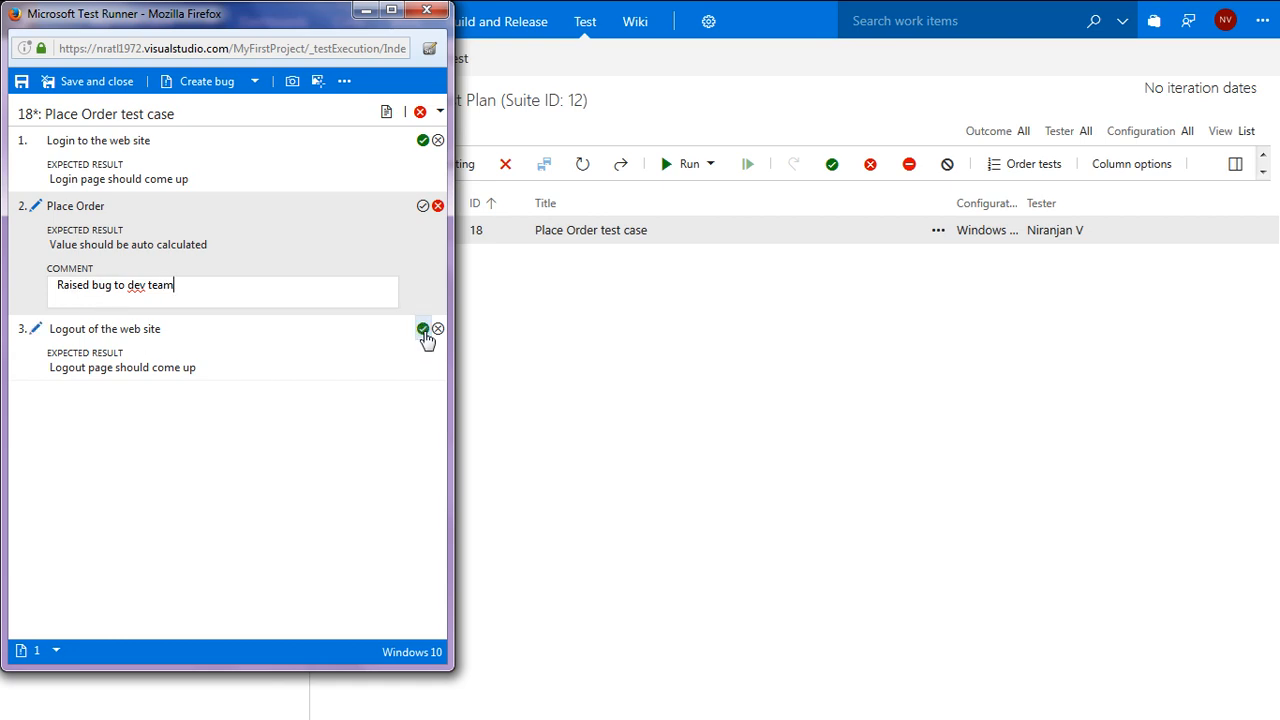
mouse_move(424, 328)
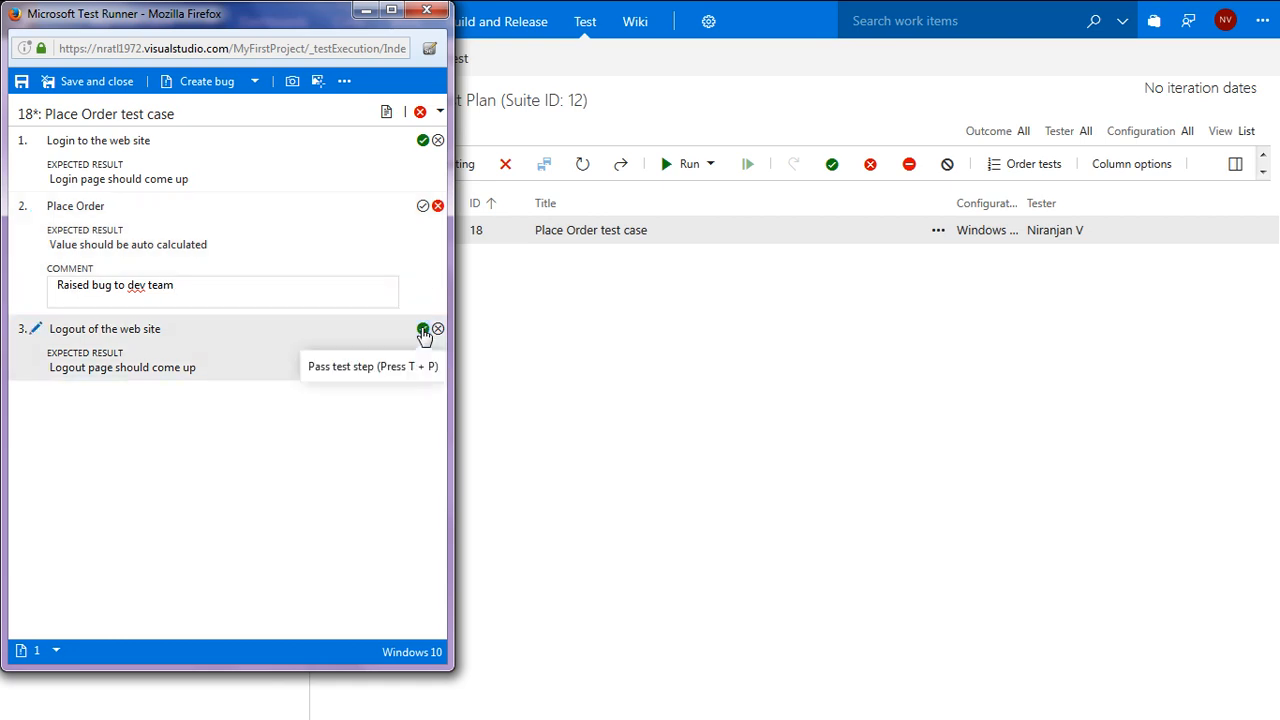
click(424, 328)
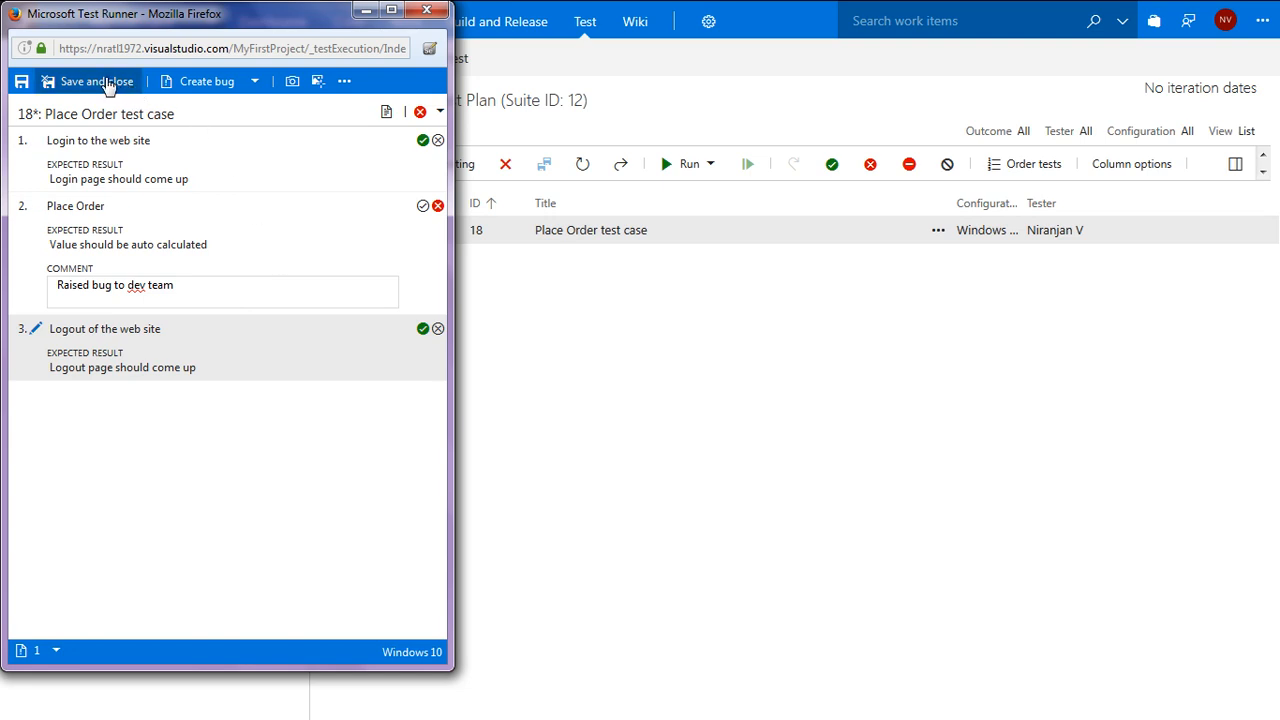
click(96, 78)
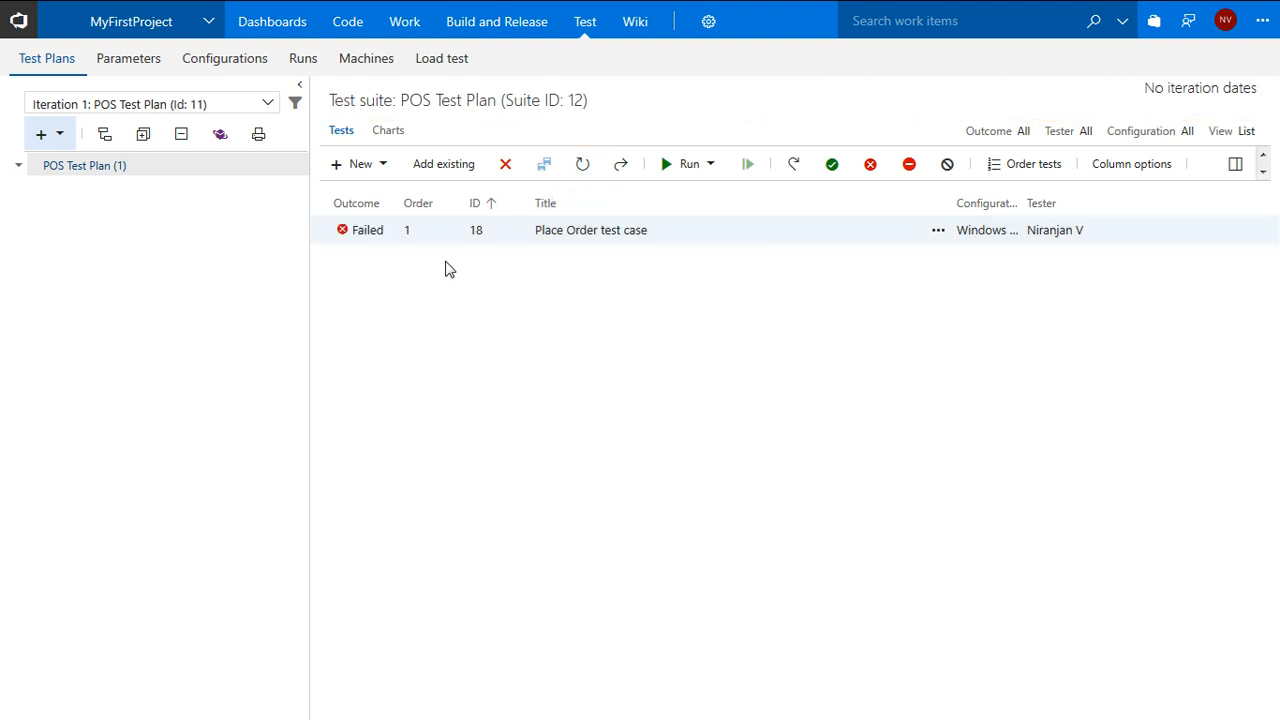
mouse_move(340, 124)
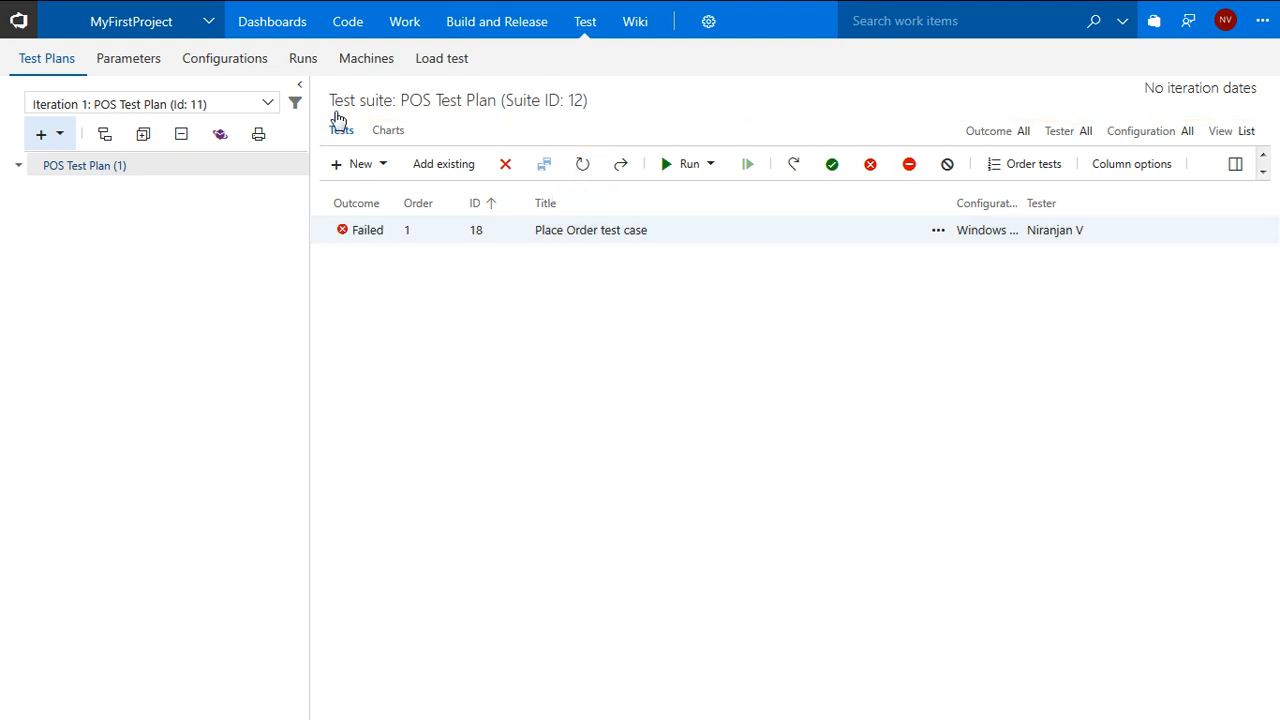
mouse_move(304, 58)
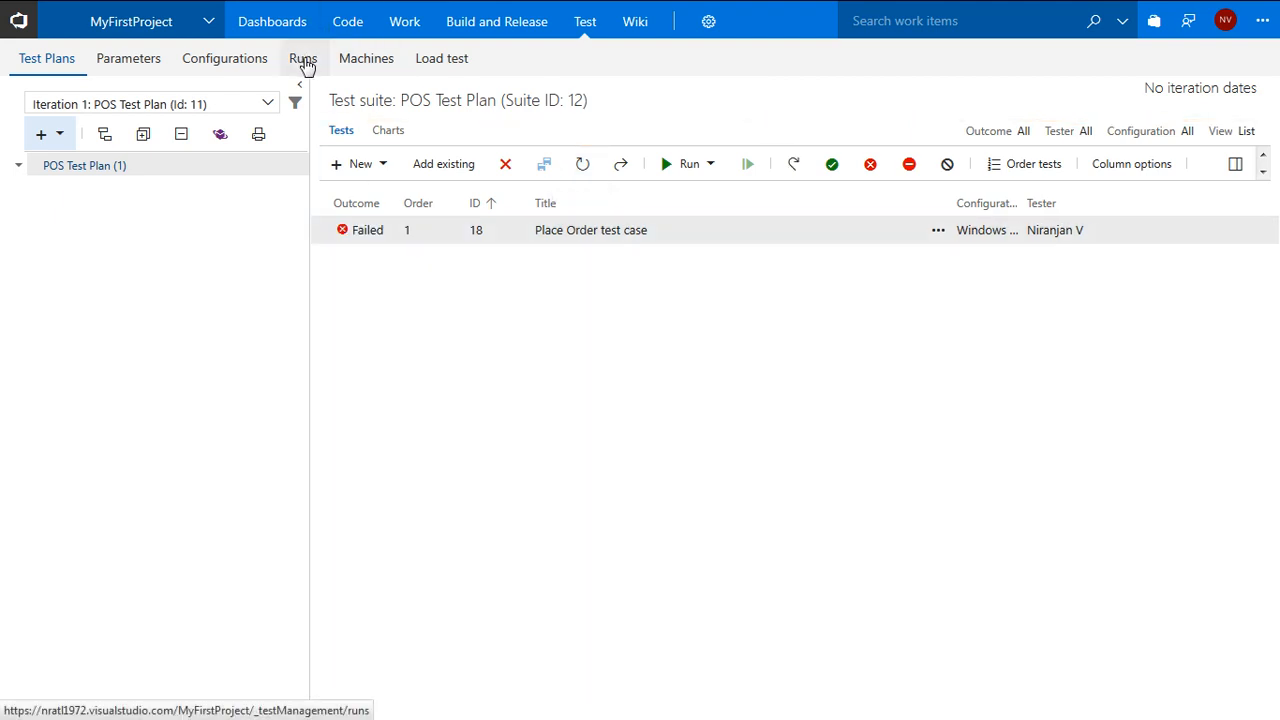
- Show the test runs list and the summary of Run 5 - POS Test Plan
click(302, 58)
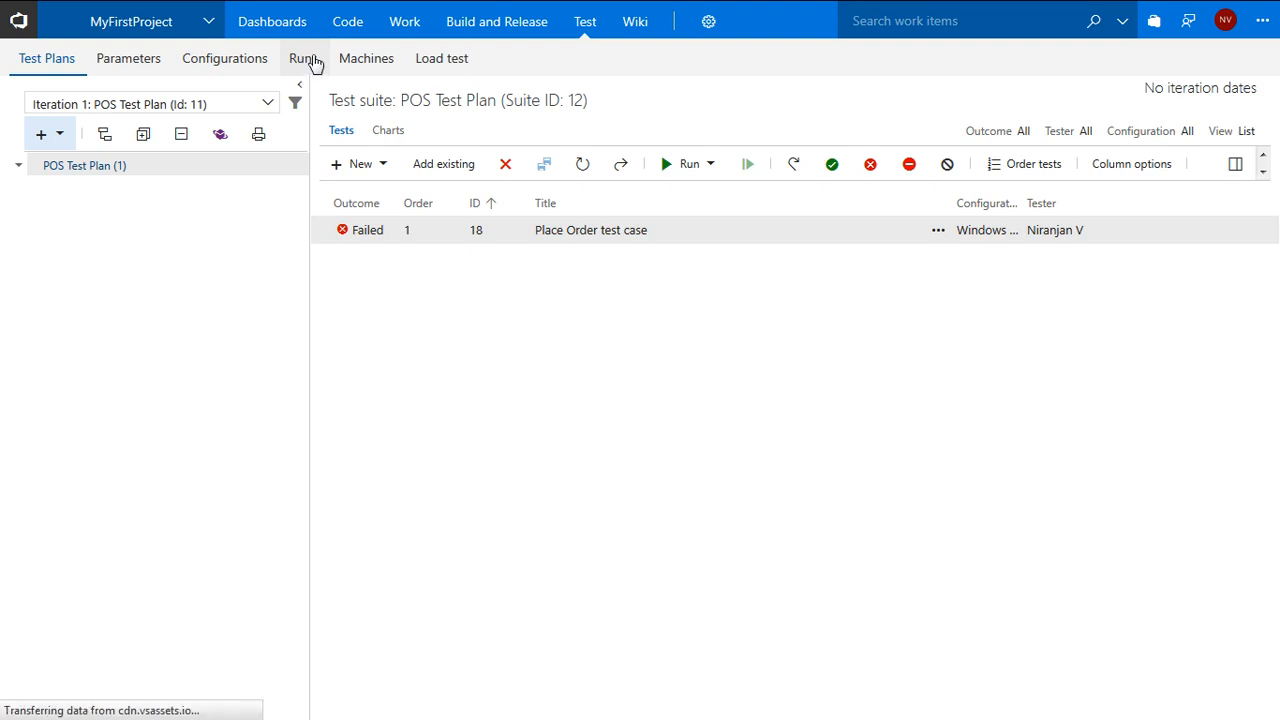
mouse_move(312, 58)
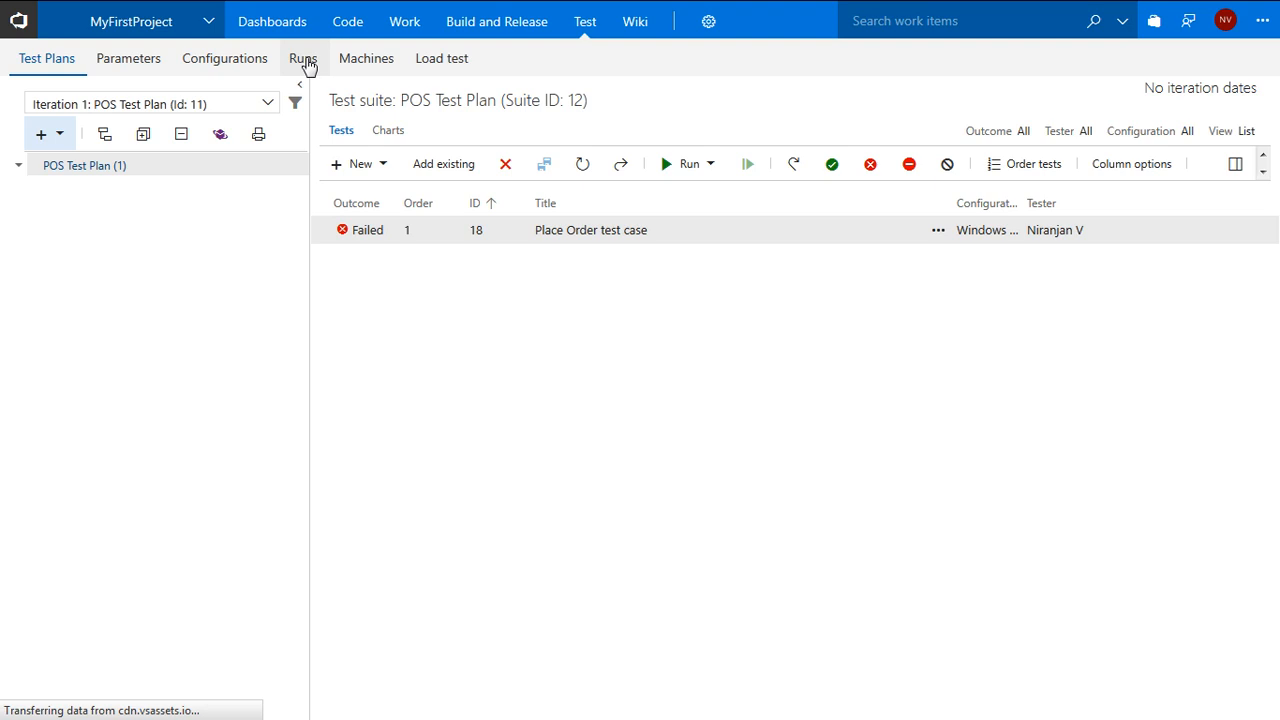
click(302, 58)
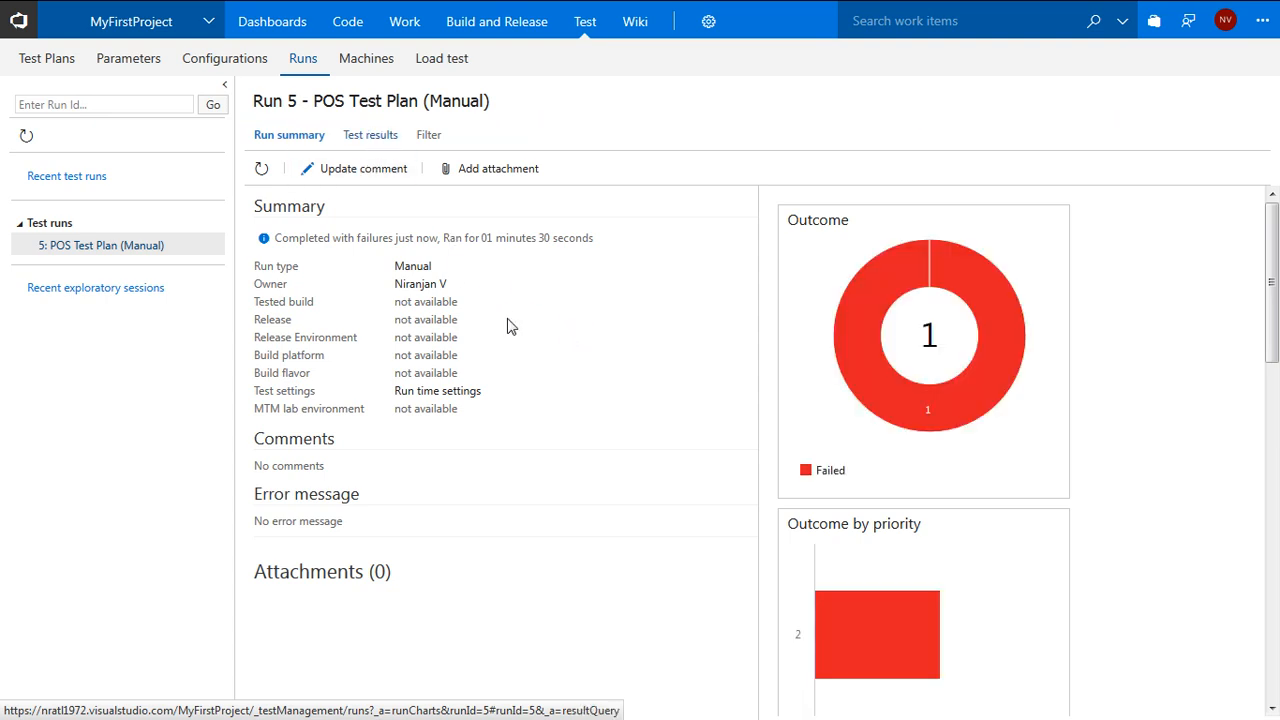
- View the failed Place Order result details in Run 5's test results
click(368, 134)
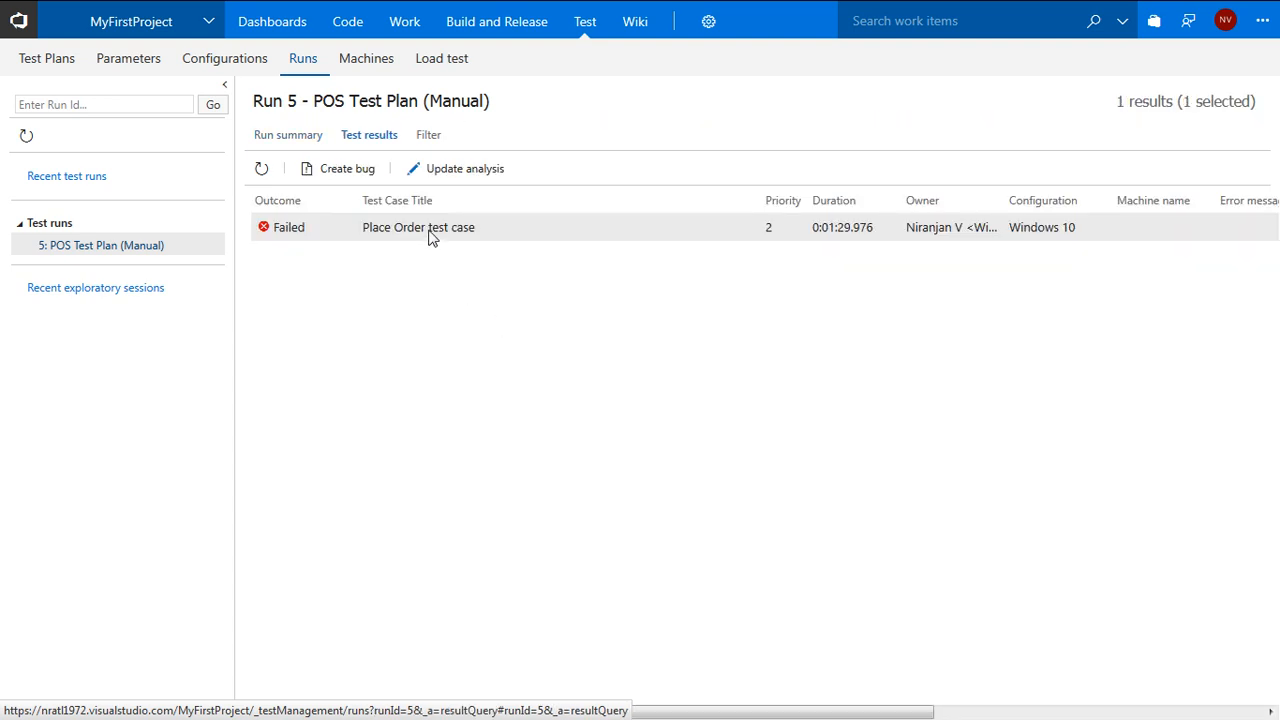
click(418, 228)
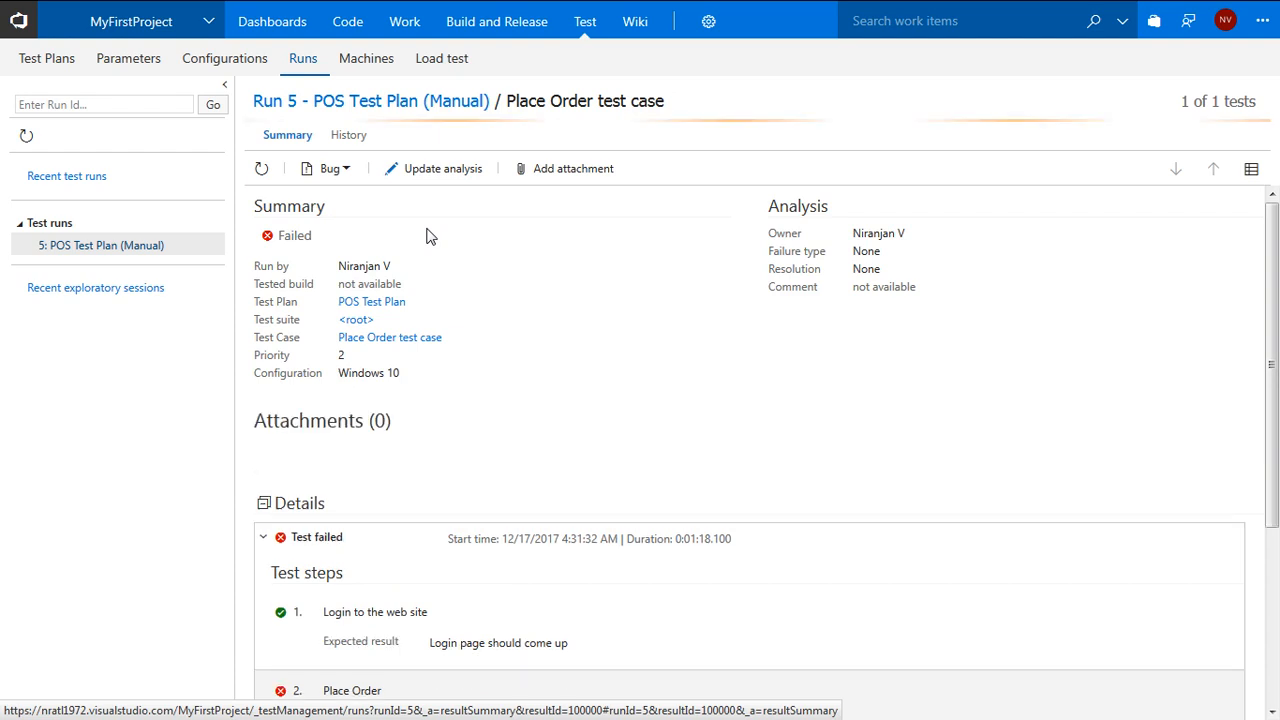
scroll(down, 3)
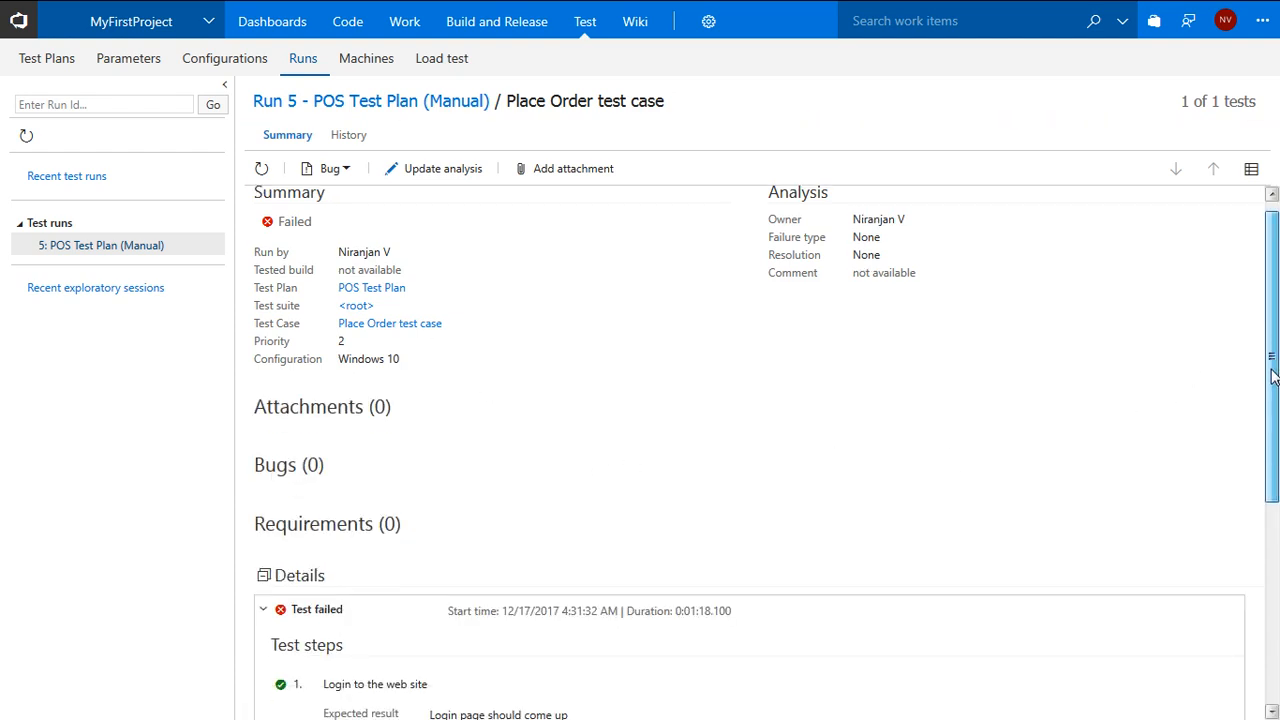
scroll(down, 3)
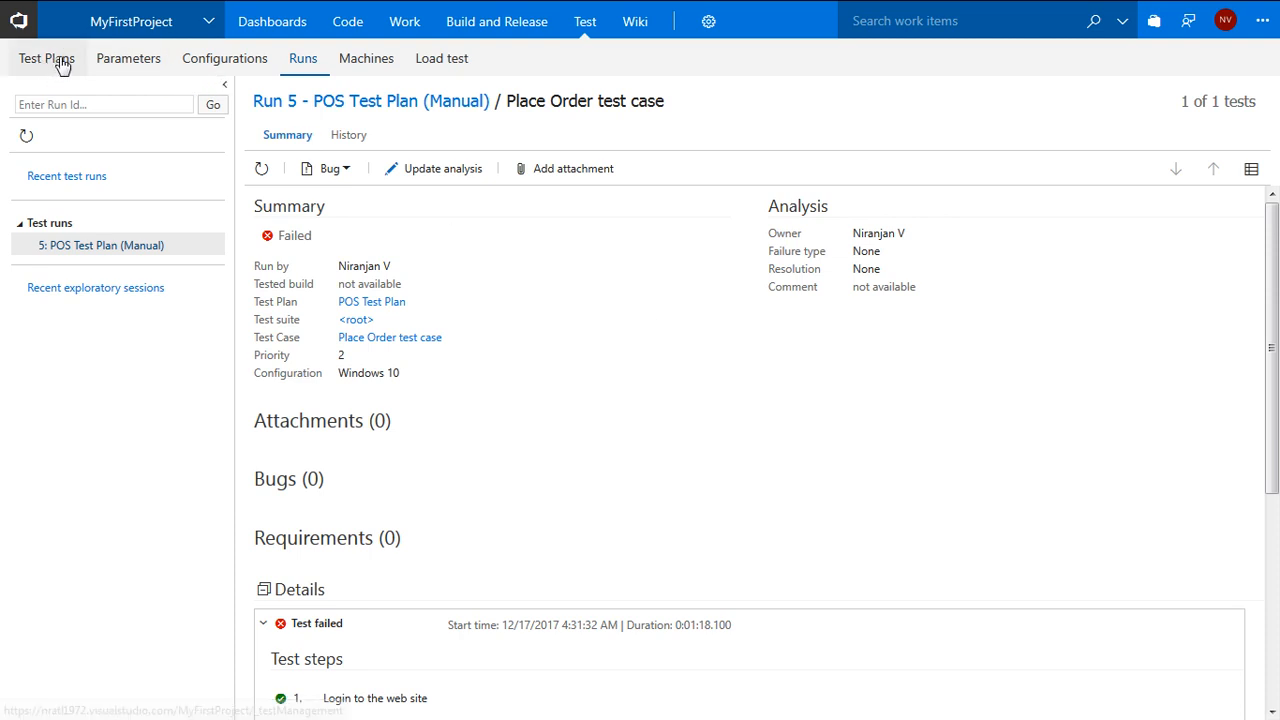
mouse_move(488, 296)
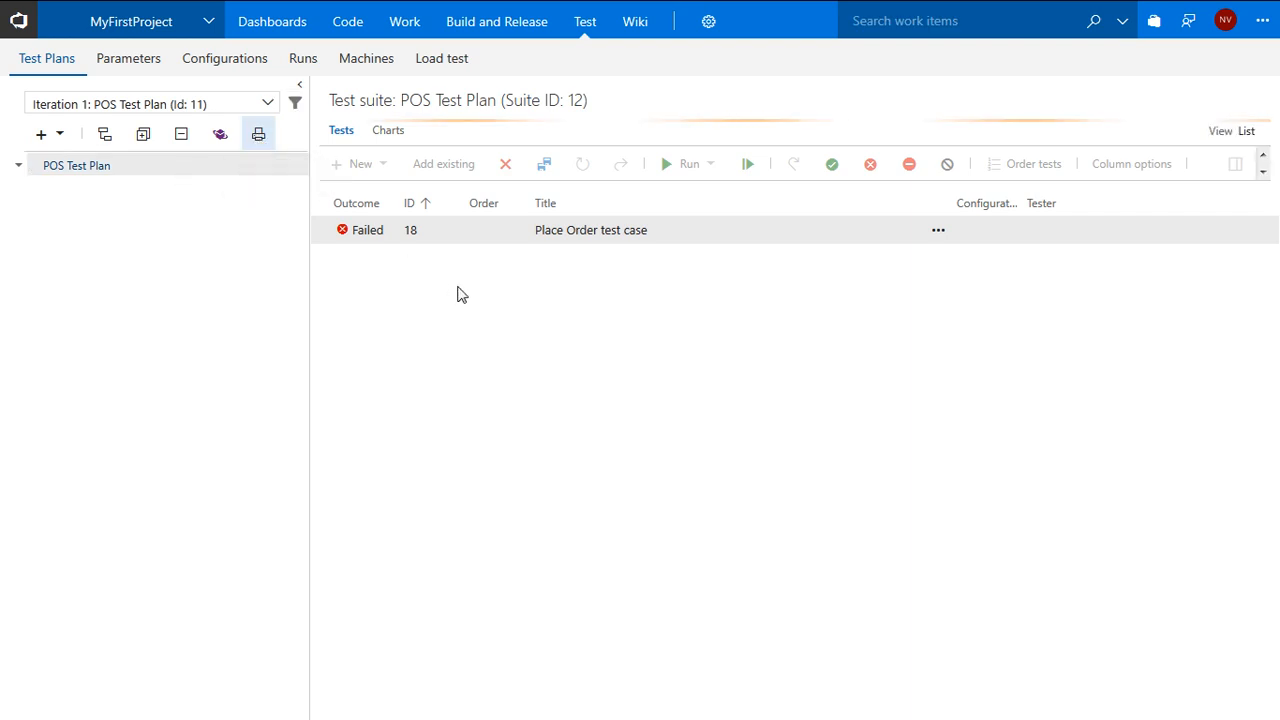
mouse_move(390, 248)
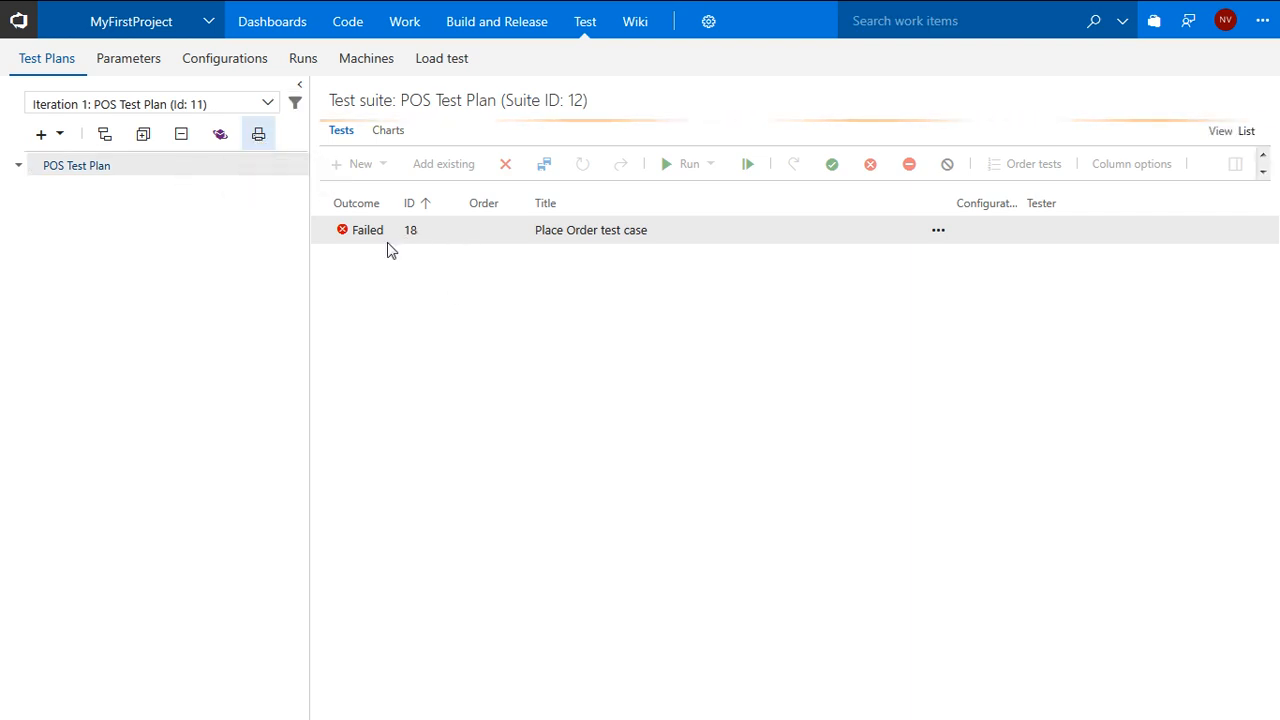
click(258, 134)
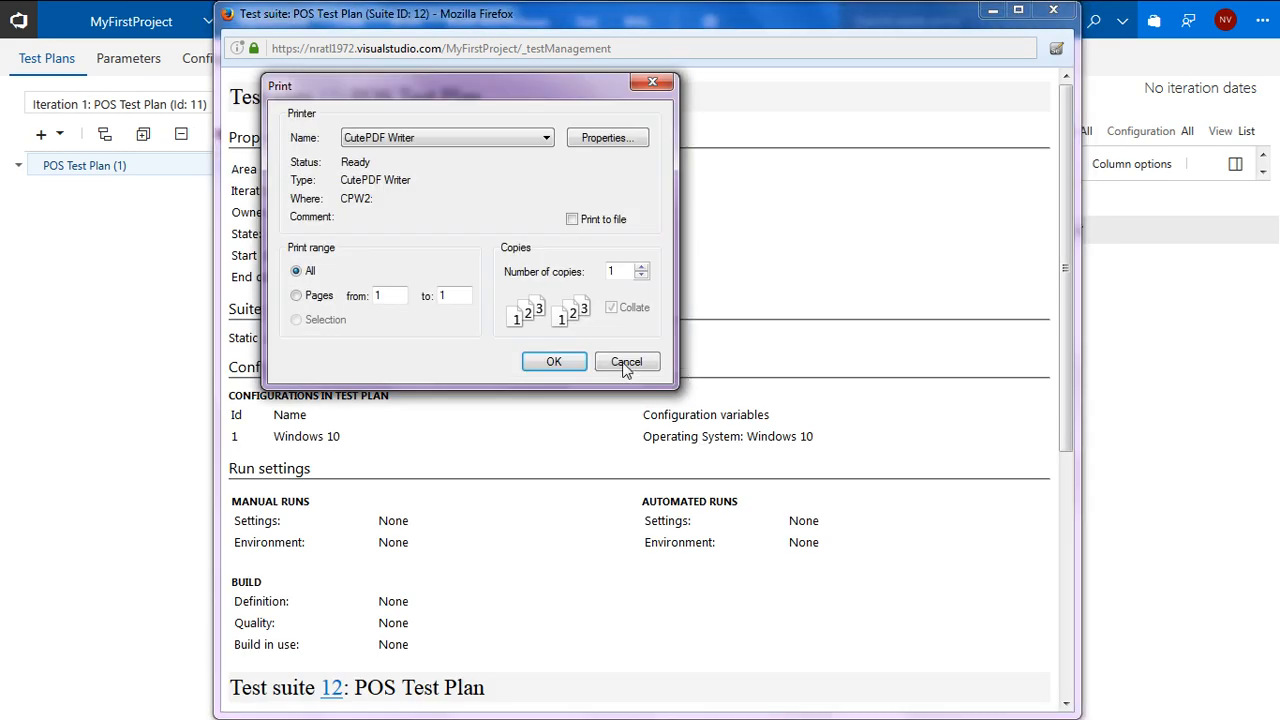
click(628, 360)
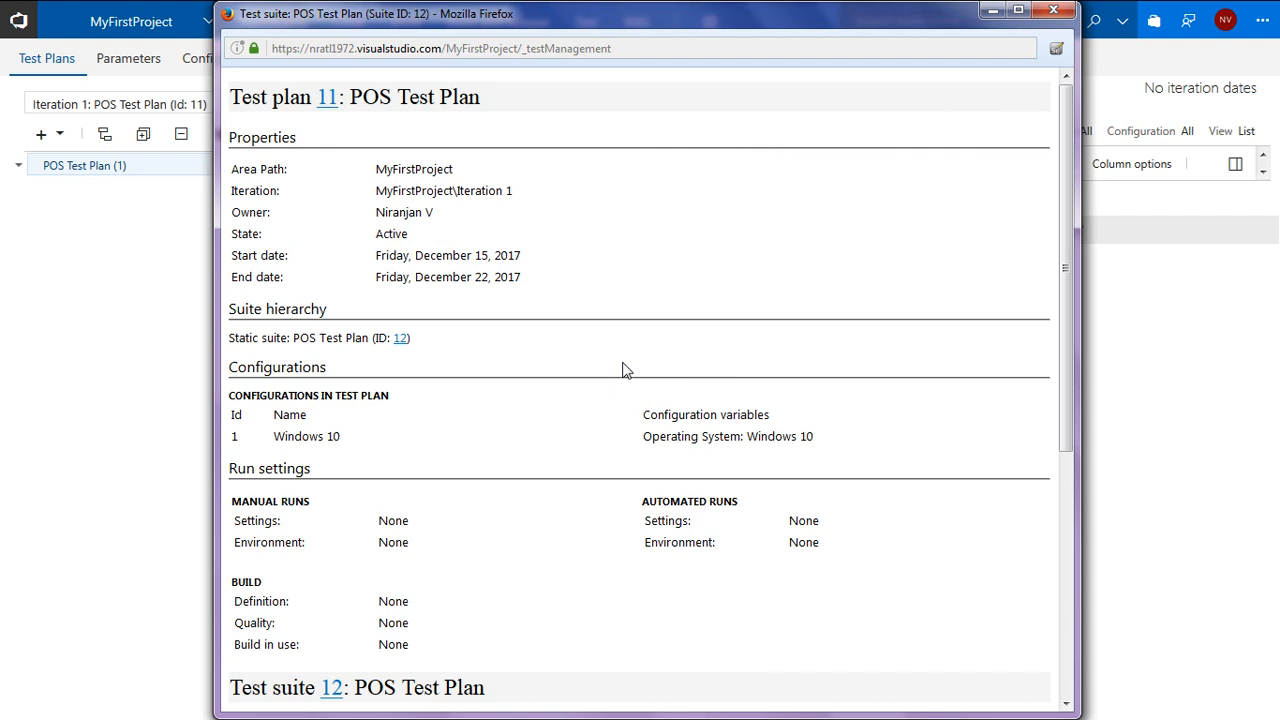
scroll(down, 3)
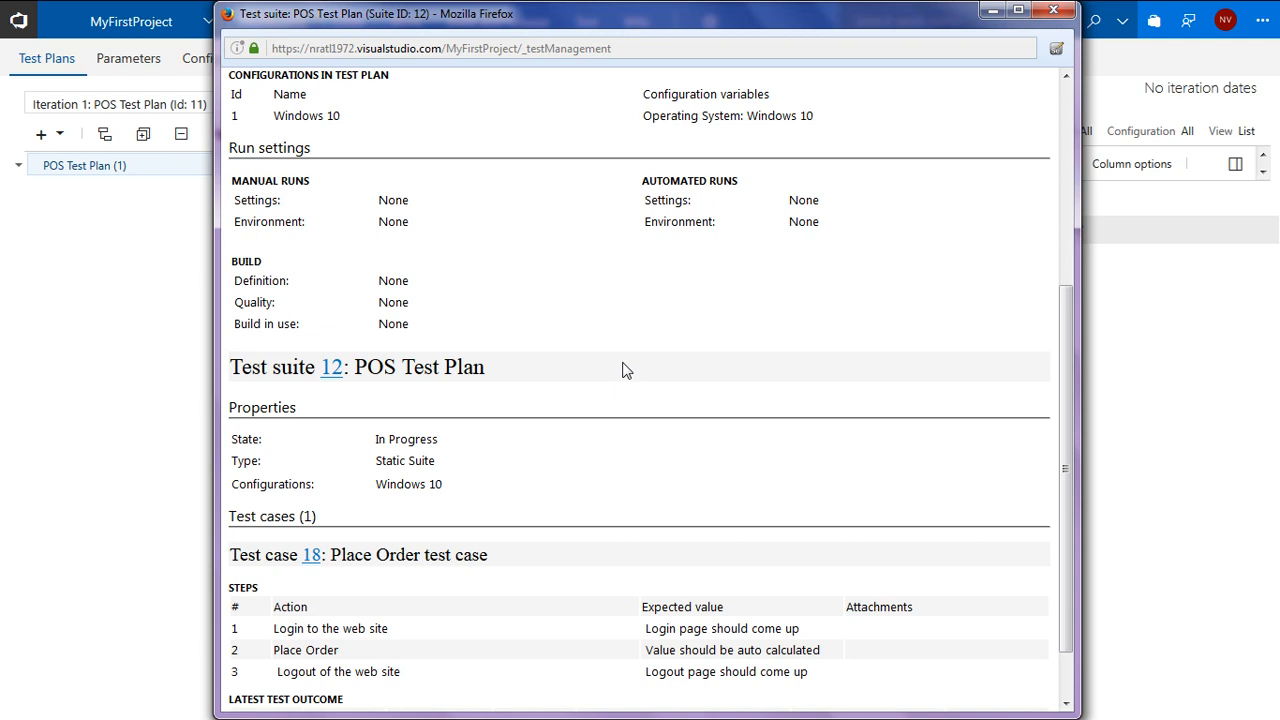
scroll(down, 3)
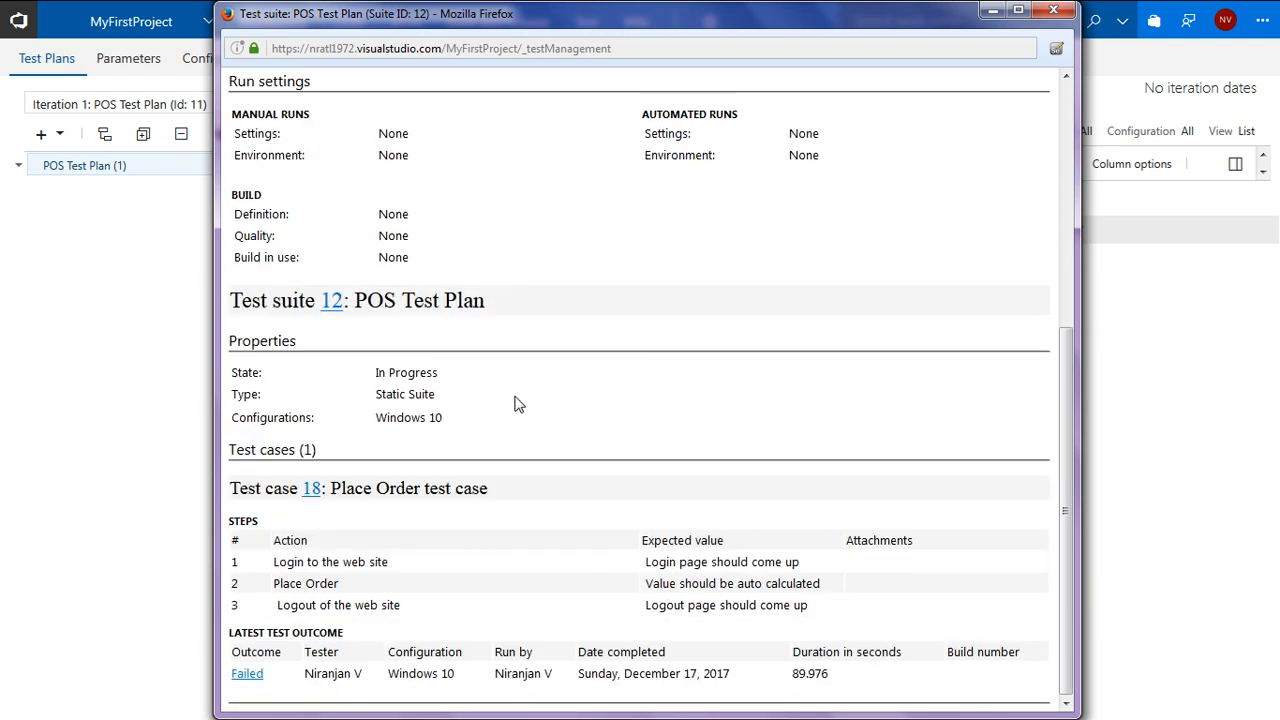
mouse_move(486, 400)
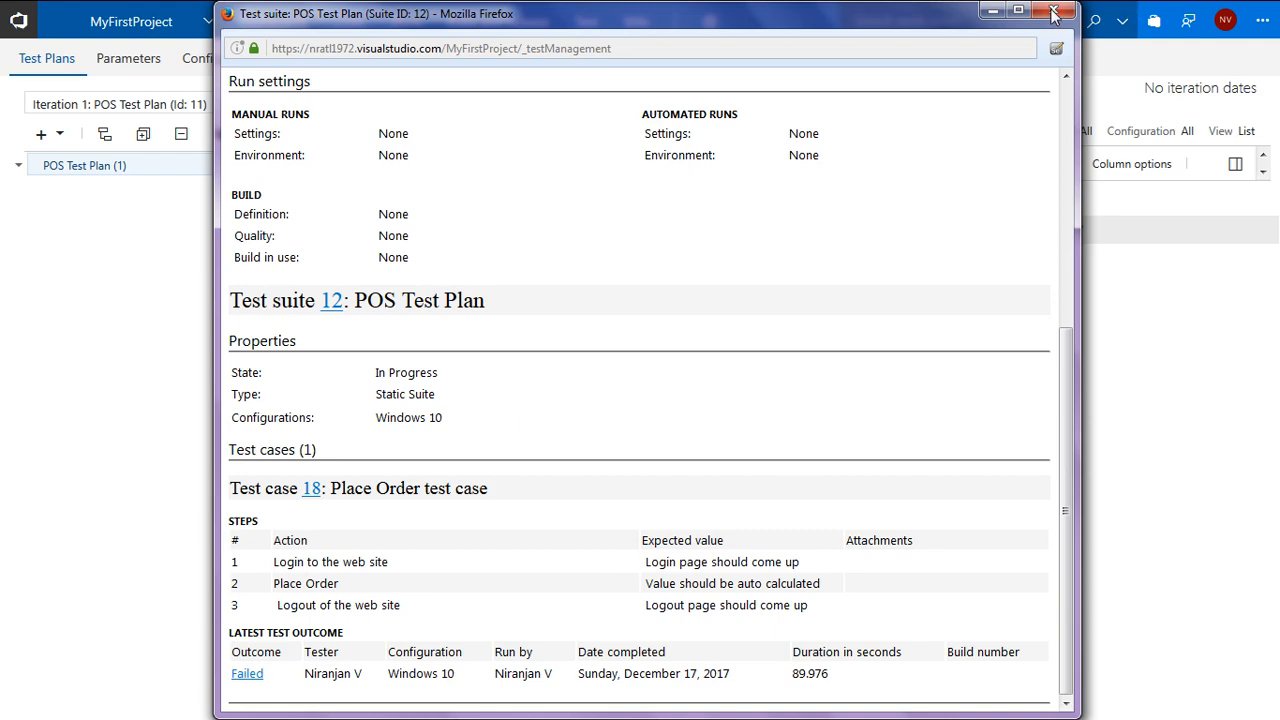
click(1048, 12)
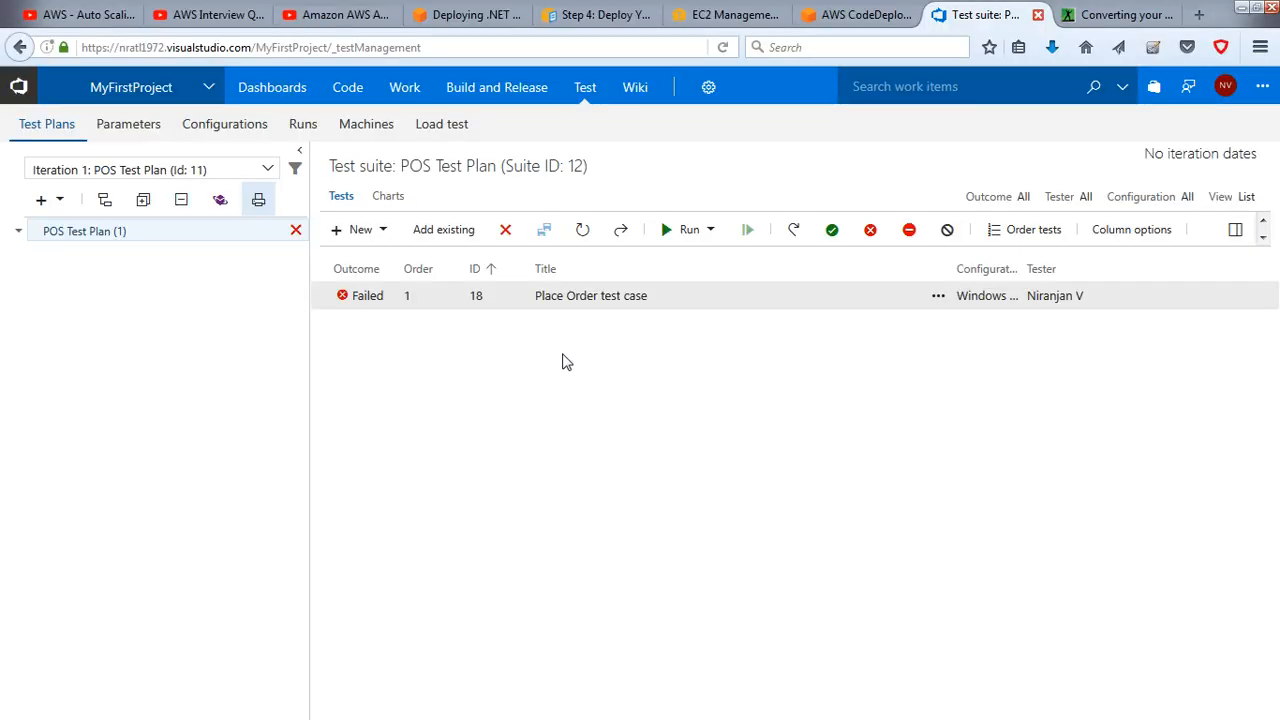